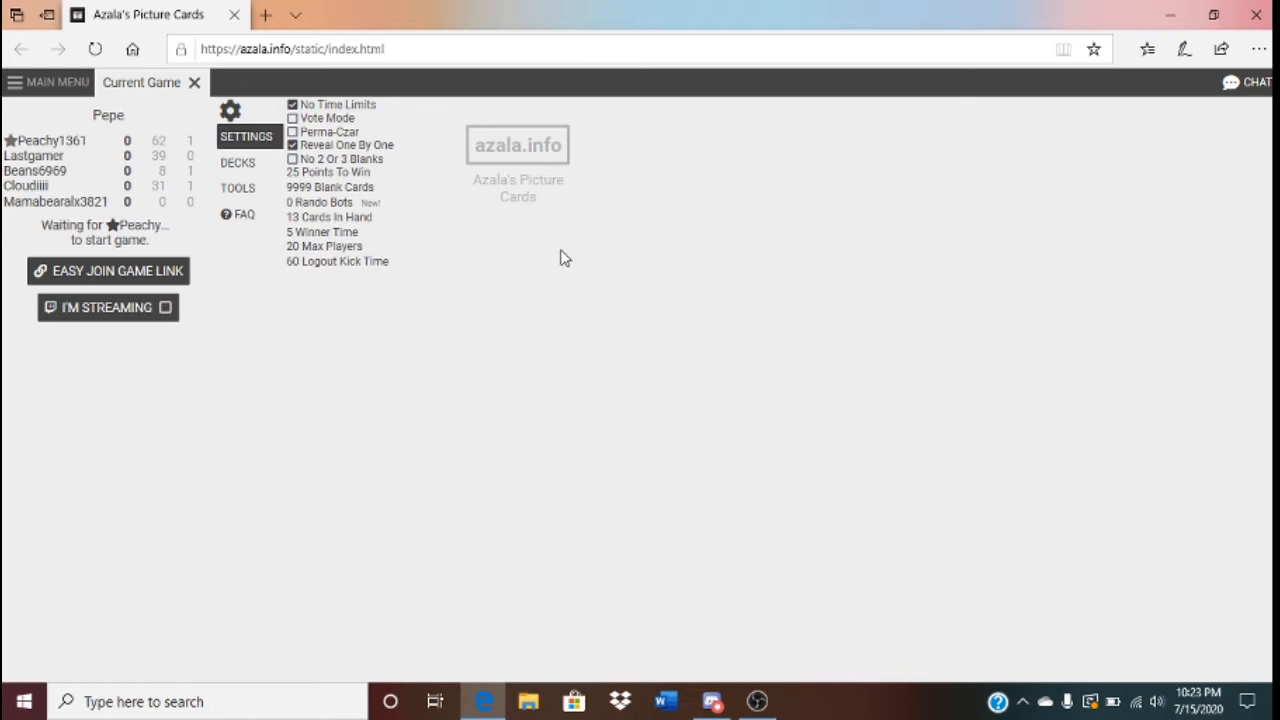
mouse_move(336, 532)
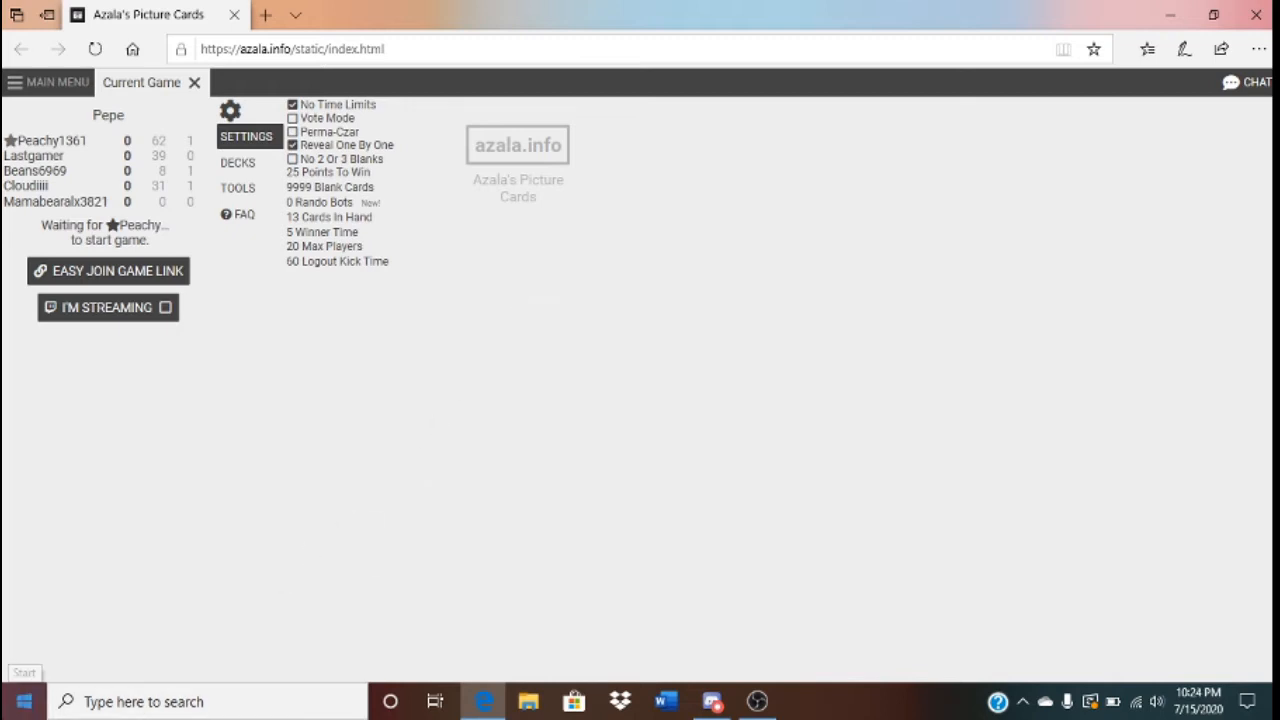
mouse_move(336, 260)
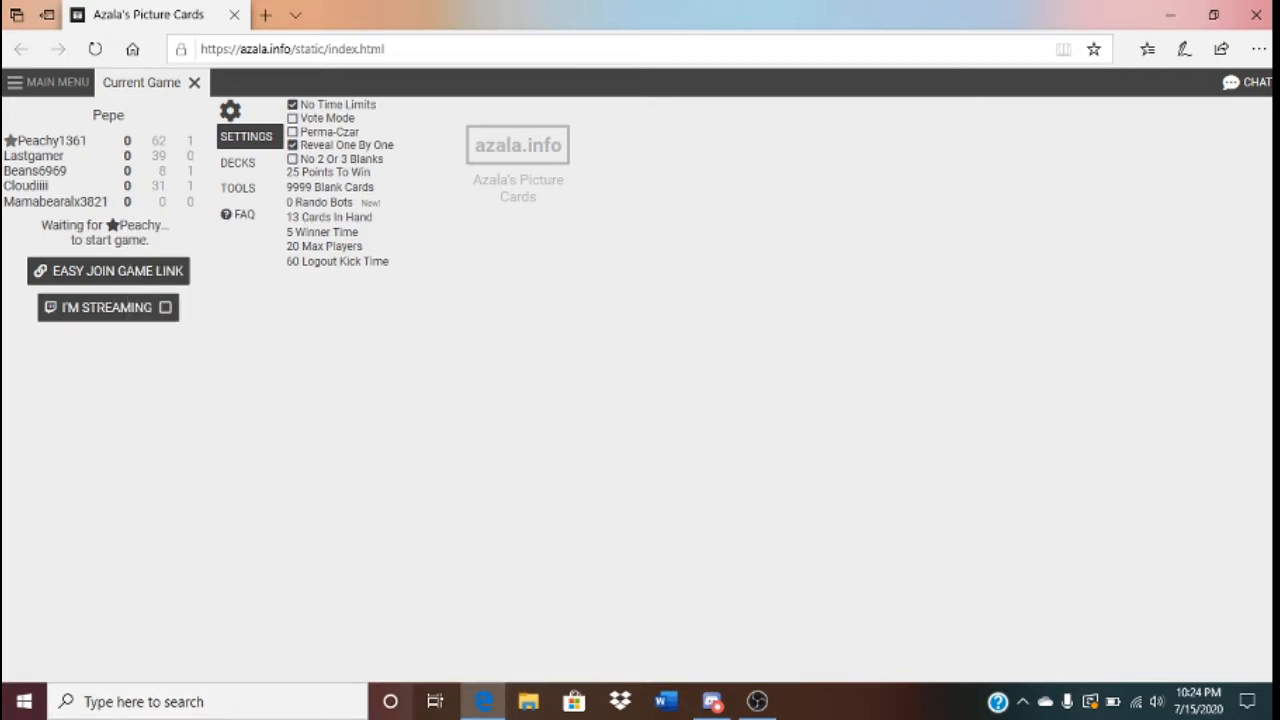
mouse_move(360, 128)
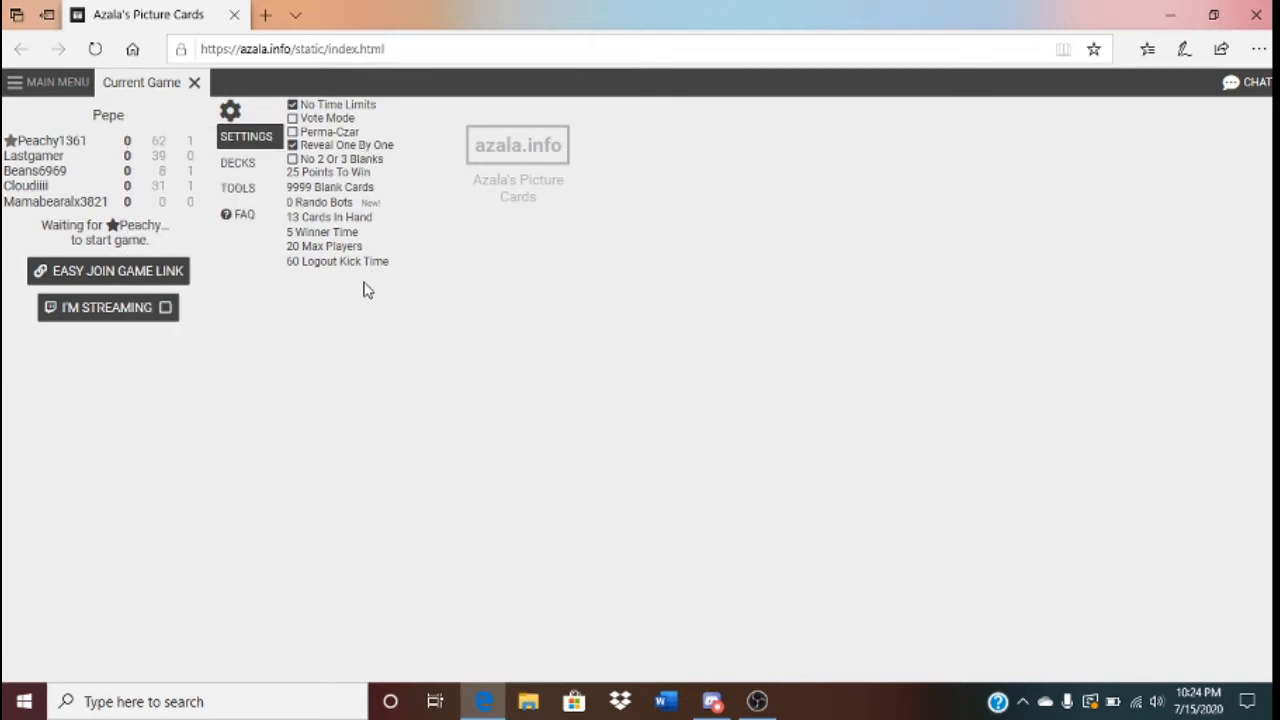
mouse_move(316, 380)
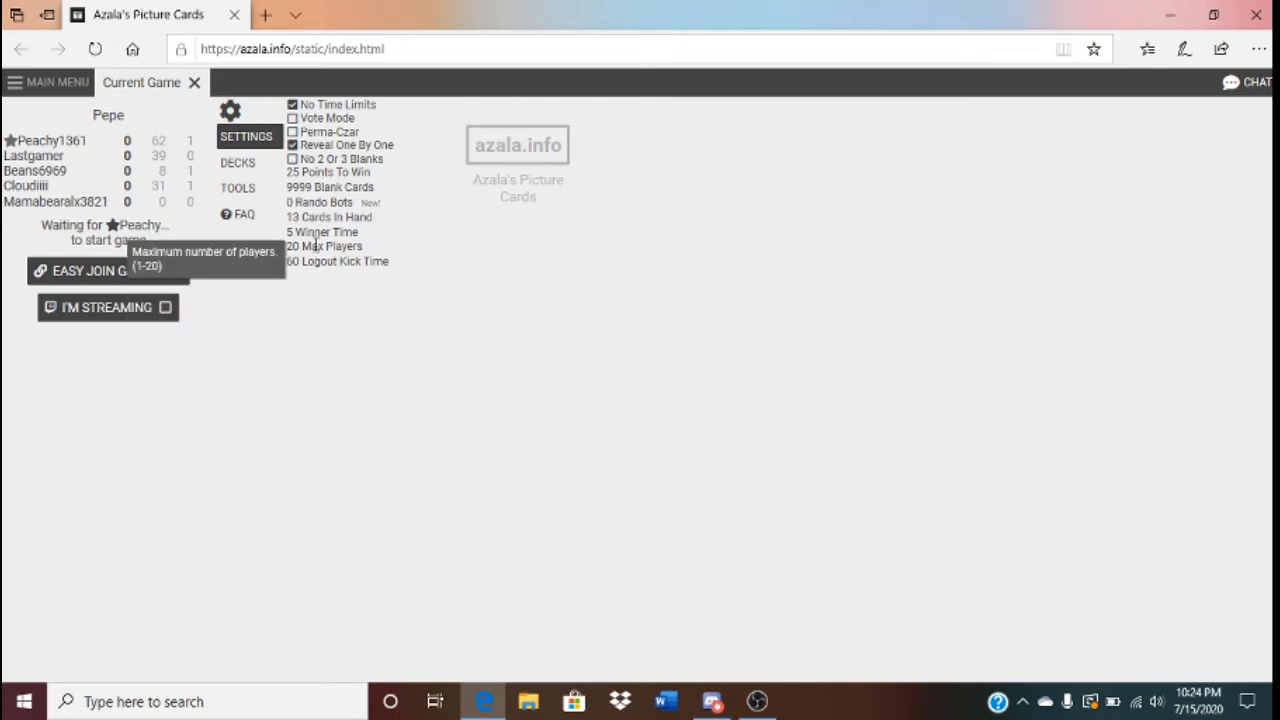
mouse_move(296, 276)
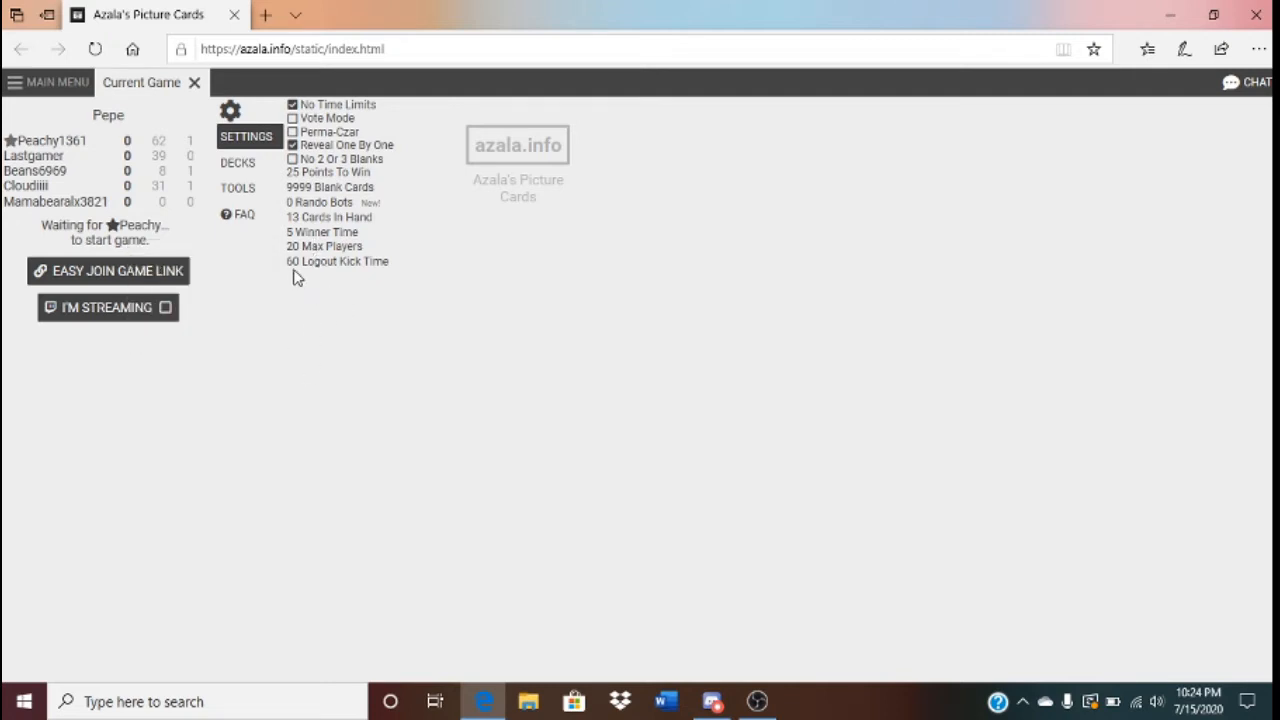
mouse_move(390, 280)
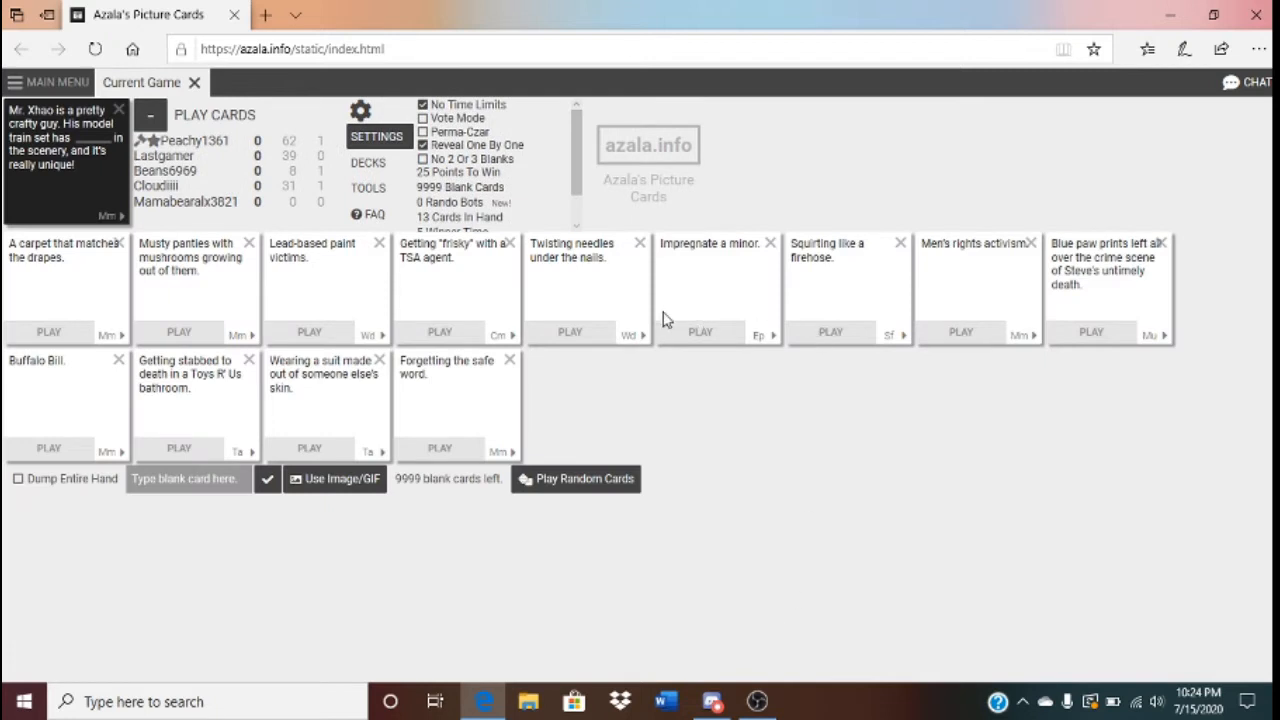
mouse_move(696, 414)
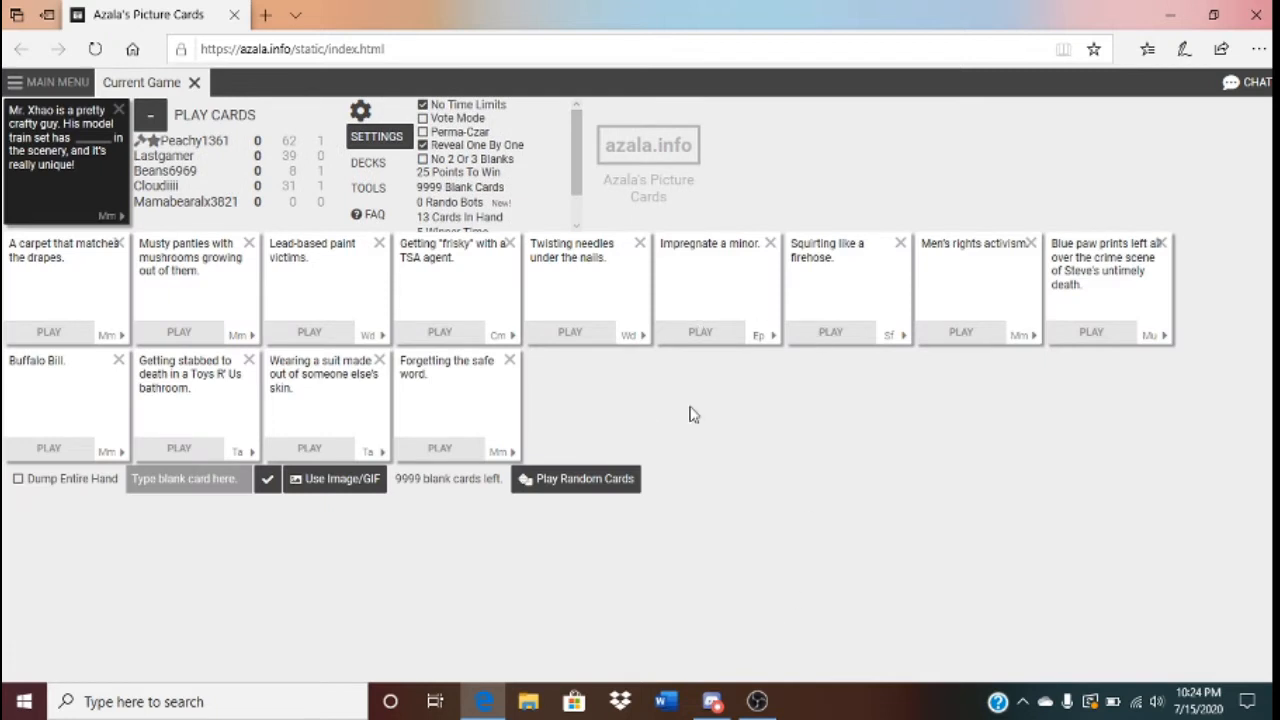
mouse_move(548, 386)
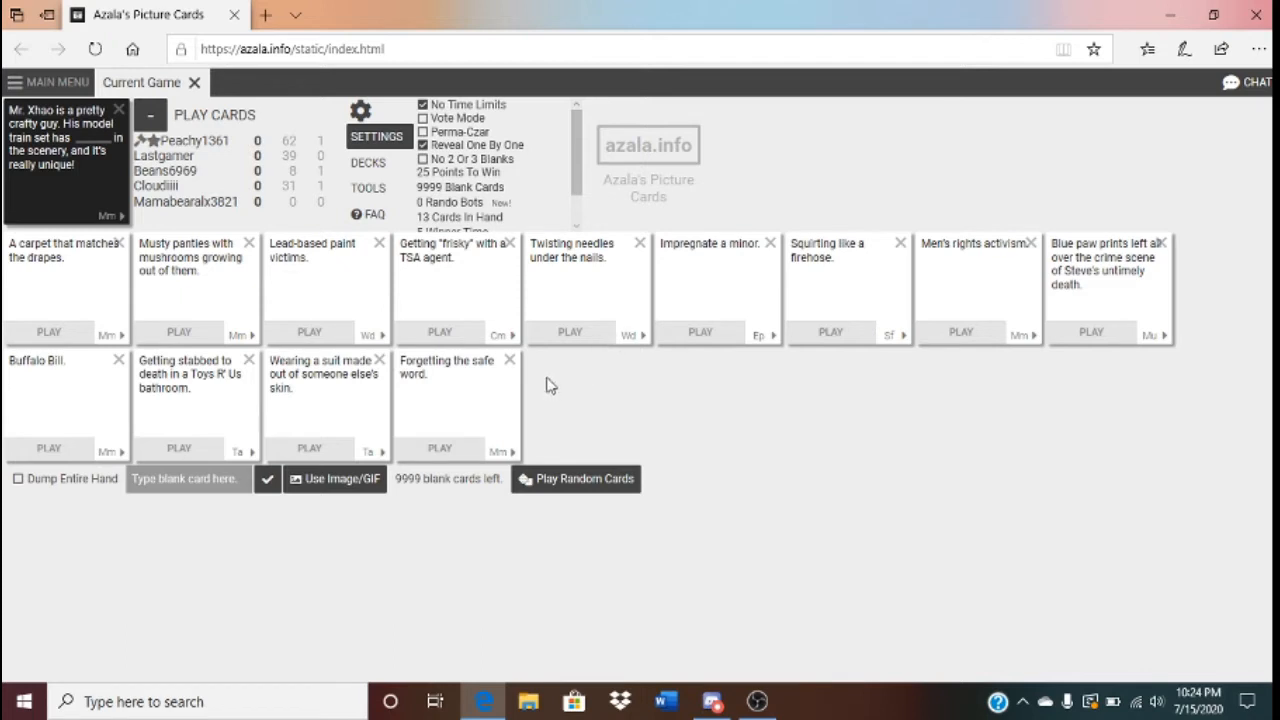
mouse_move(680, 512)
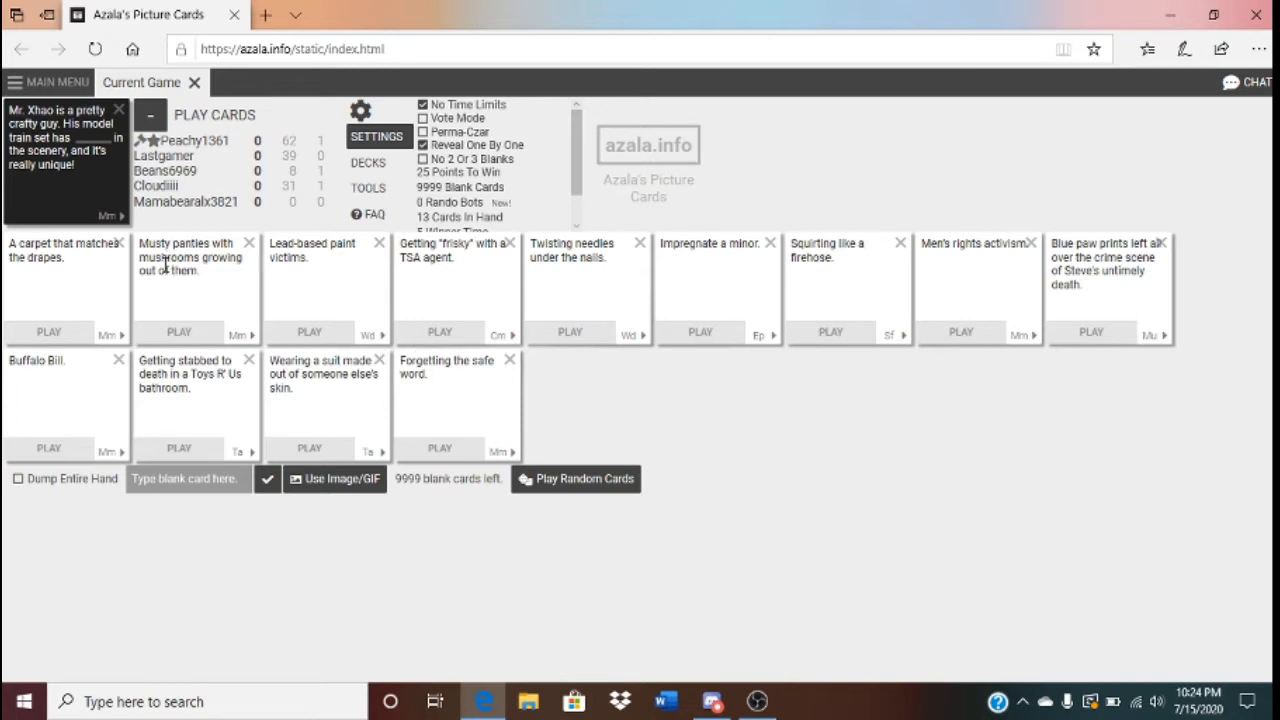
mouse_move(892, 310)
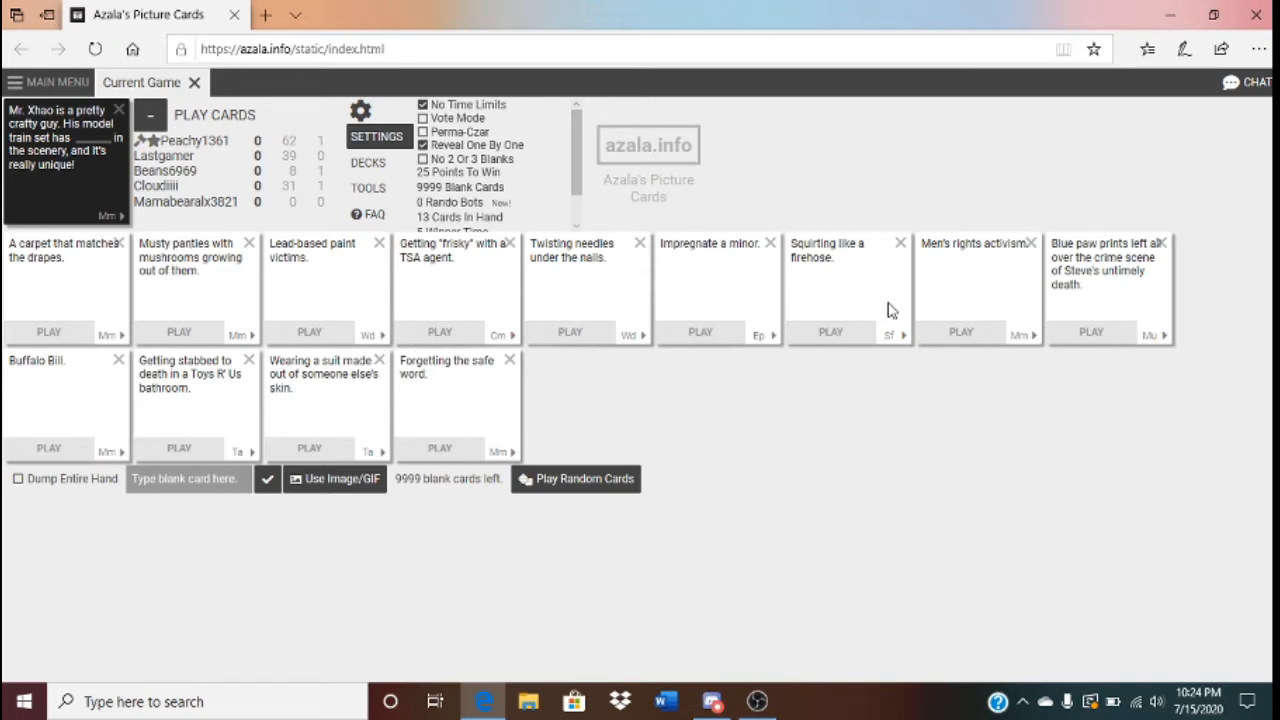
mouse_move(960, 350)
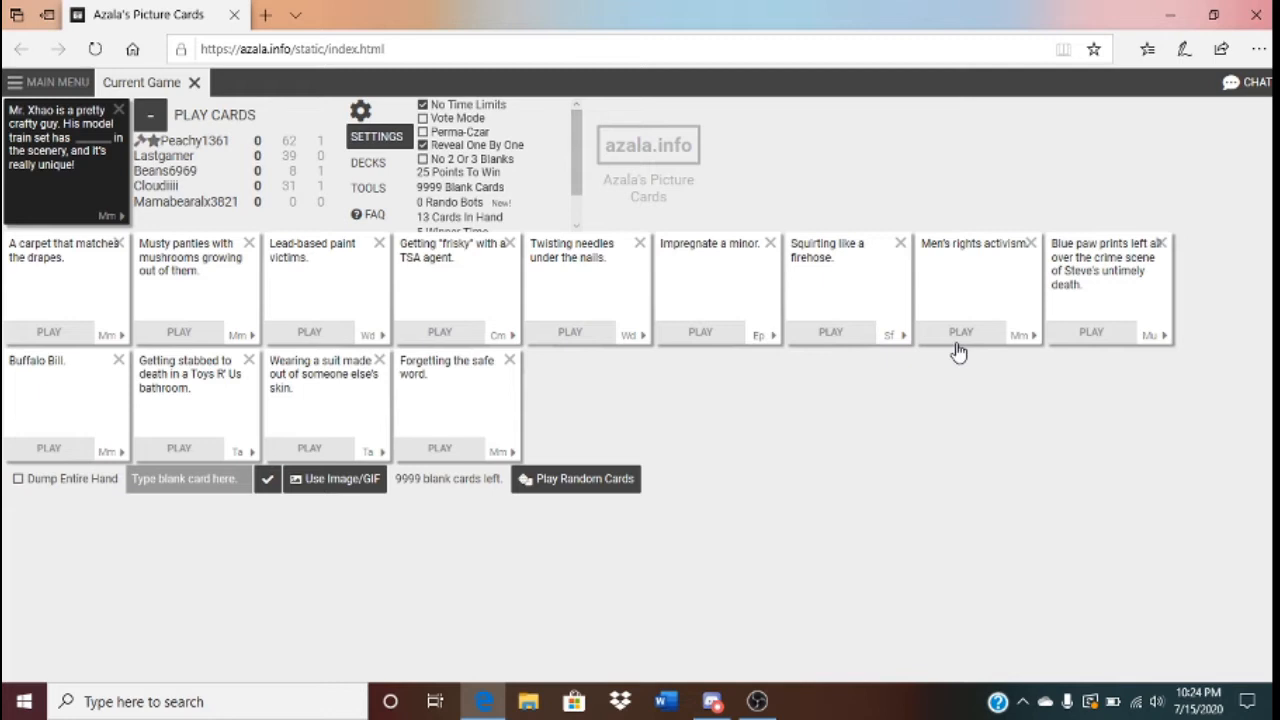
Play the 'Men's rights activism.' card as the answer to the model-train prompt
click(960, 332)
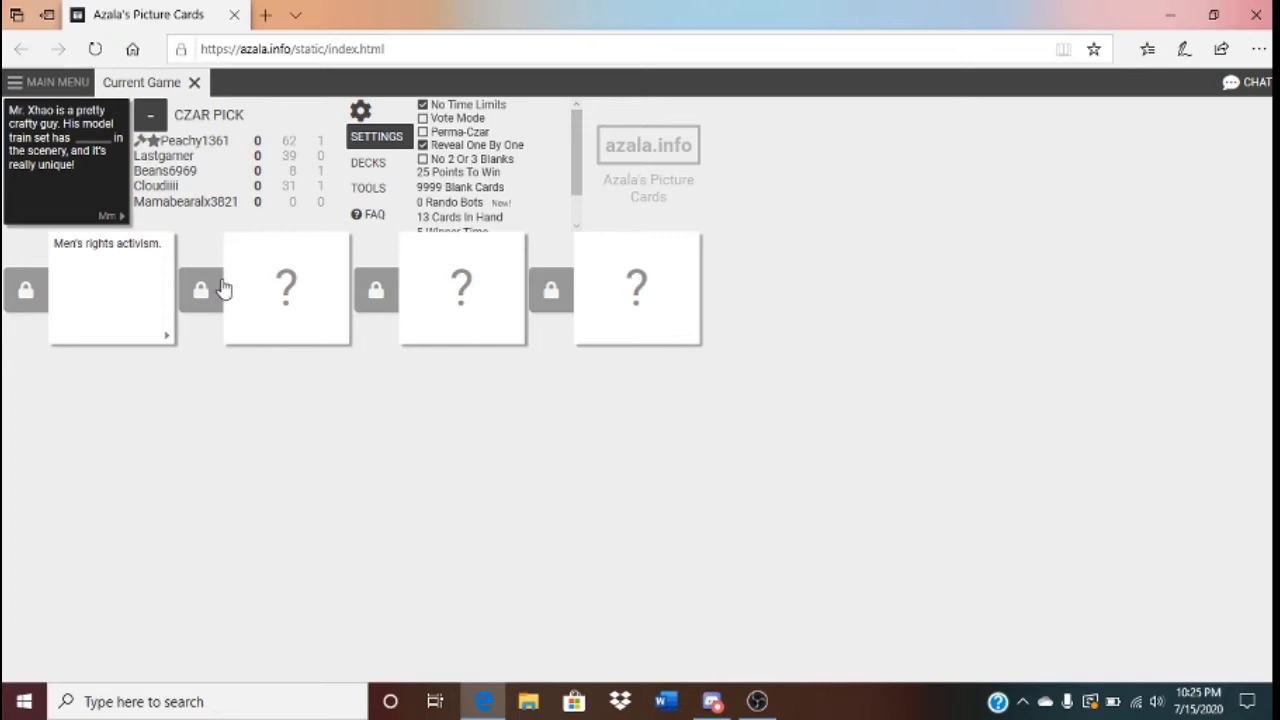
mouse_move(280, 330)
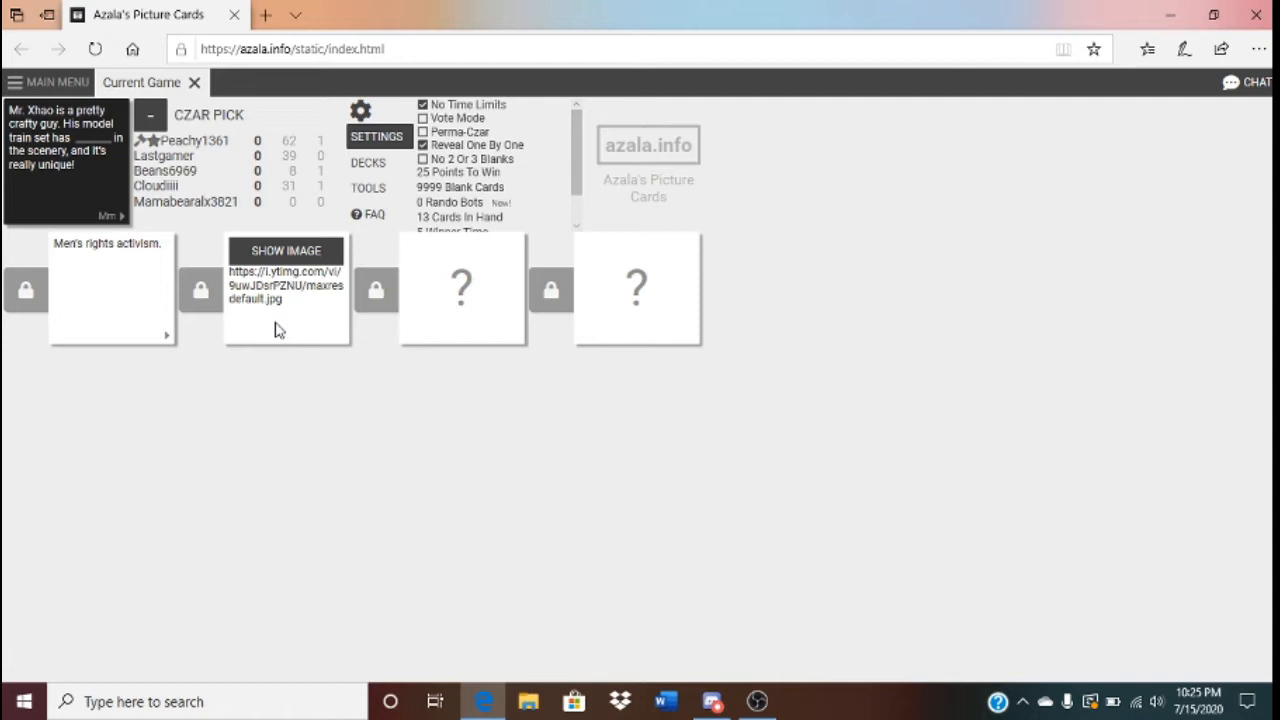
Reveal the second card's tank-engine picture and the remaining submitted answers
click(286, 250)
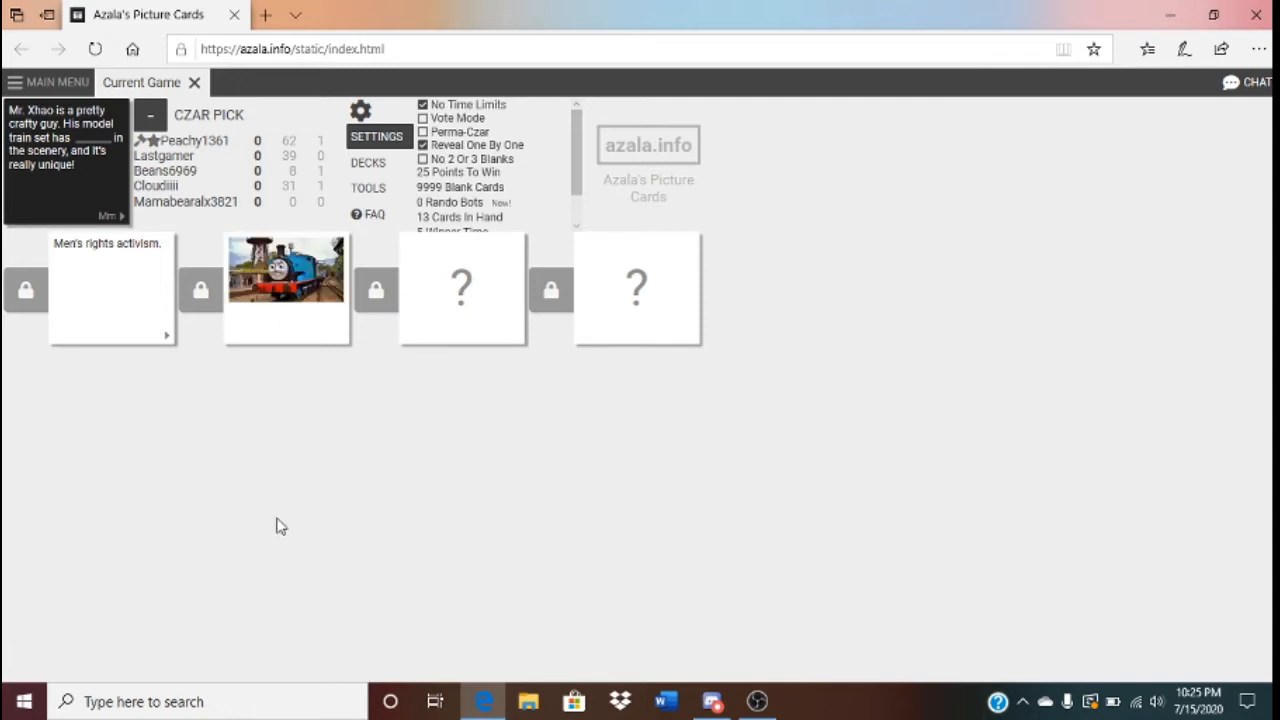
mouse_move(270, 512)
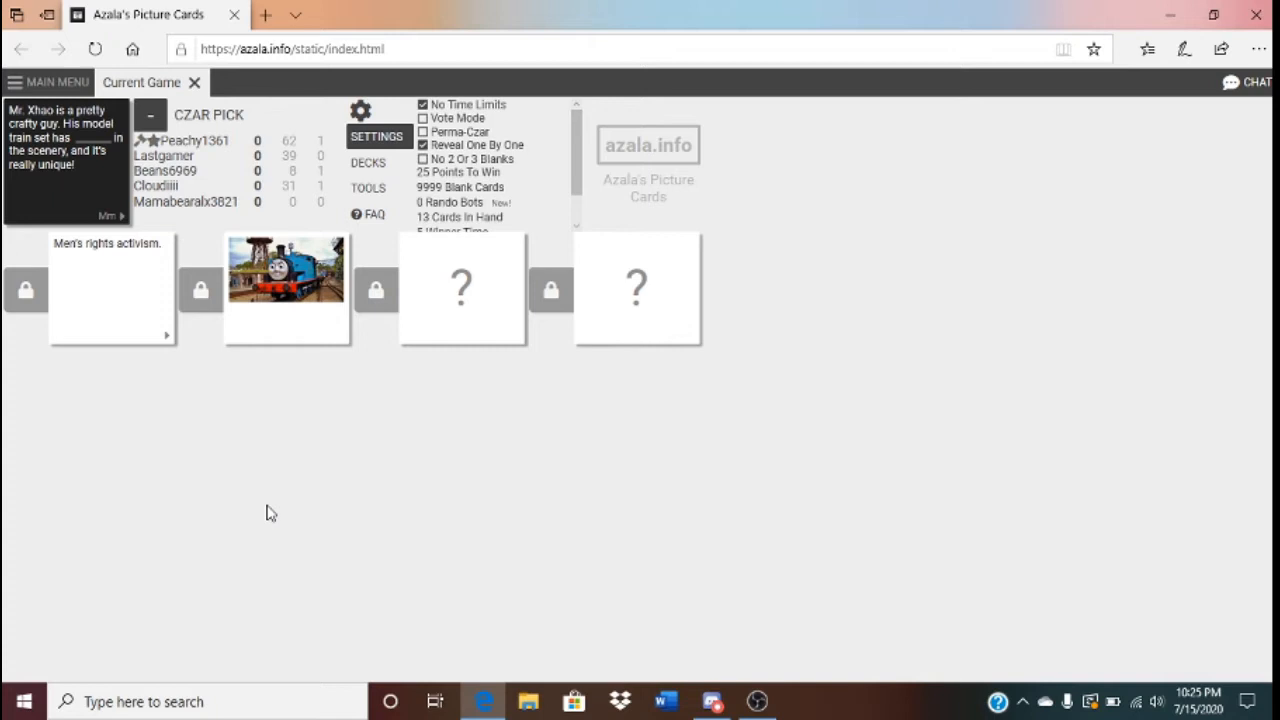
click(460, 288)
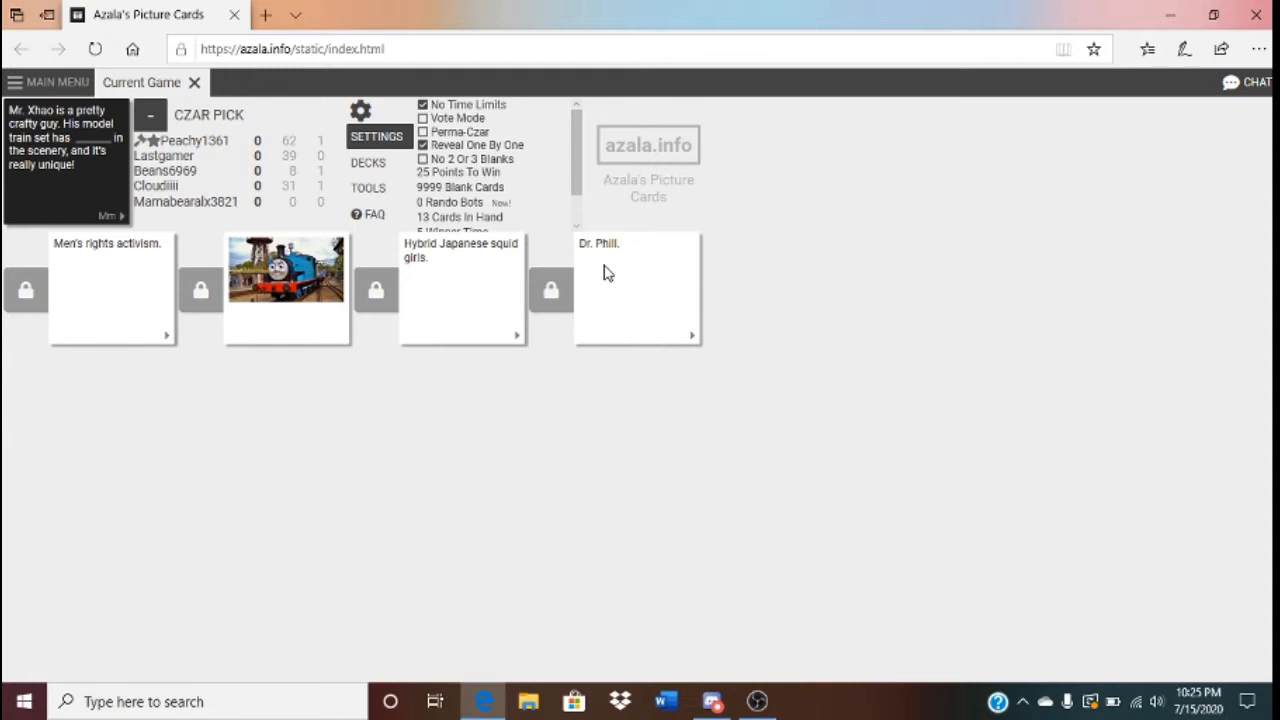
mouse_move(344, 668)
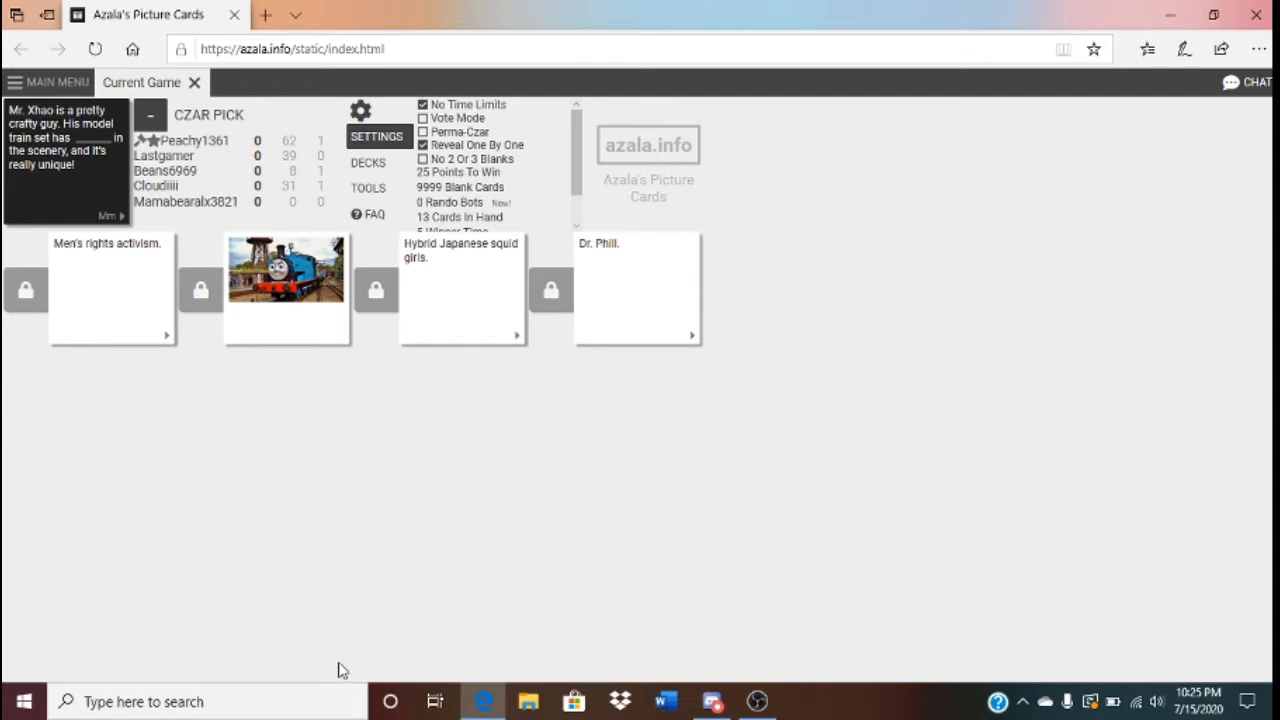
mouse_move(336, 444)
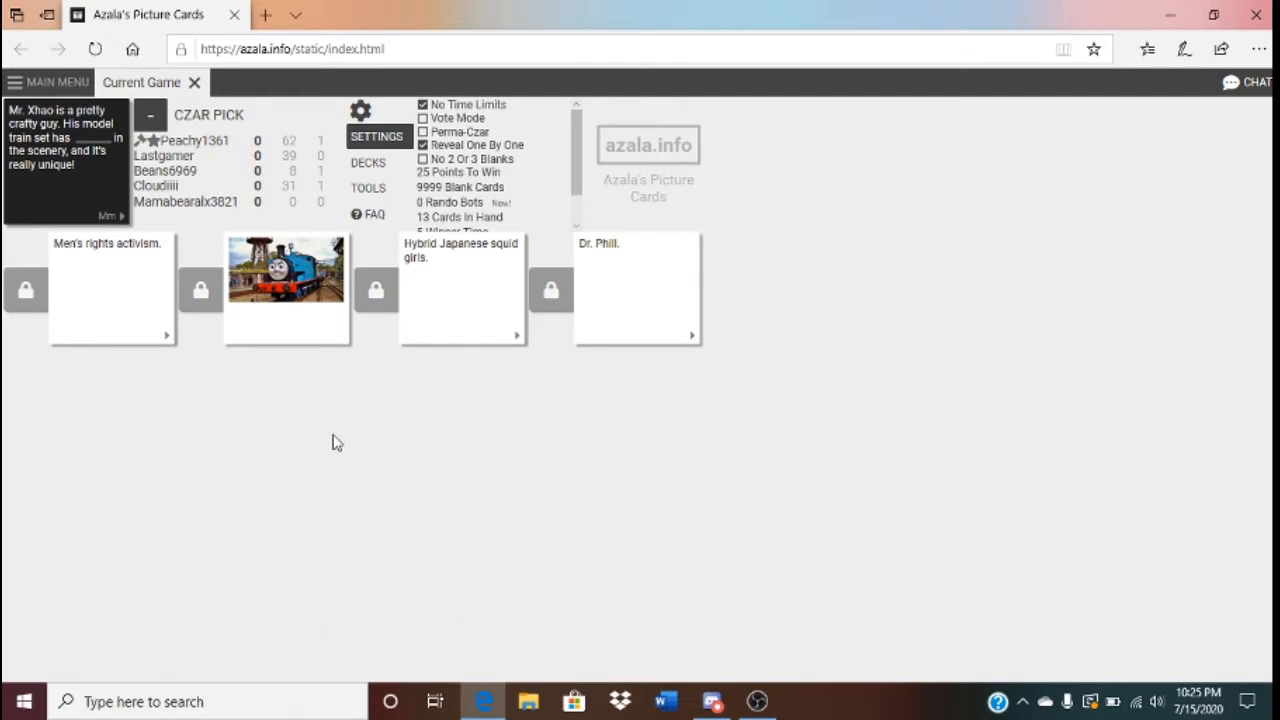
mouse_move(272, 508)
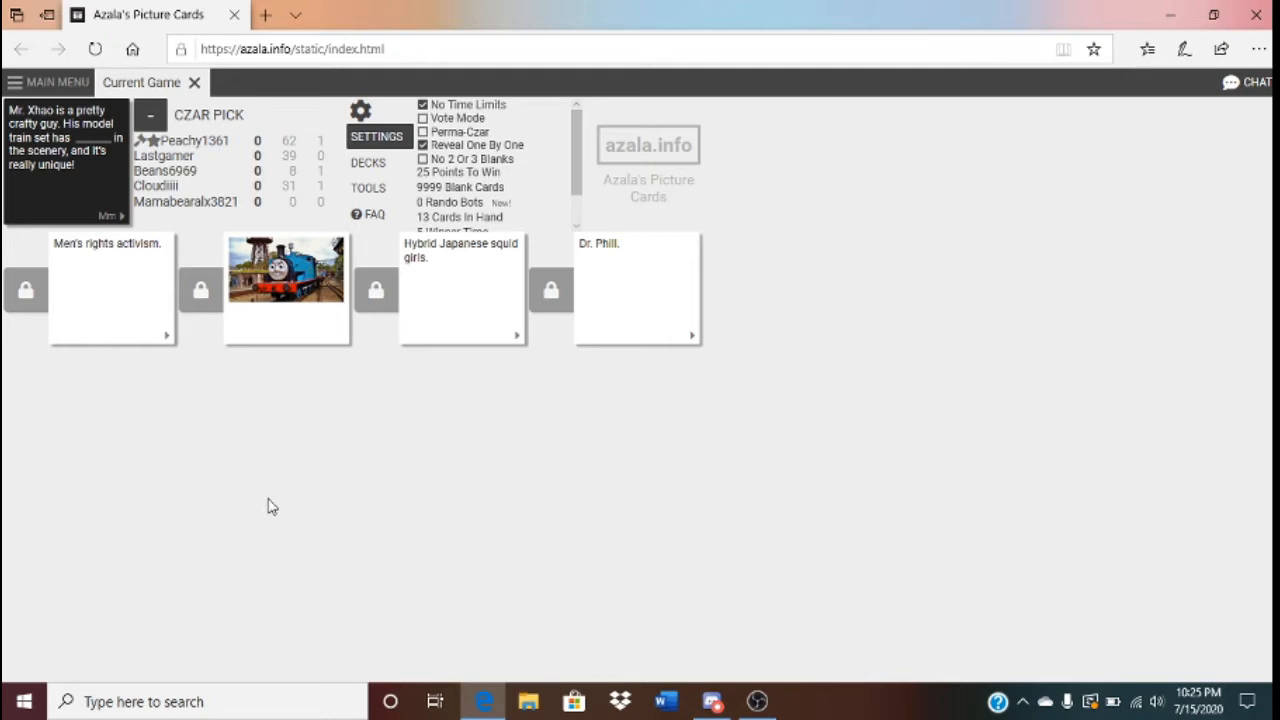
mouse_move(400, 264)
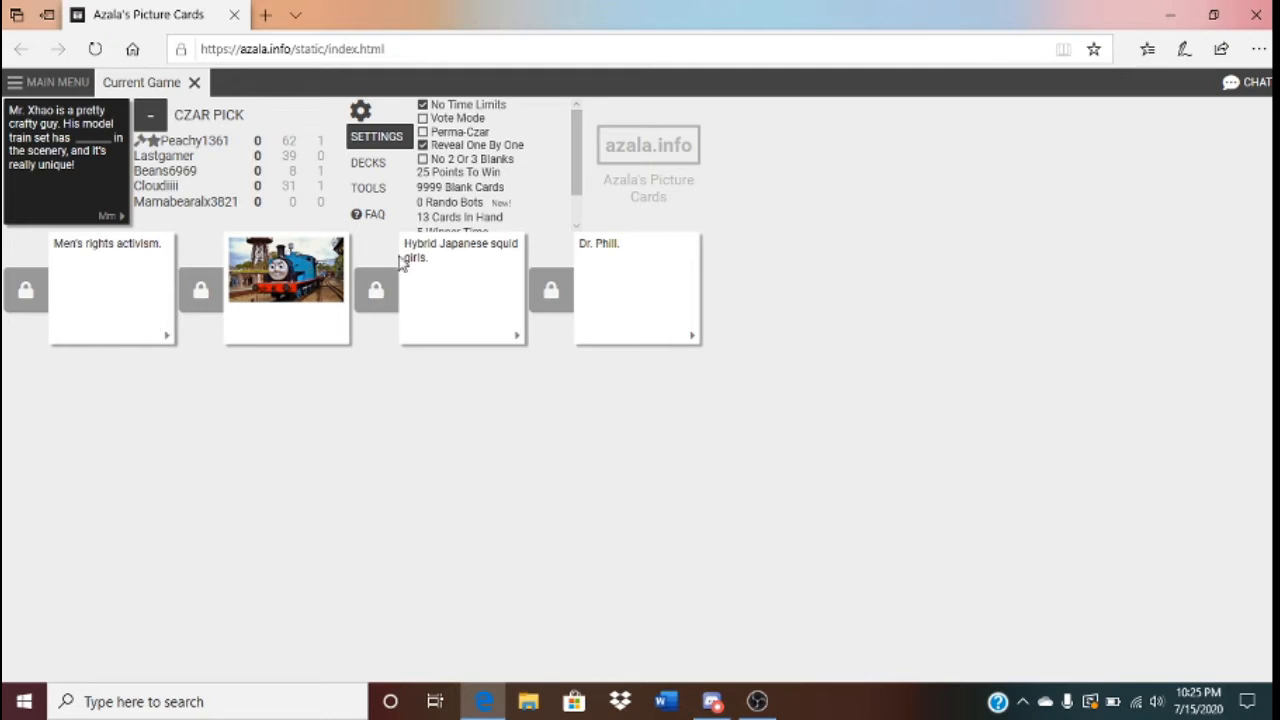
mouse_move(240, 356)
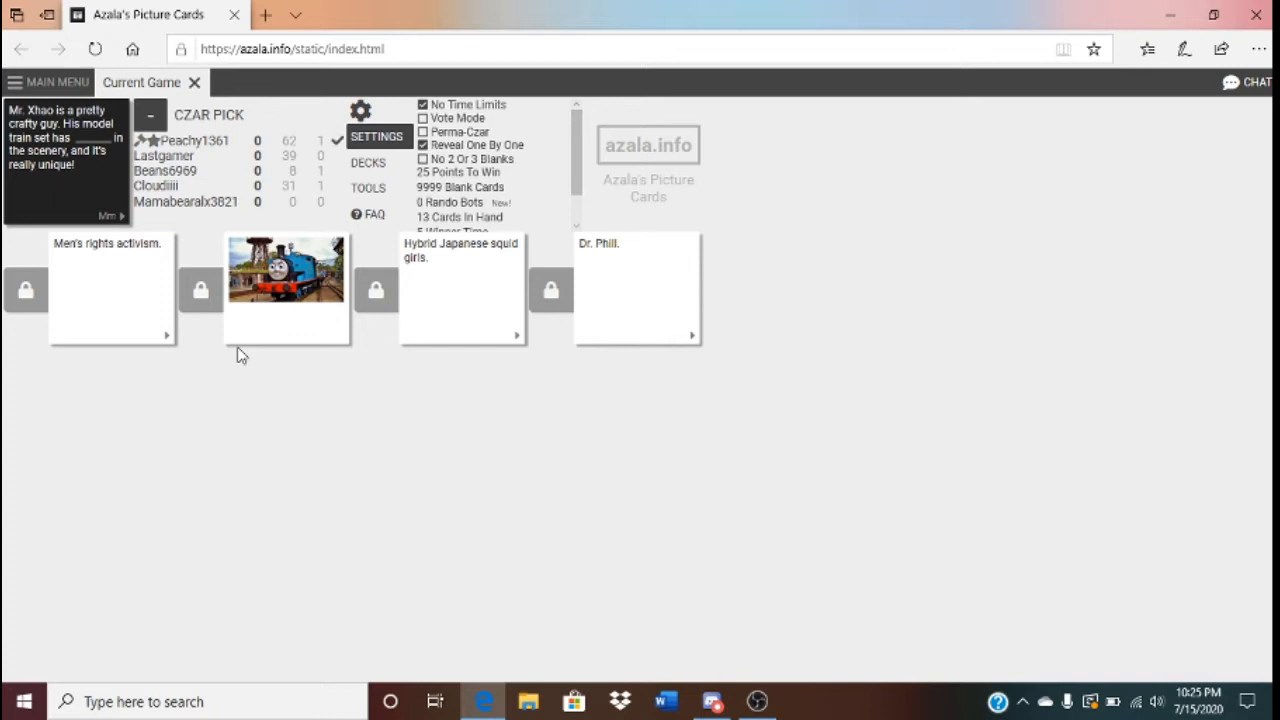
click(460, 290)
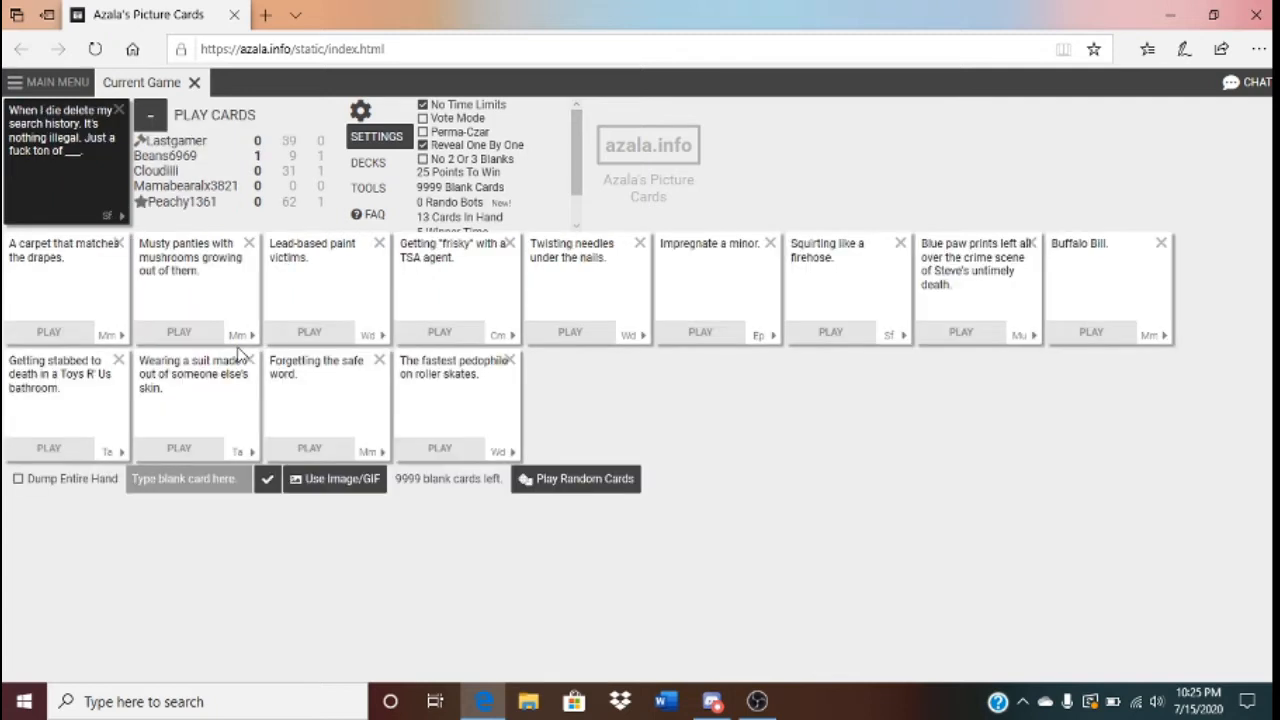
mouse_move(150, 432)
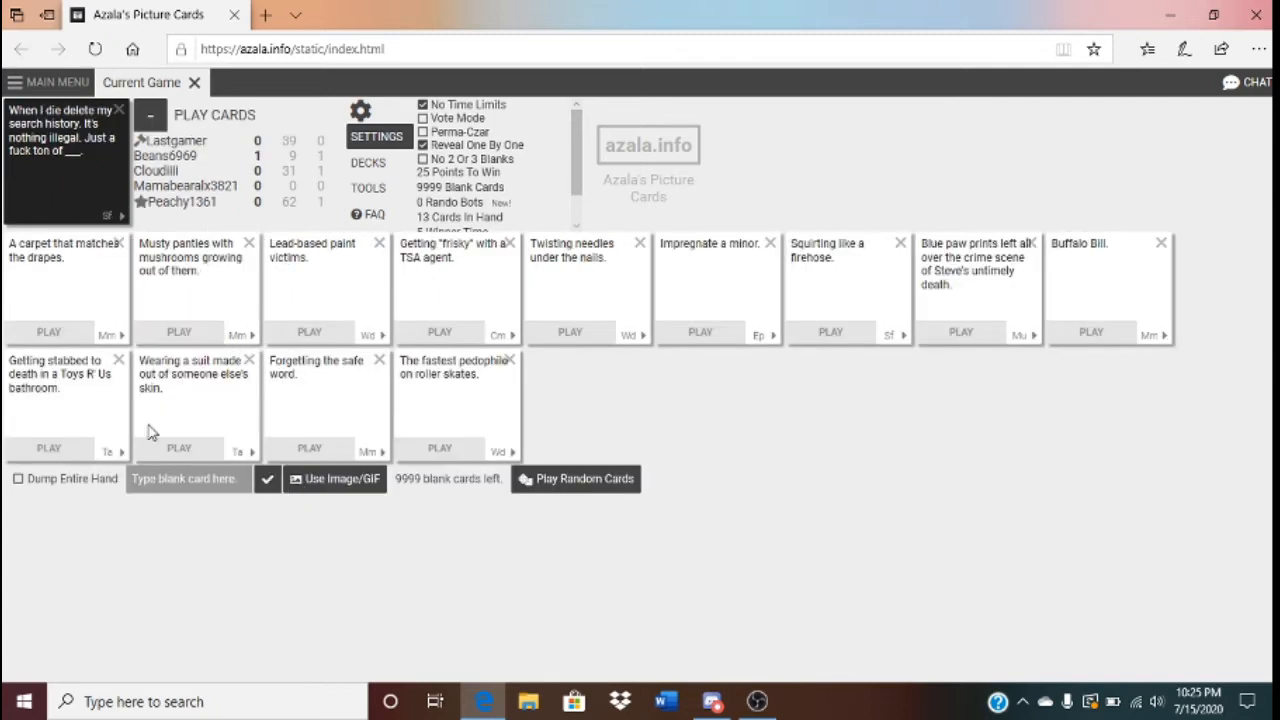
mouse_move(108, 334)
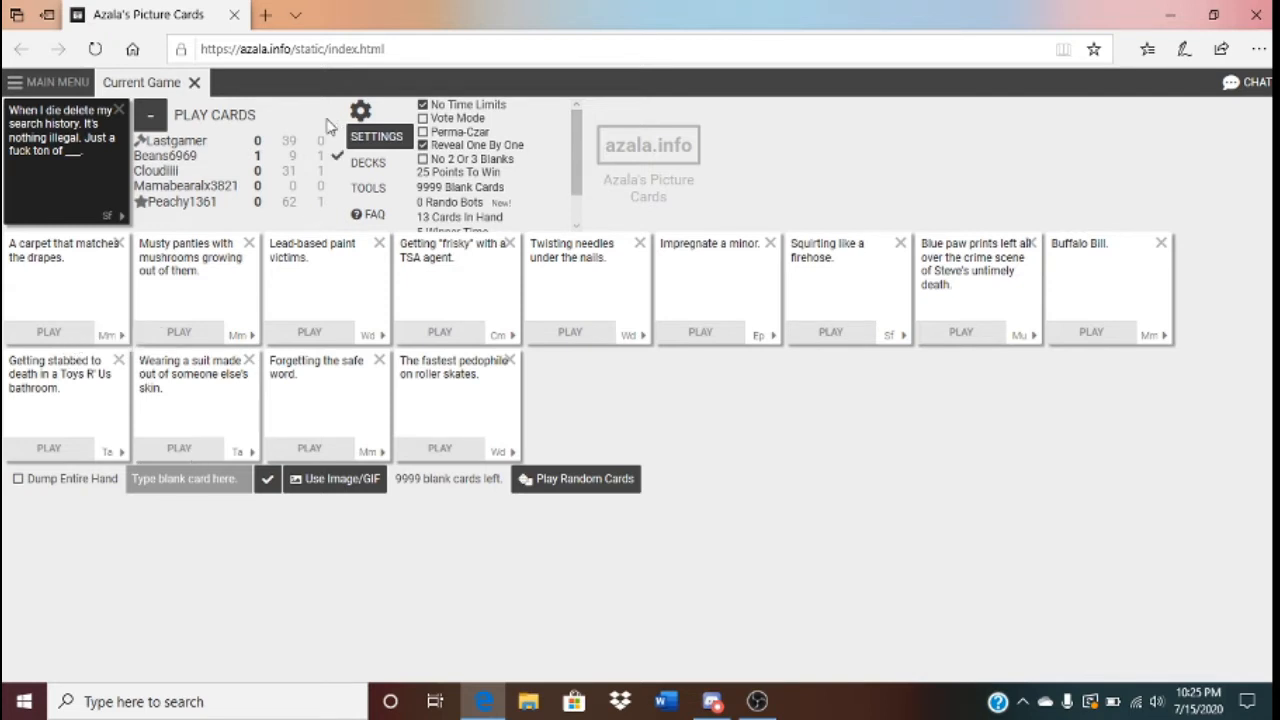
mouse_move(416, 424)
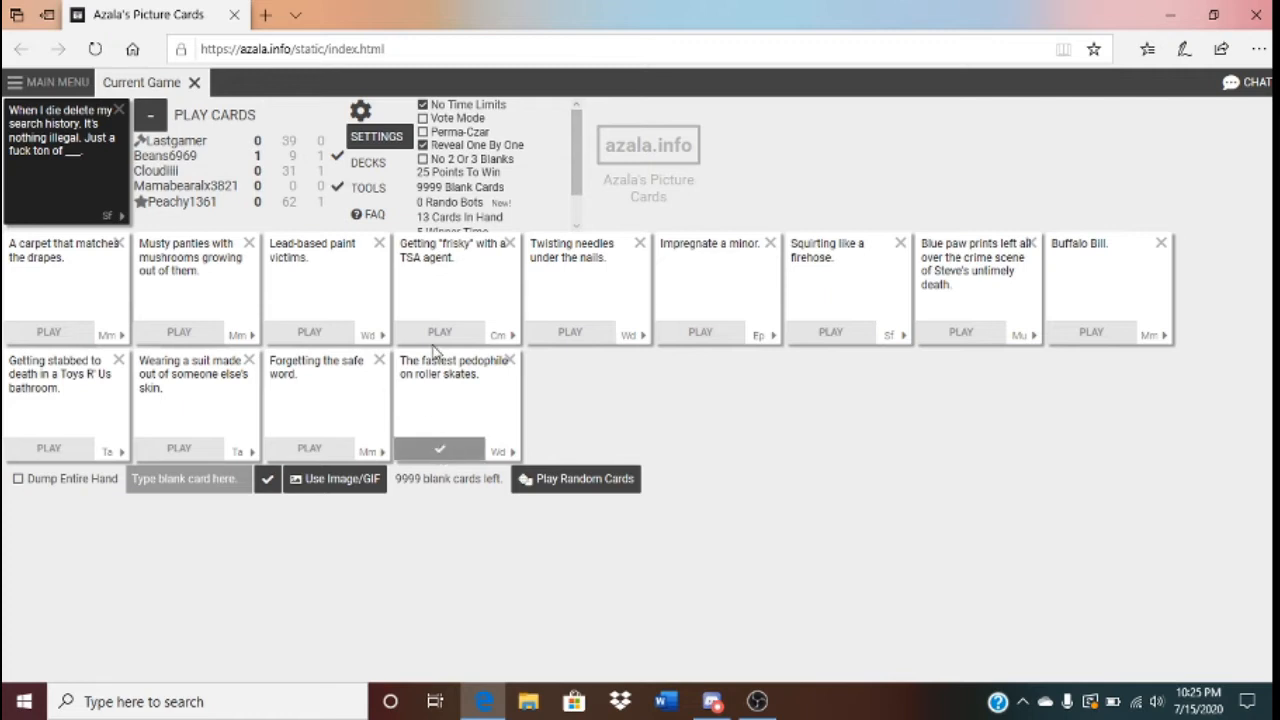
mouse_move(432, 466)
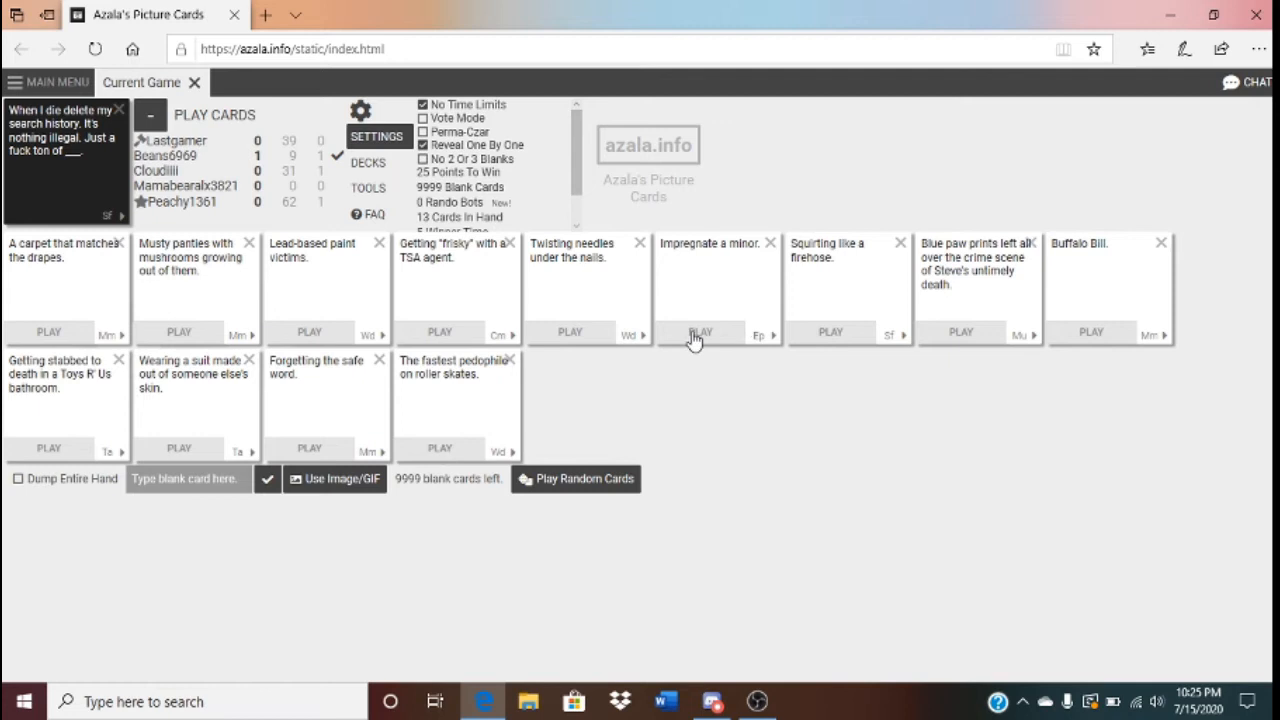
mouse_move(452, 454)
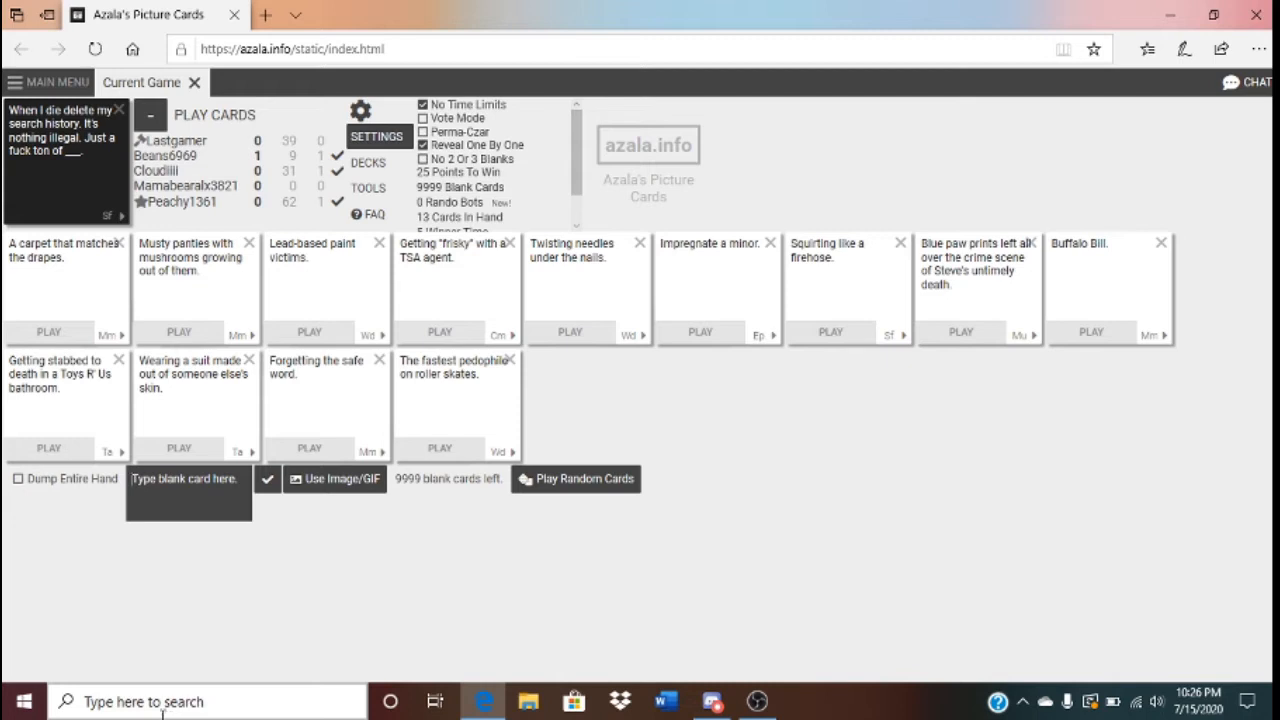
mouse_move(22, 700)
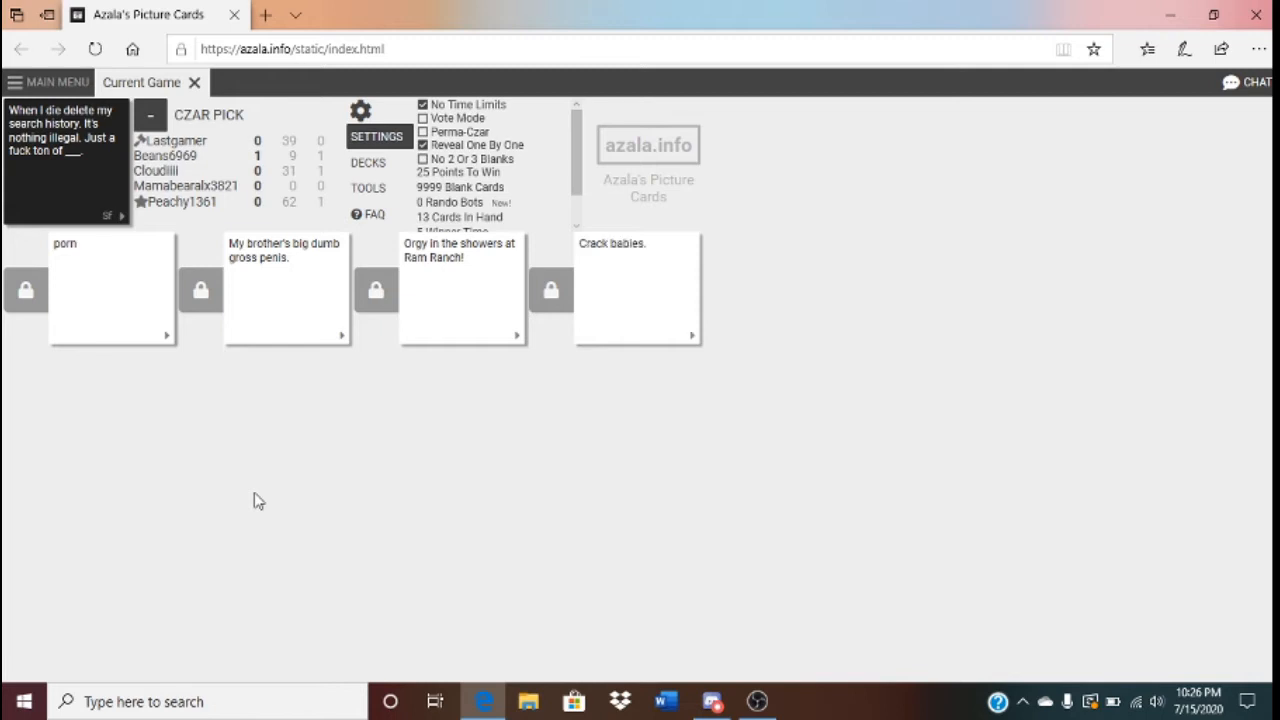
mouse_move(258, 500)
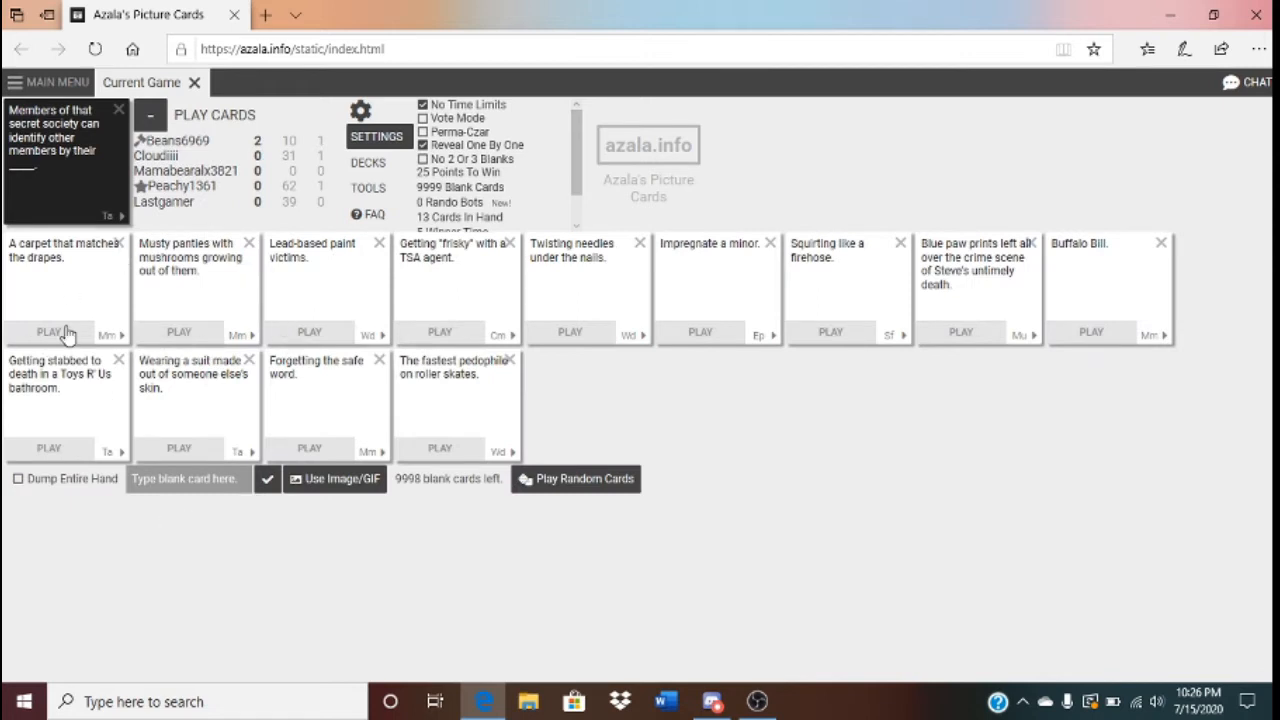
mouse_move(664, 358)
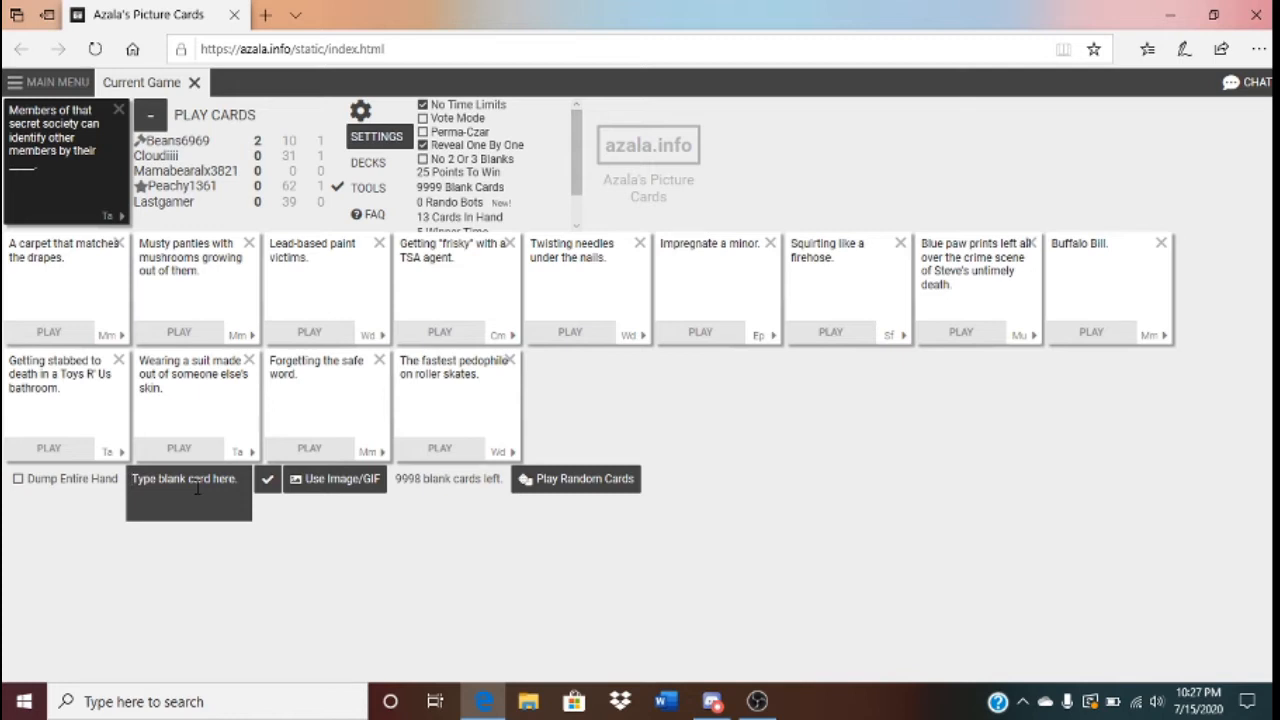
Enter 'Snail' as a custom blank-card answer for the secret-society prompt
text(Snail)
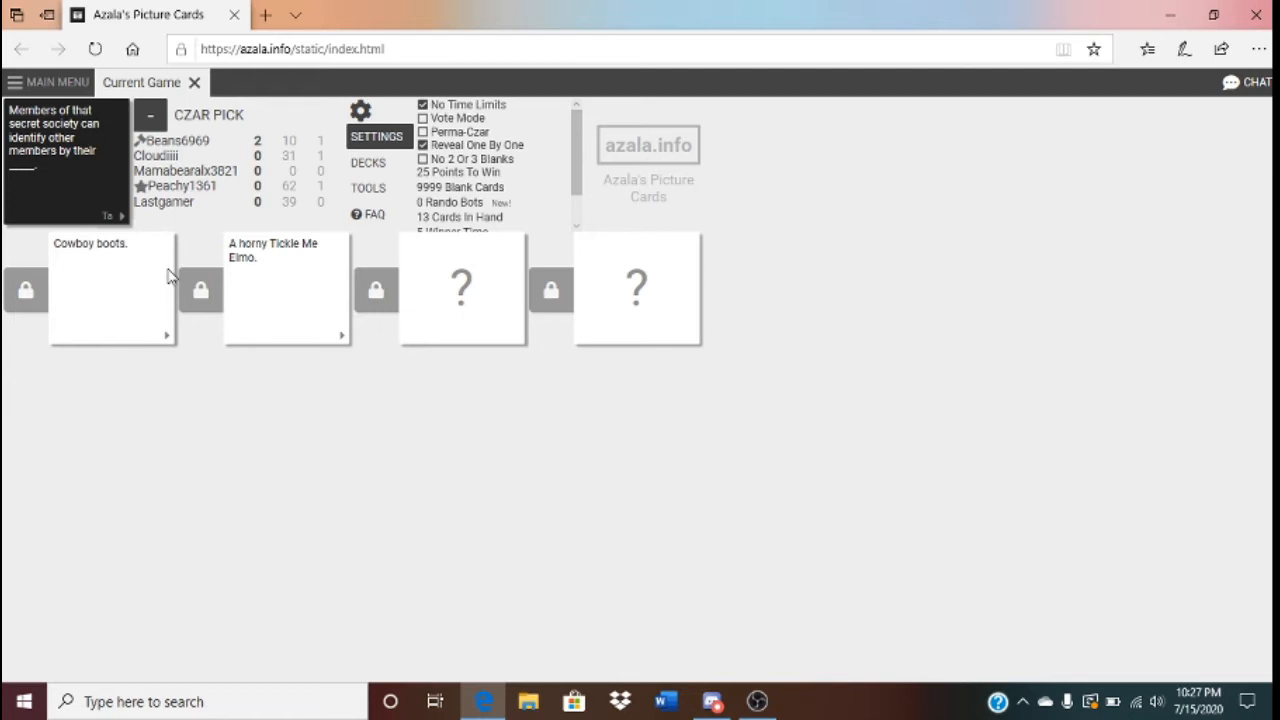
Reveal the third and fourth secret-society answers, A horny Tickle Me Elmo and Glazed mouths
click(460, 288)
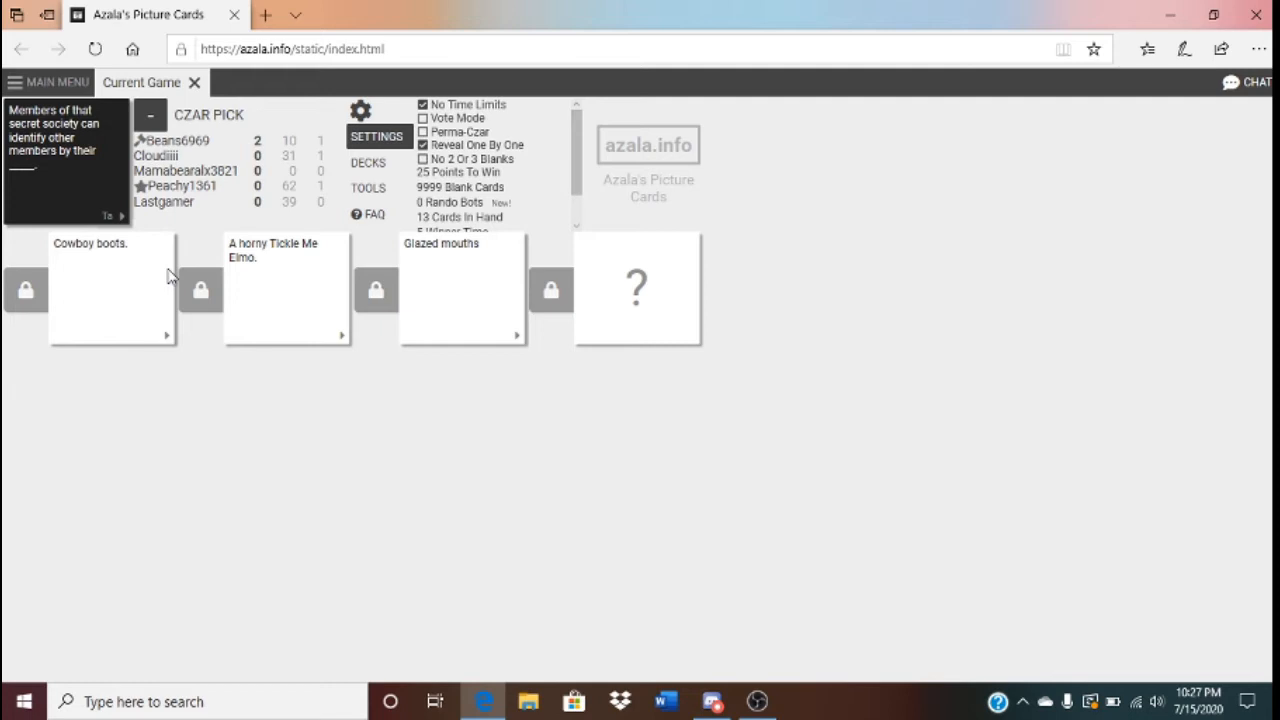
click(636, 288)
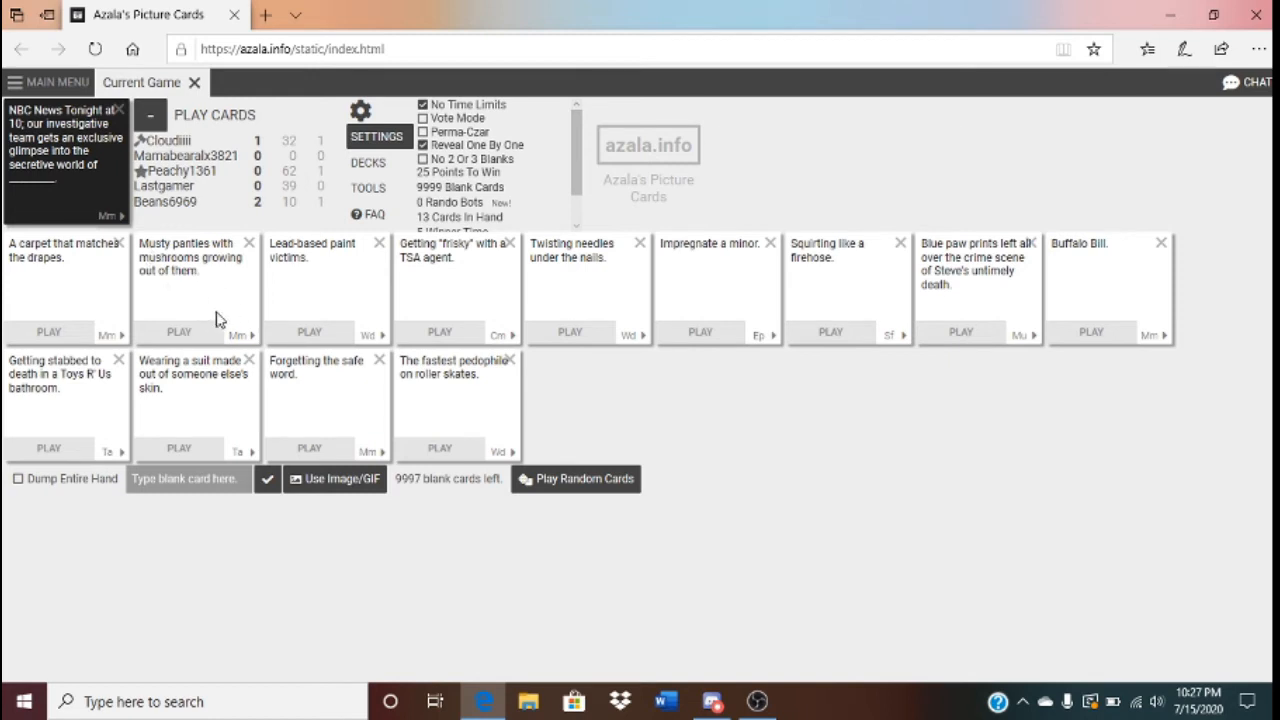
mouse_move(236, 322)
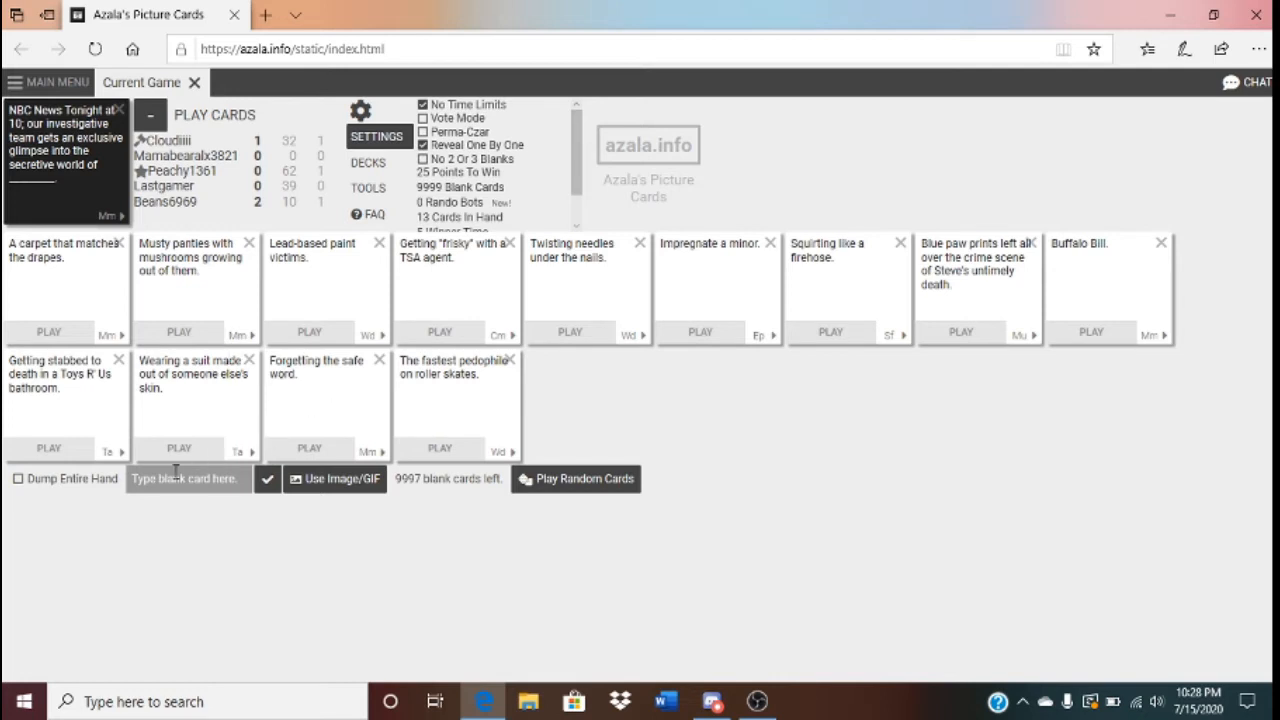
Enter 'Jard' as a custom blank card, correct it, and submit it for the NBC News prompt
text(J)
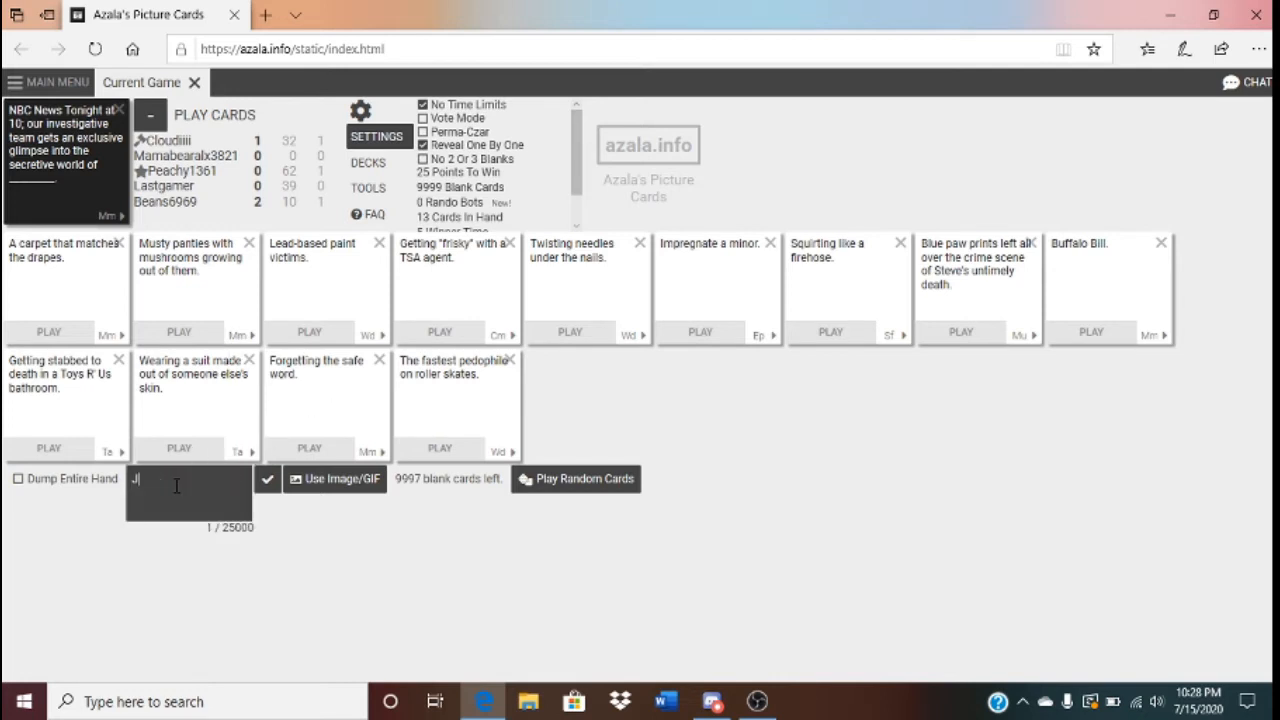
text(ard)
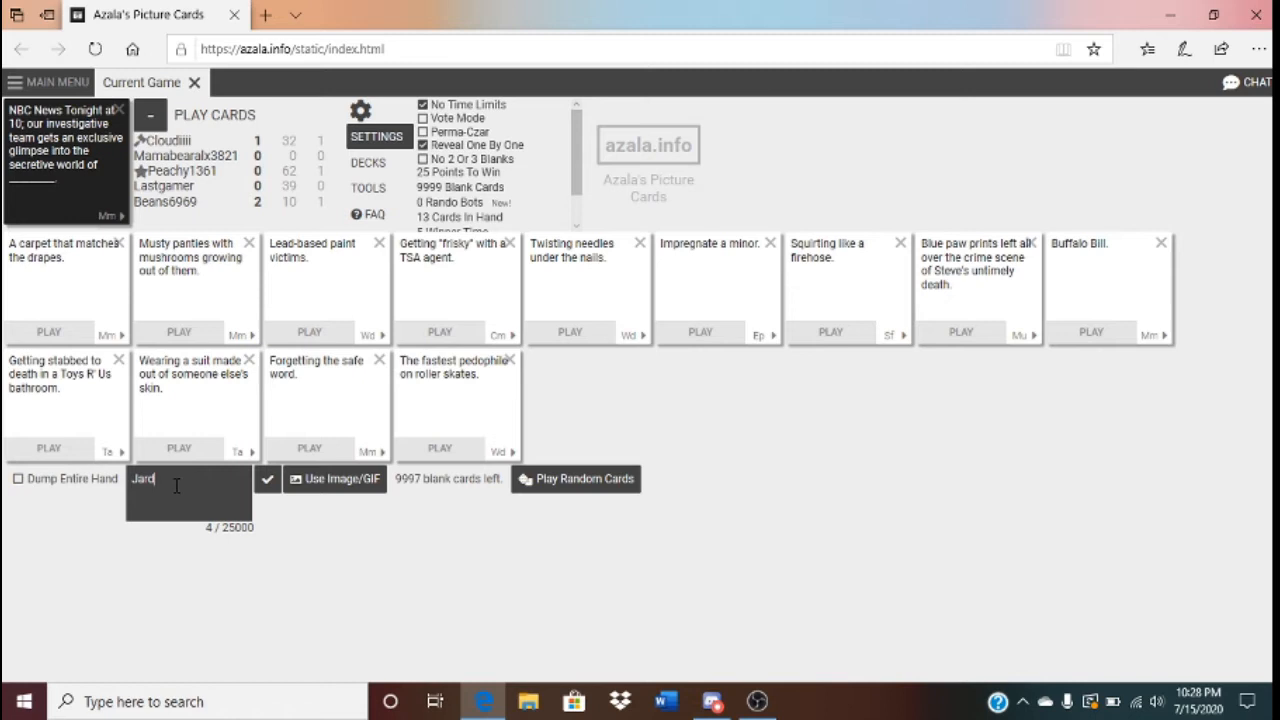
key(Backspace)
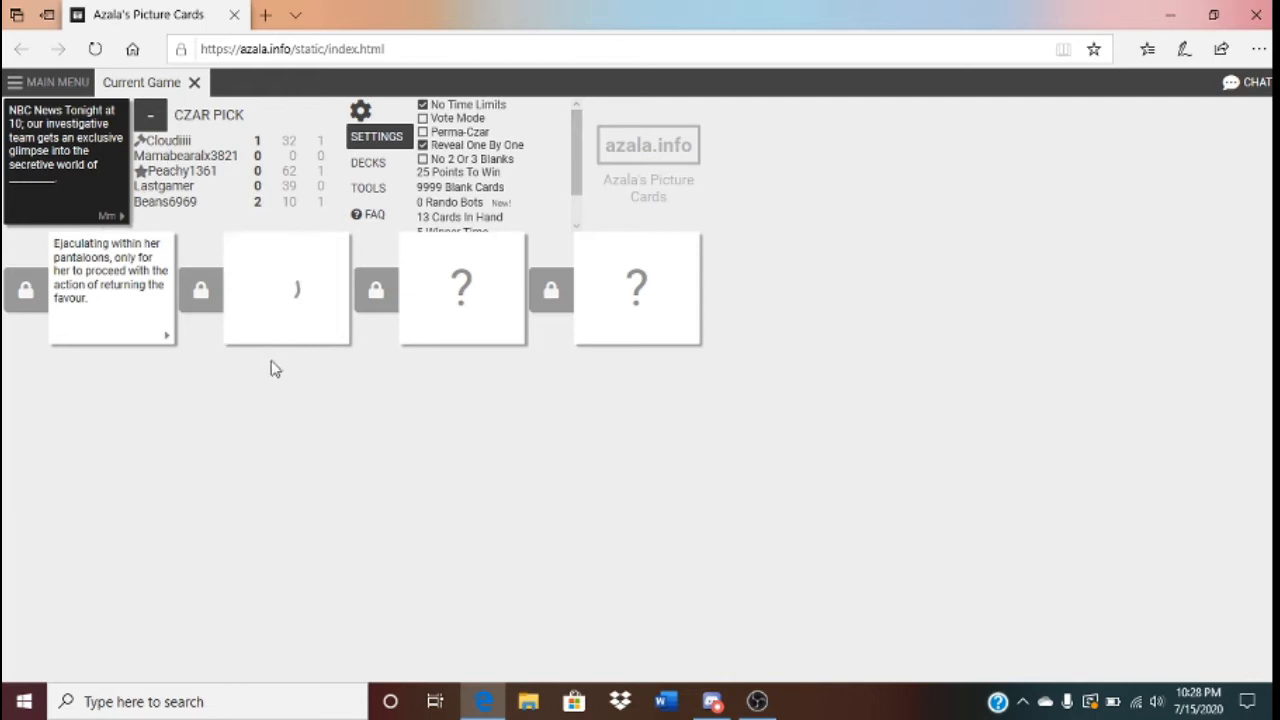
Reveal the second submitted answer to the NBC News prompt during the czar pick
click(284, 288)
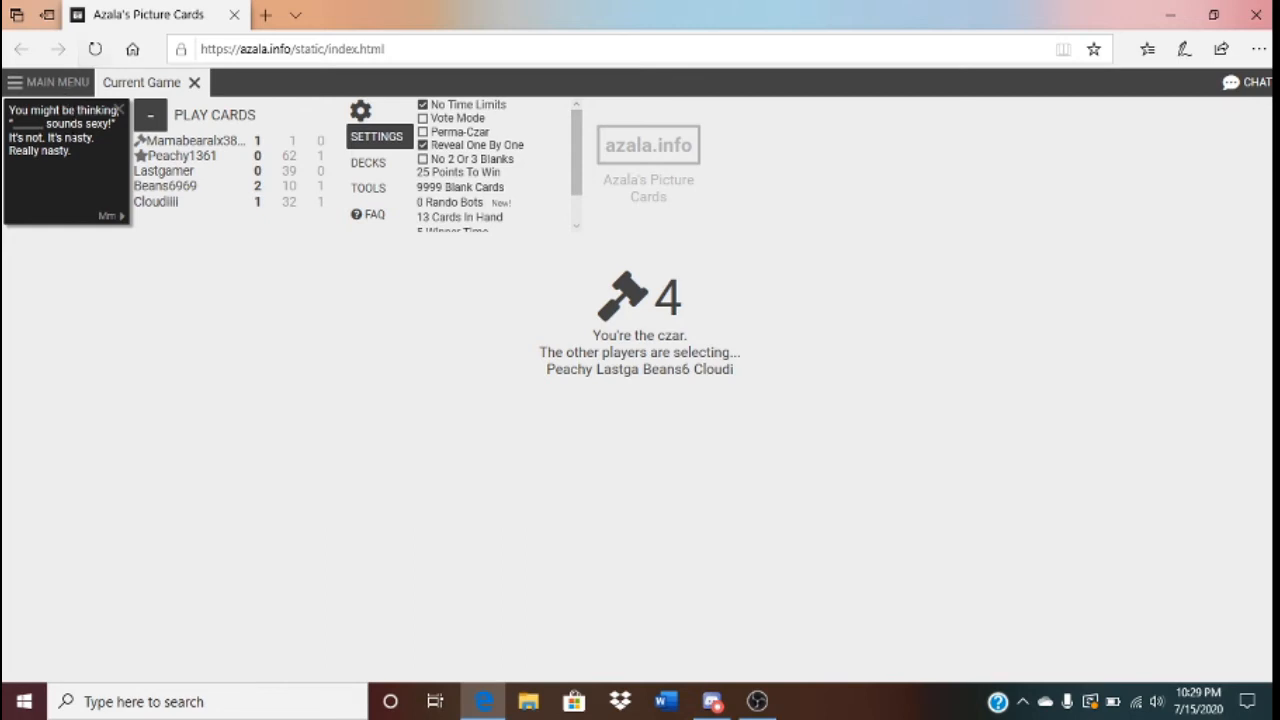
mouse_move(56, 168)
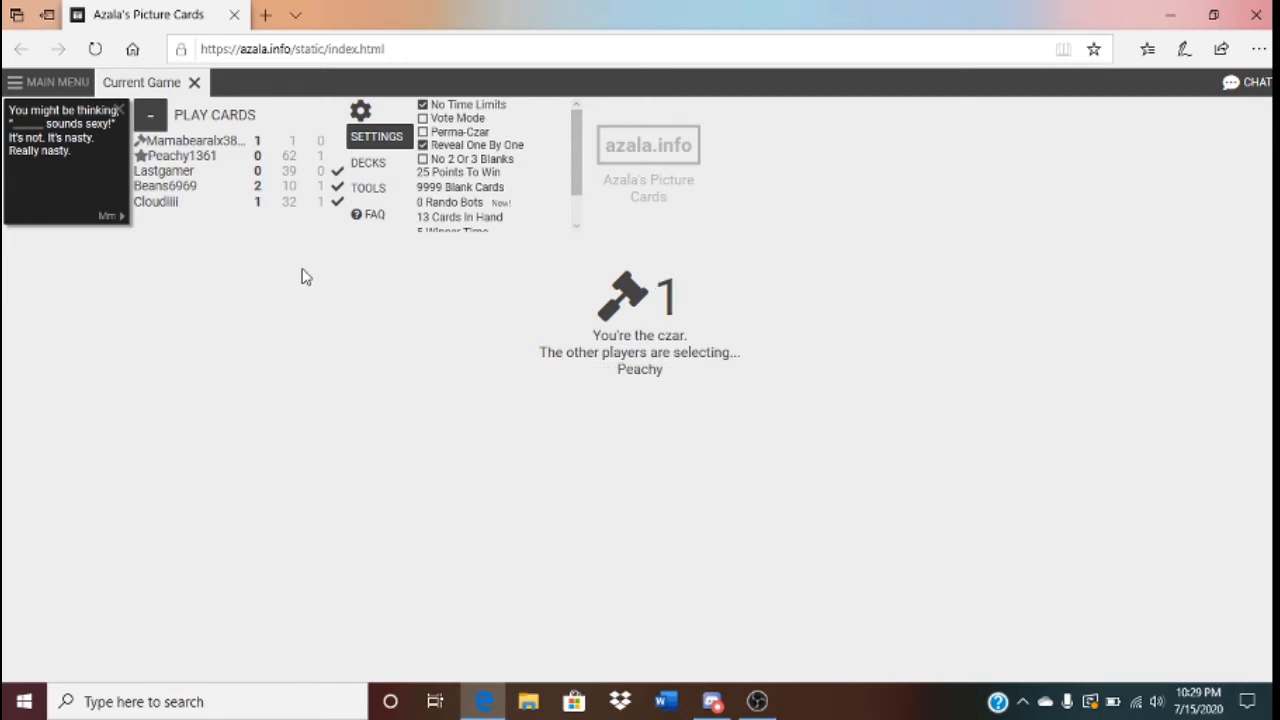
mouse_move(260, 240)
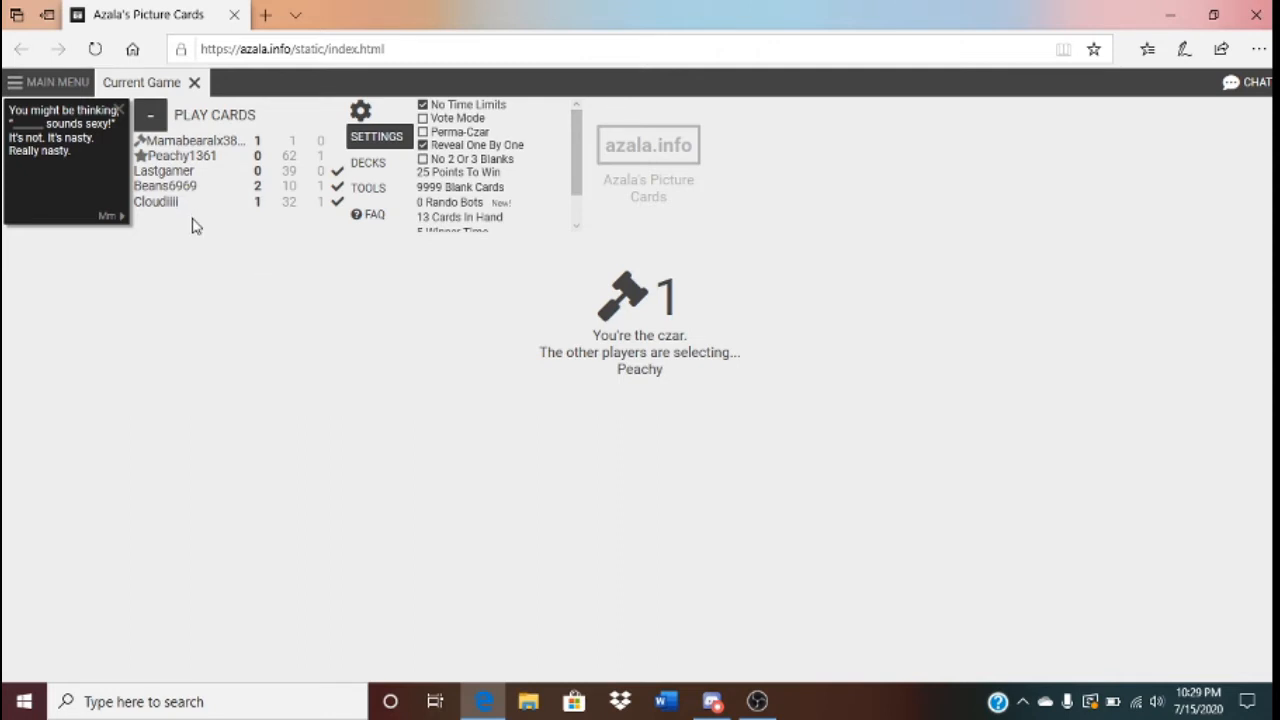
mouse_move(196, 260)
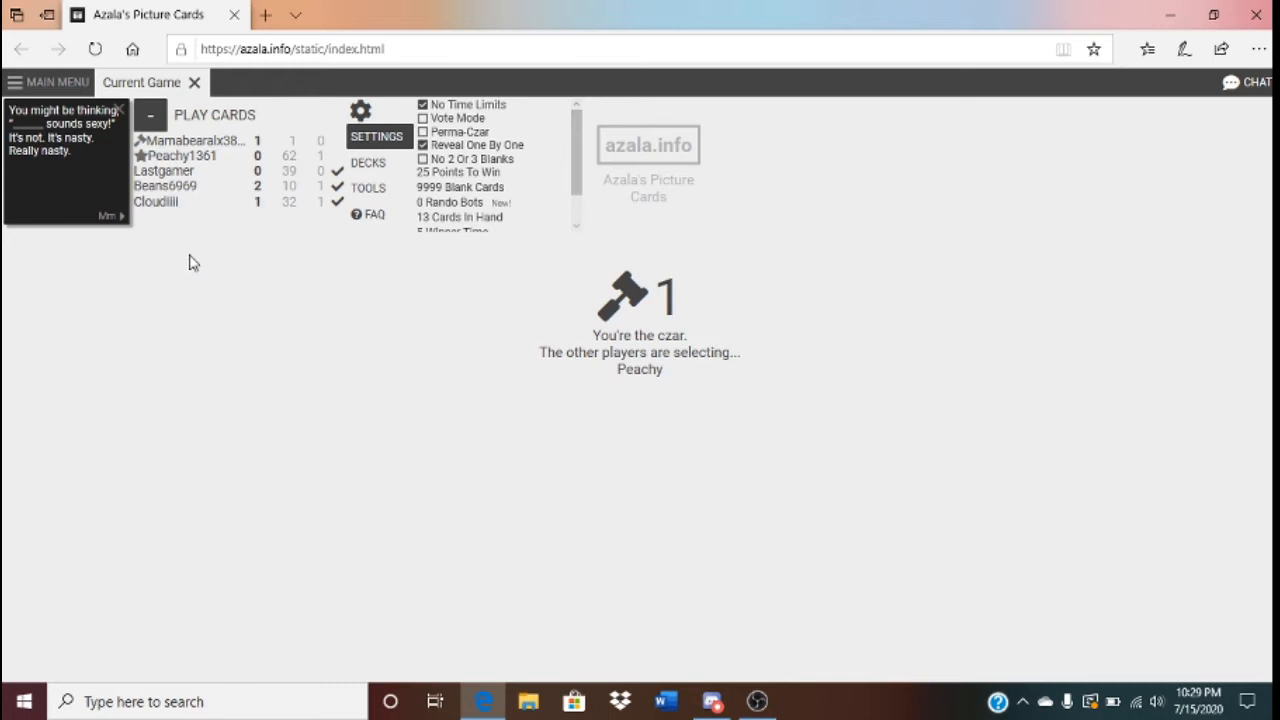
mouse_move(204, 244)
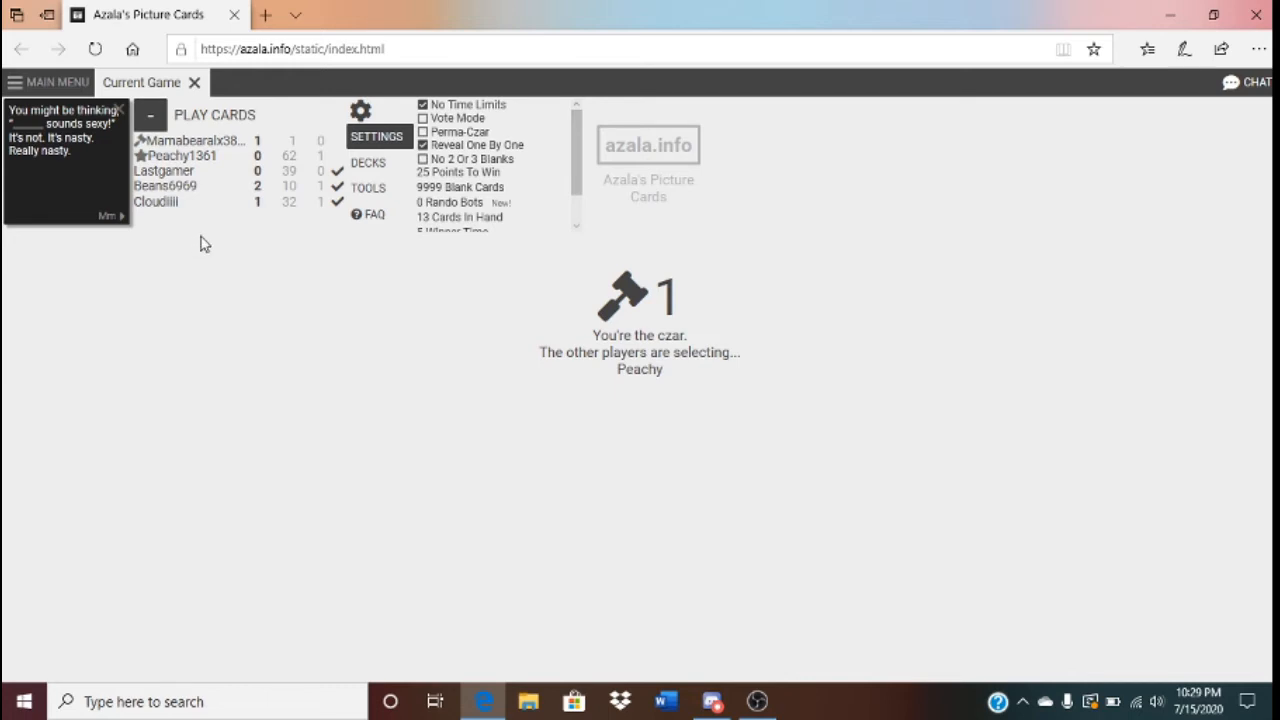
mouse_move(224, 274)
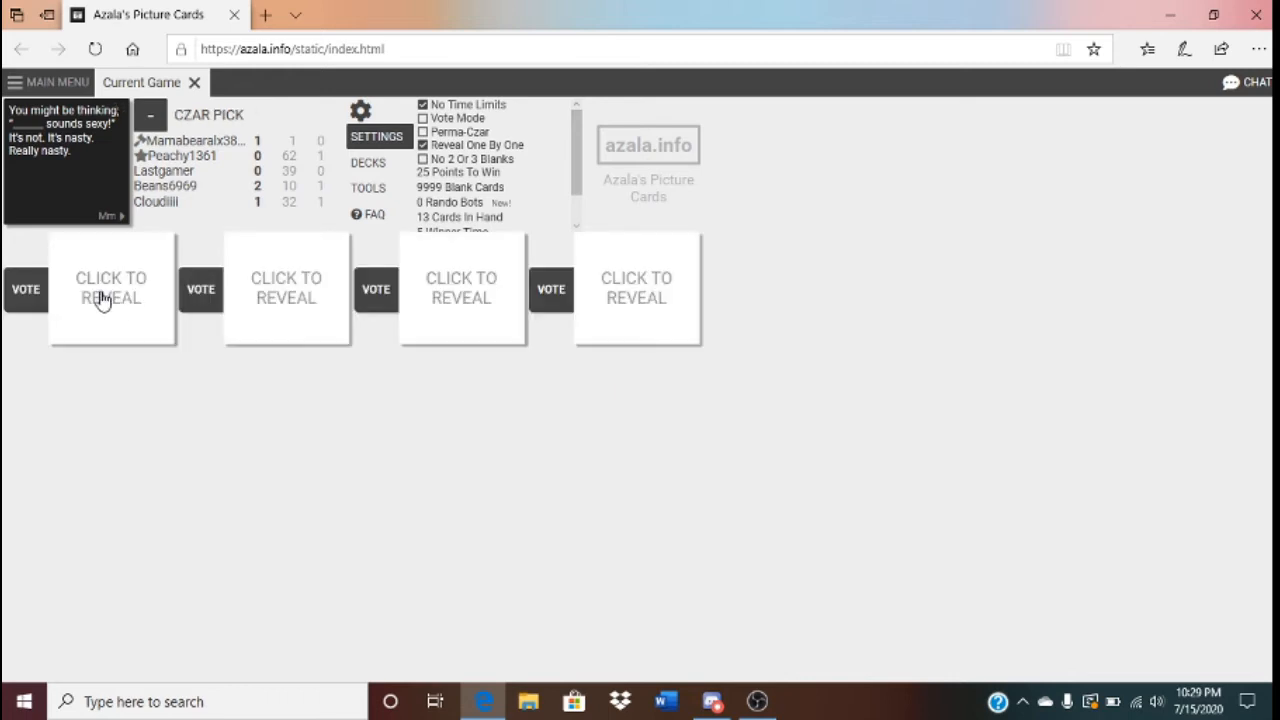
Reveal all four submitted answers to the 'sounds sexy' prompt one by one
click(112, 288)
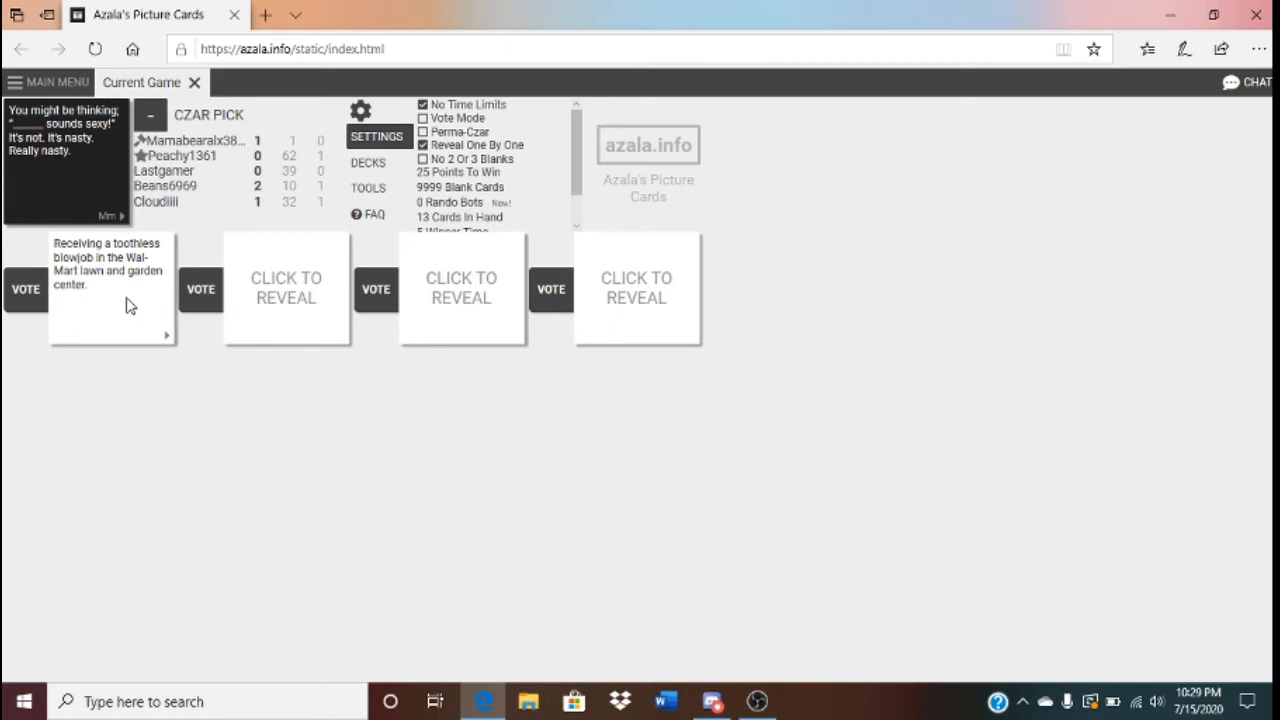
mouse_move(240, 330)
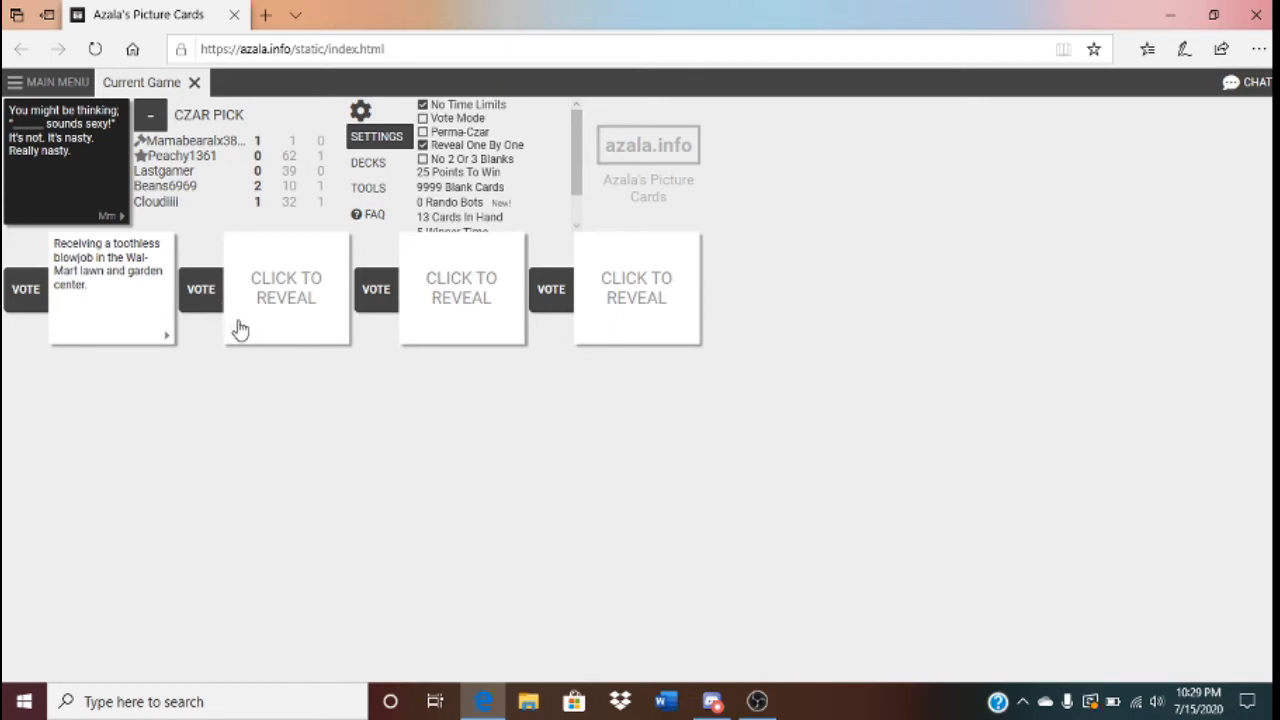
click(286, 288)
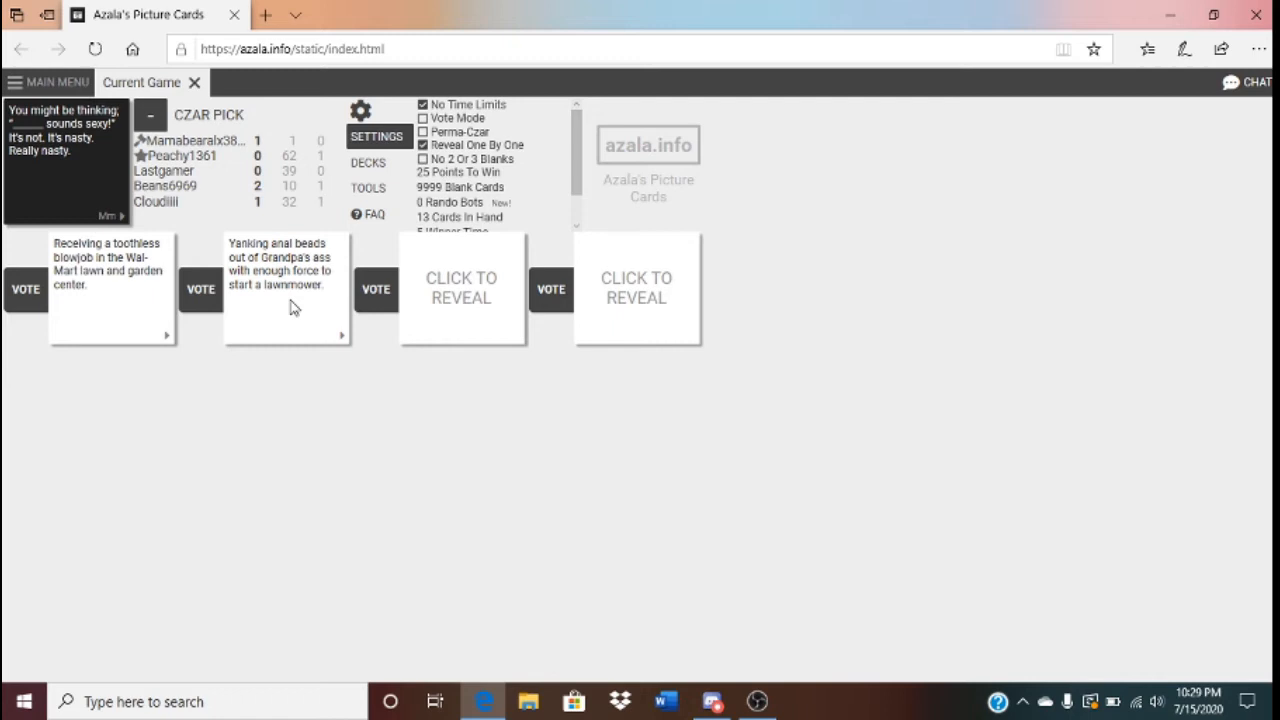
click(300, 300)
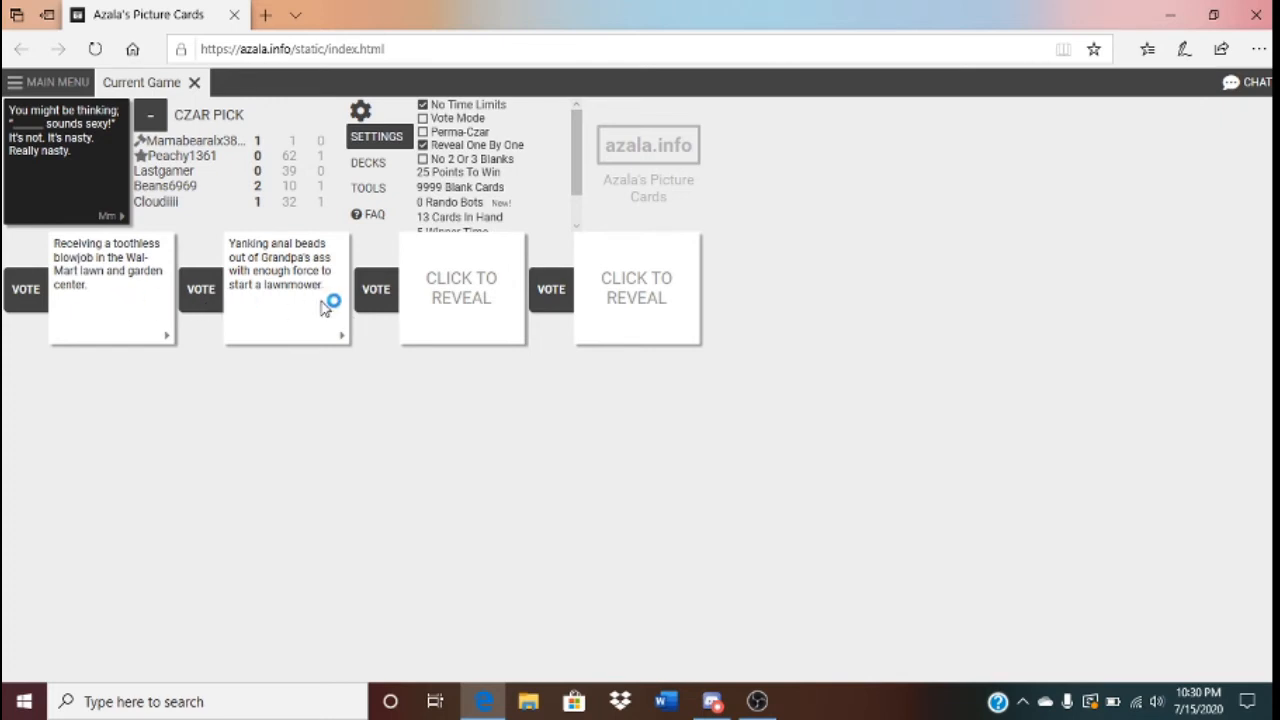
click(460, 288)
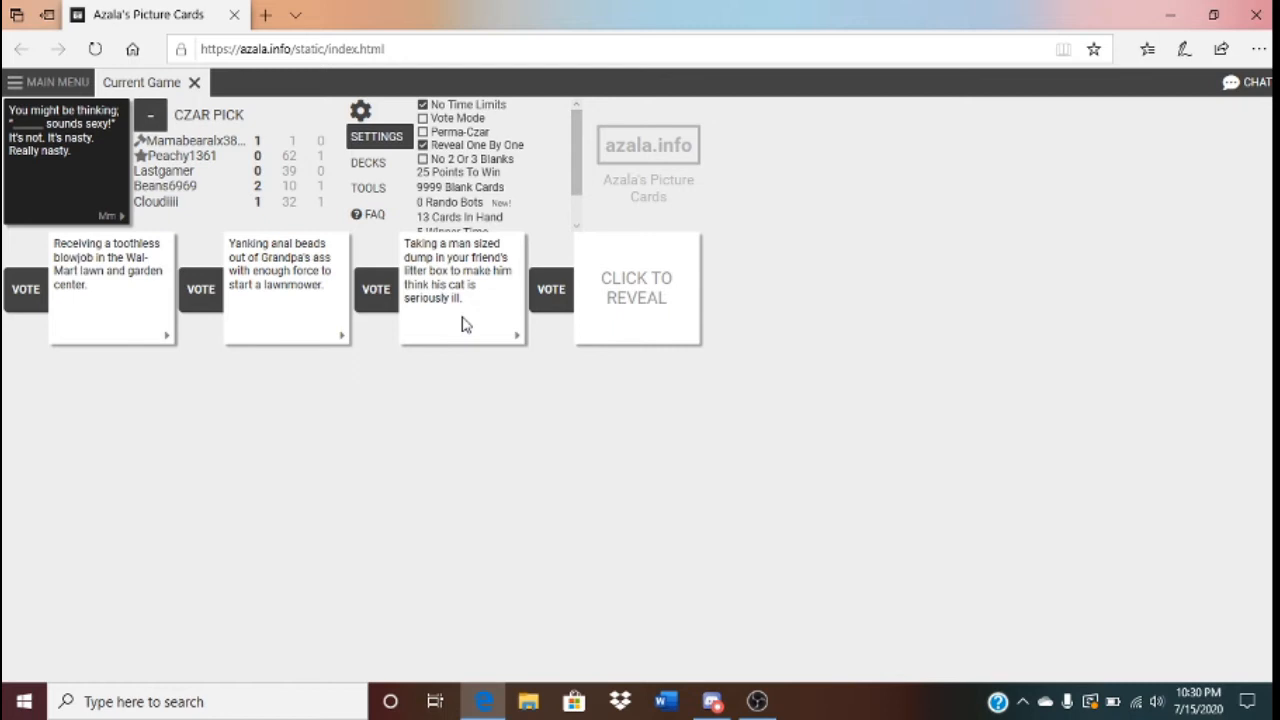
mouse_move(648, 316)
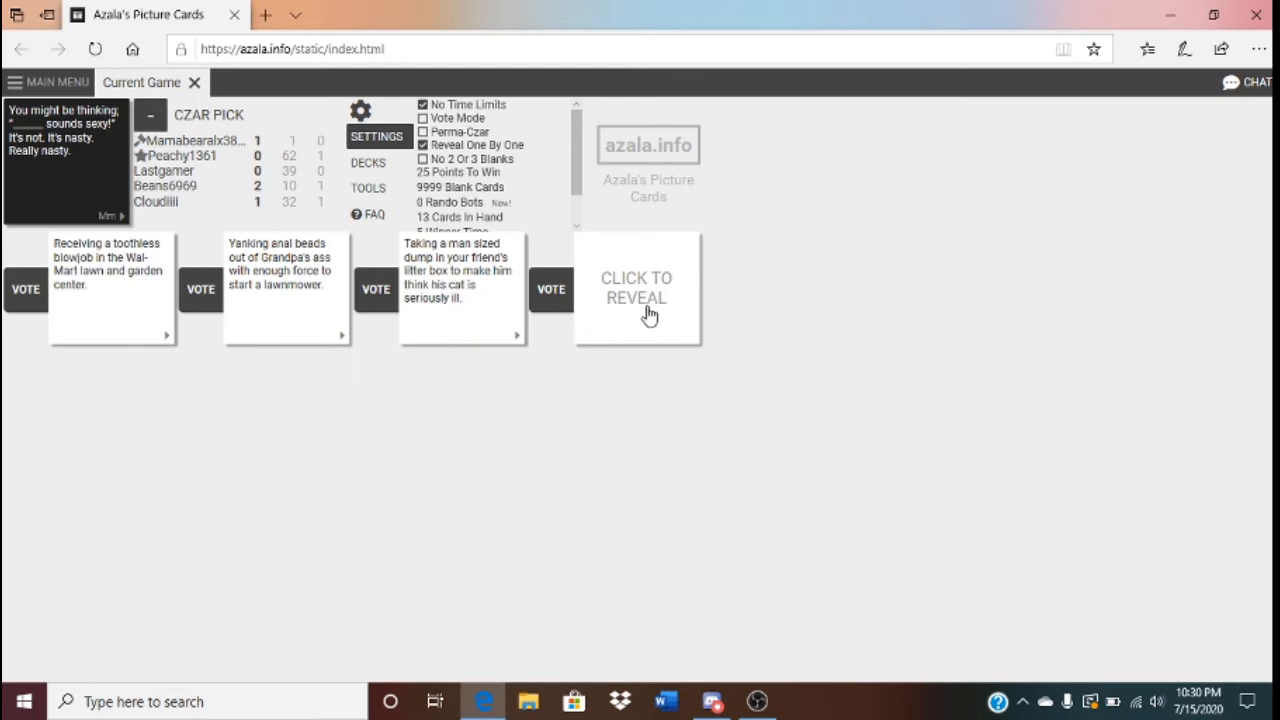
click(636, 288)
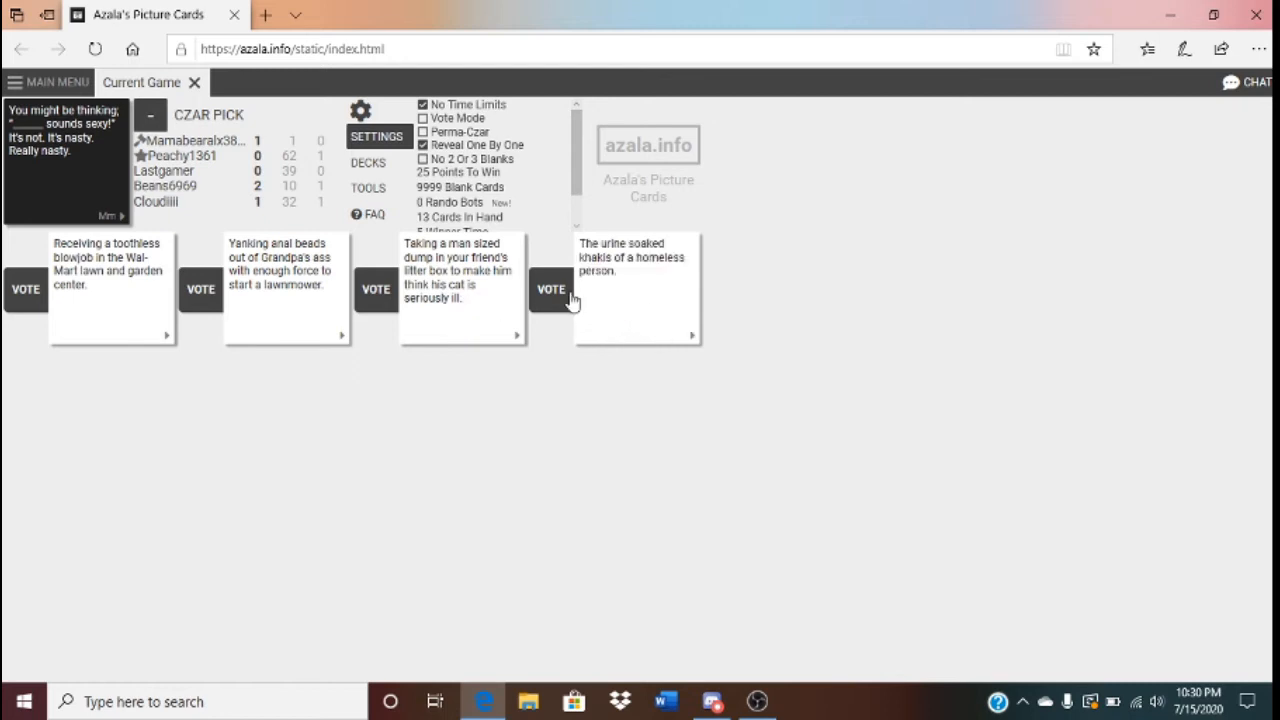
Vote for the Grandpa's-lawnmower answer and continue to the next round
click(200, 288)
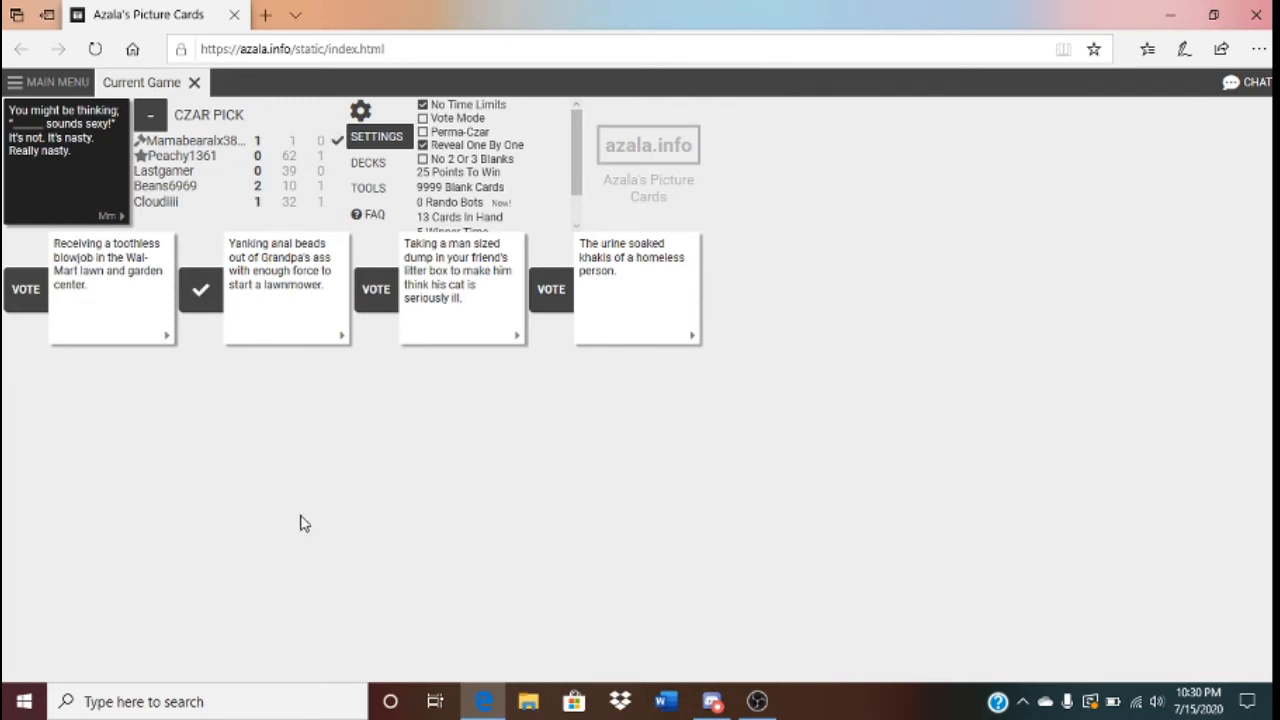
click(200, 290)
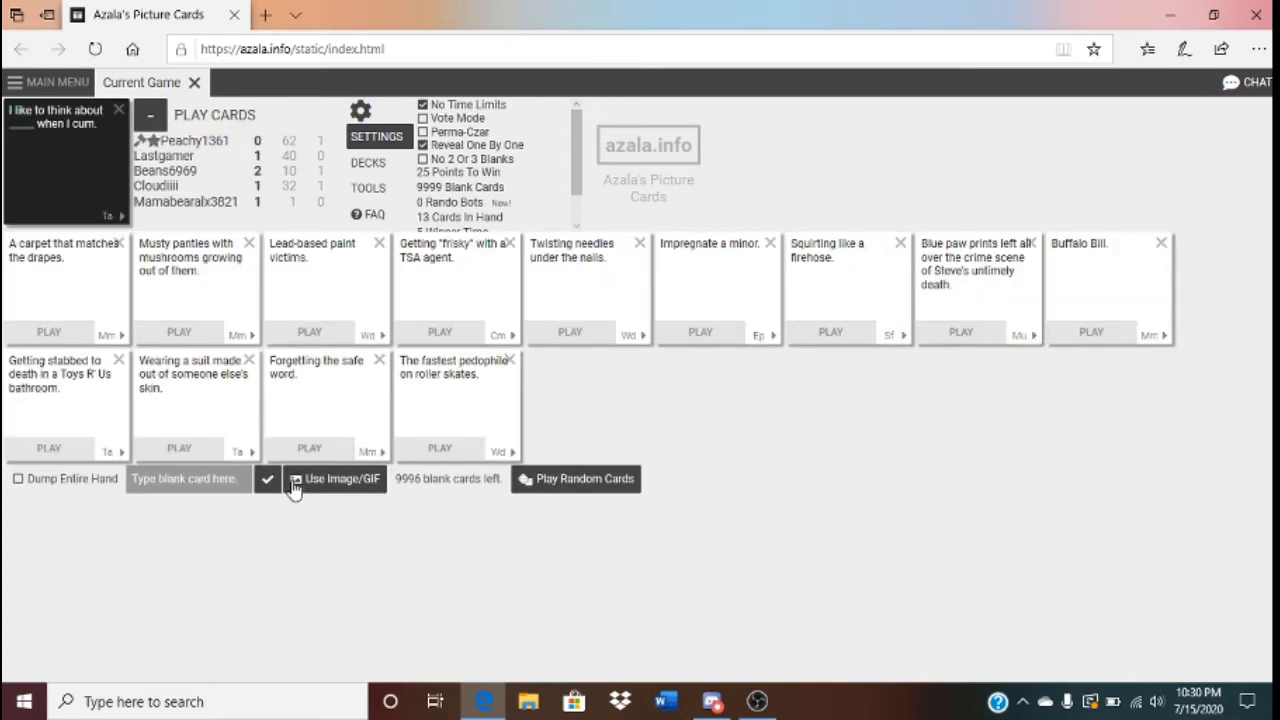
mouse_move(182, 230)
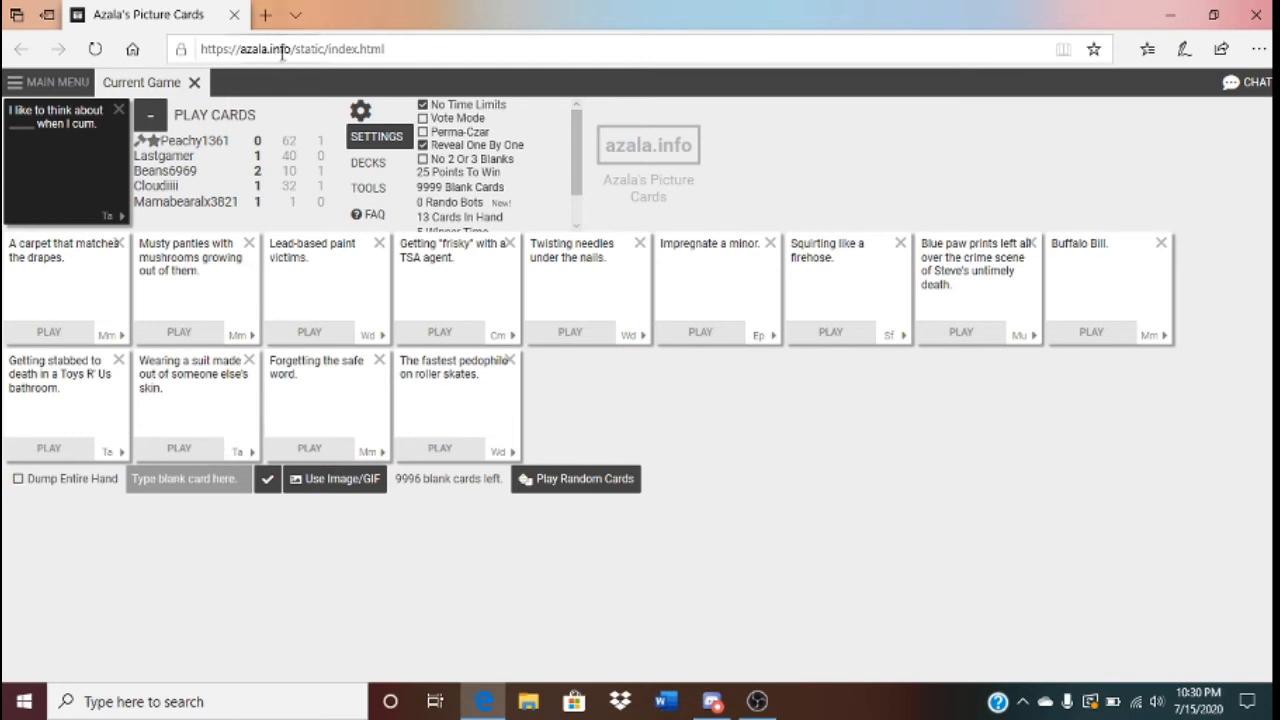
mouse_move(250, 8)
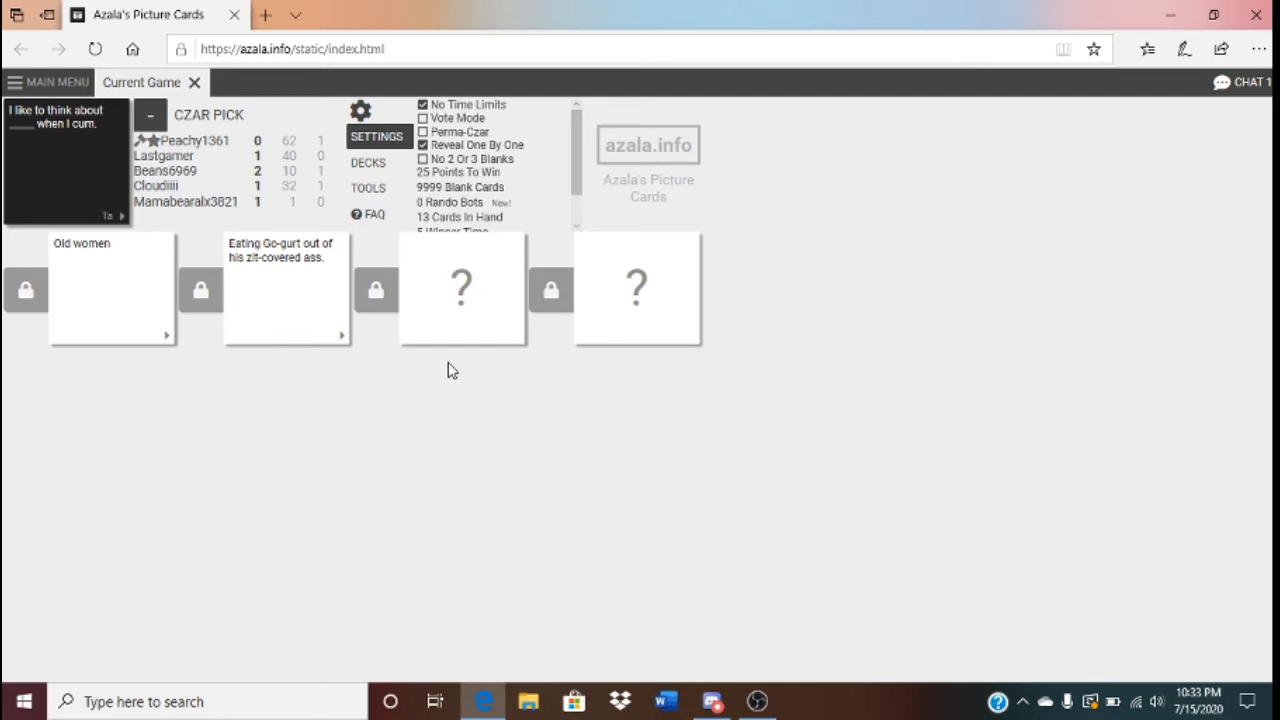
Reveal the third and fourth face-down answers, the image-link and Miley Cyrus cards
click(460, 288)
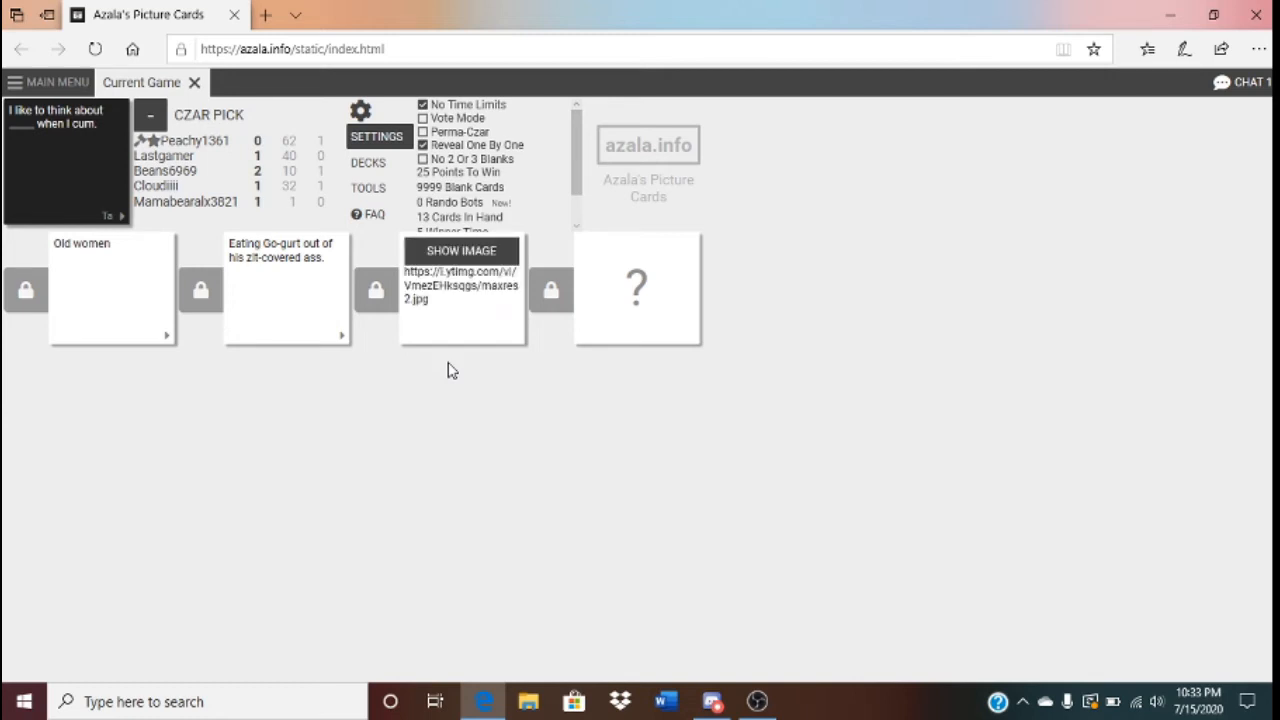
click(460, 252)
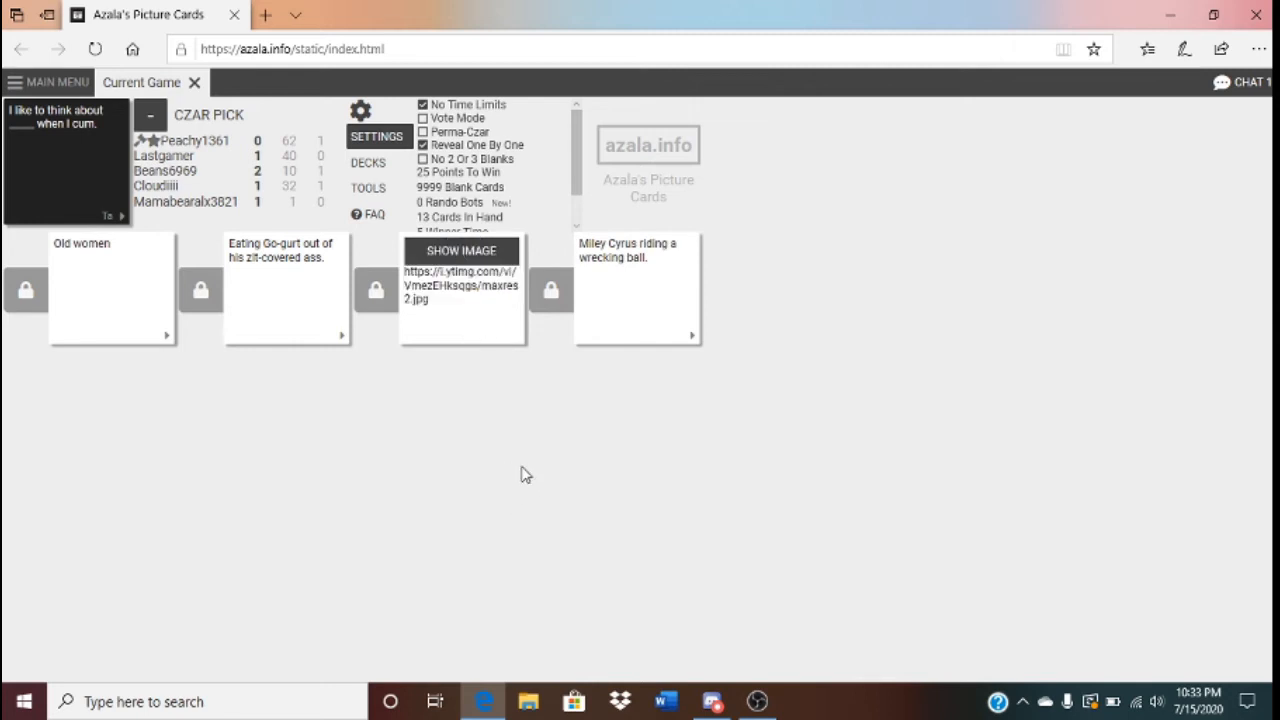
mouse_move(528, 472)
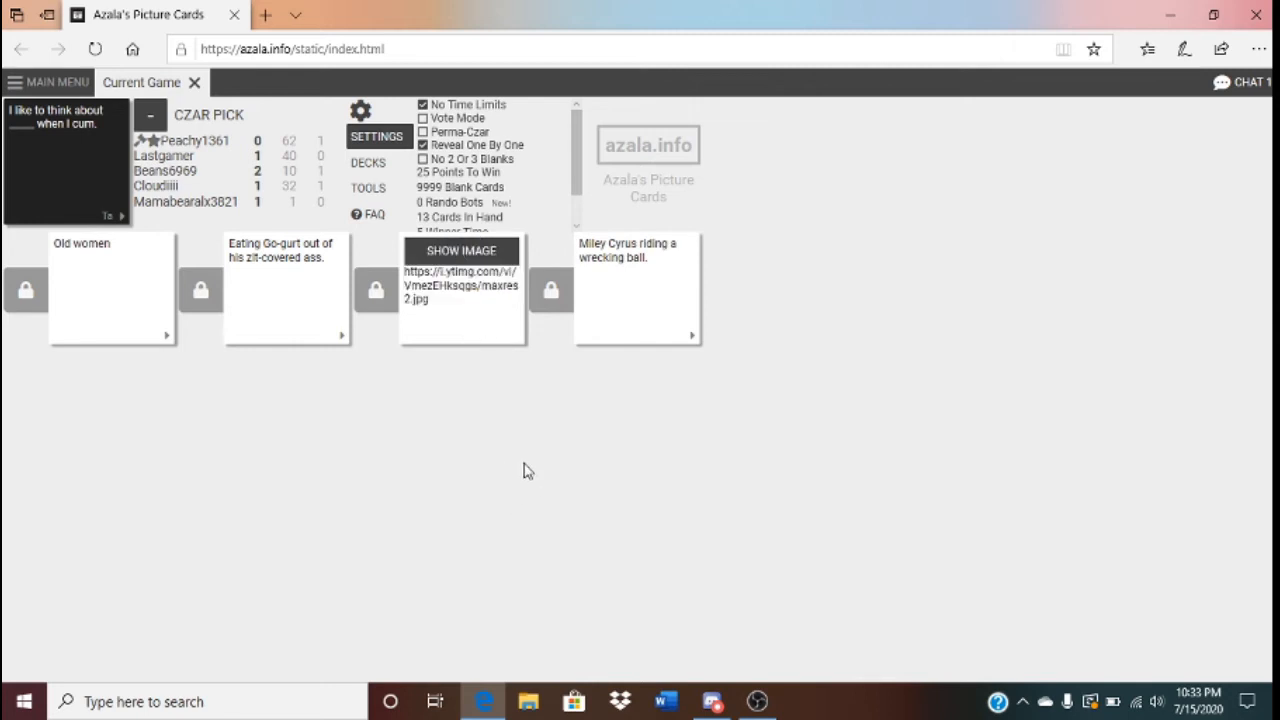
mouse_move(190, 446)
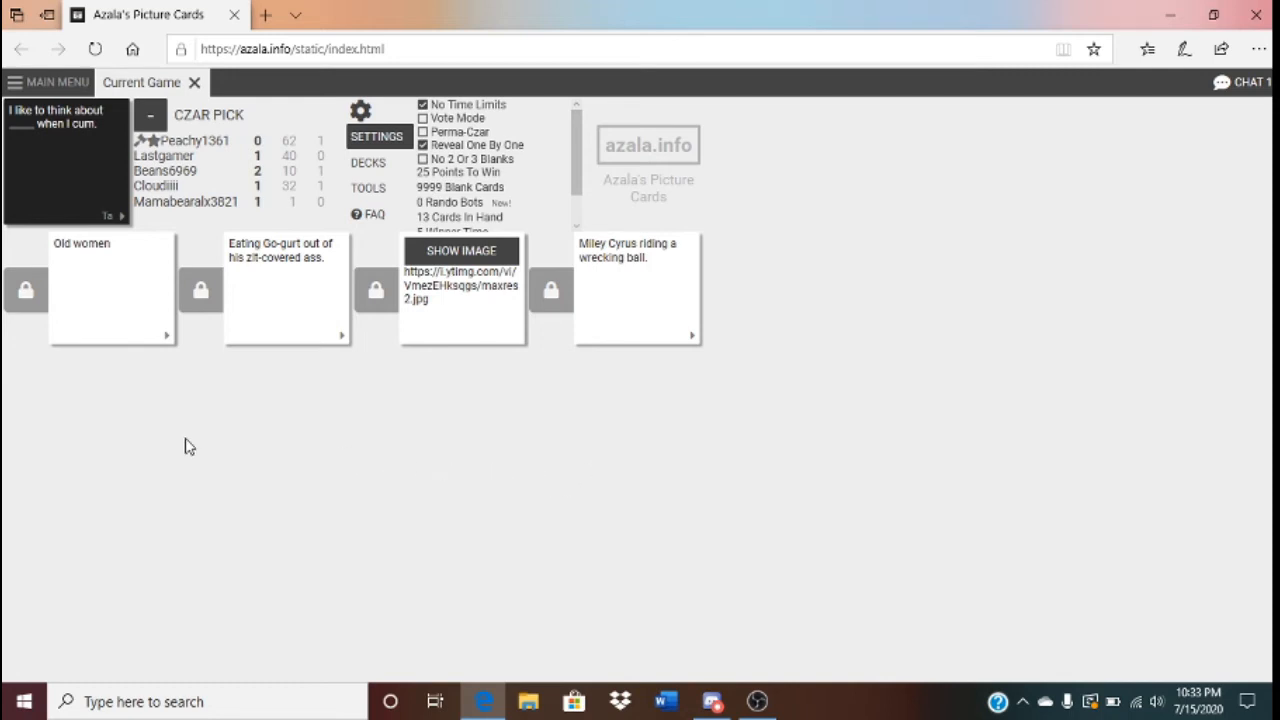
mouse_move(100, 354)
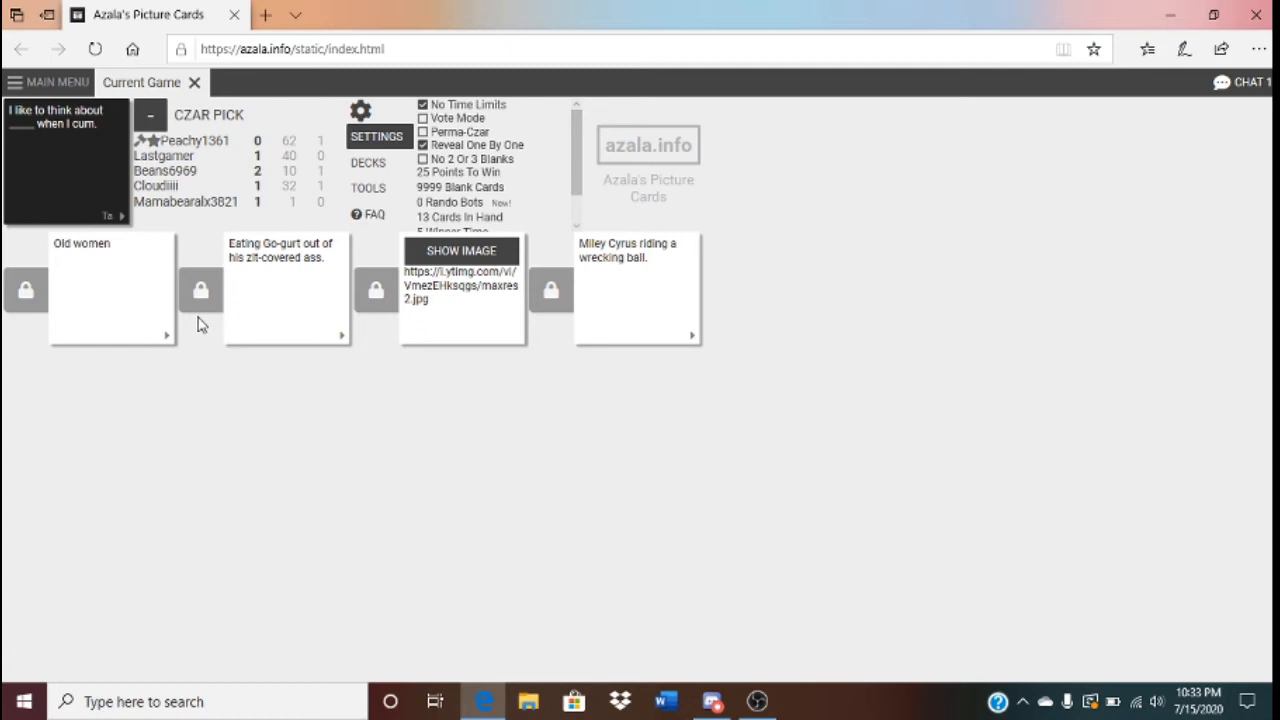
mouse_move(210, 320)
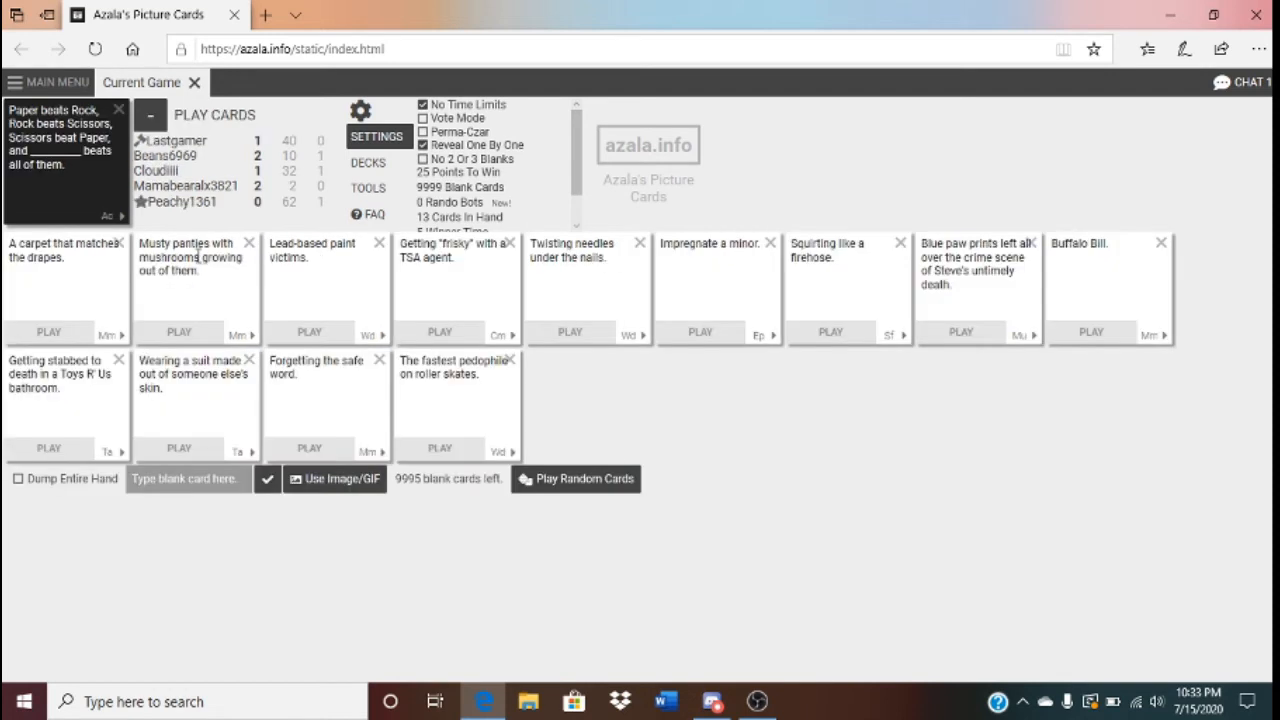
mouse_move(276, 448)
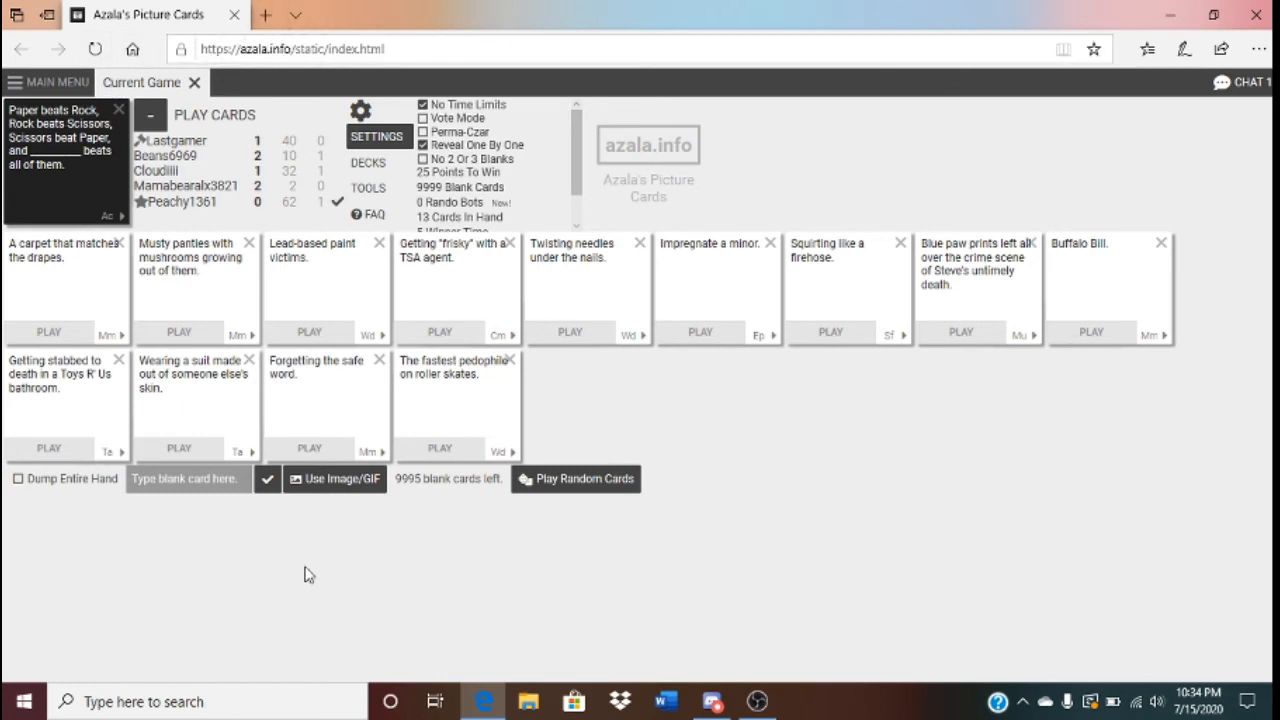
mouse_move(1094, 308)
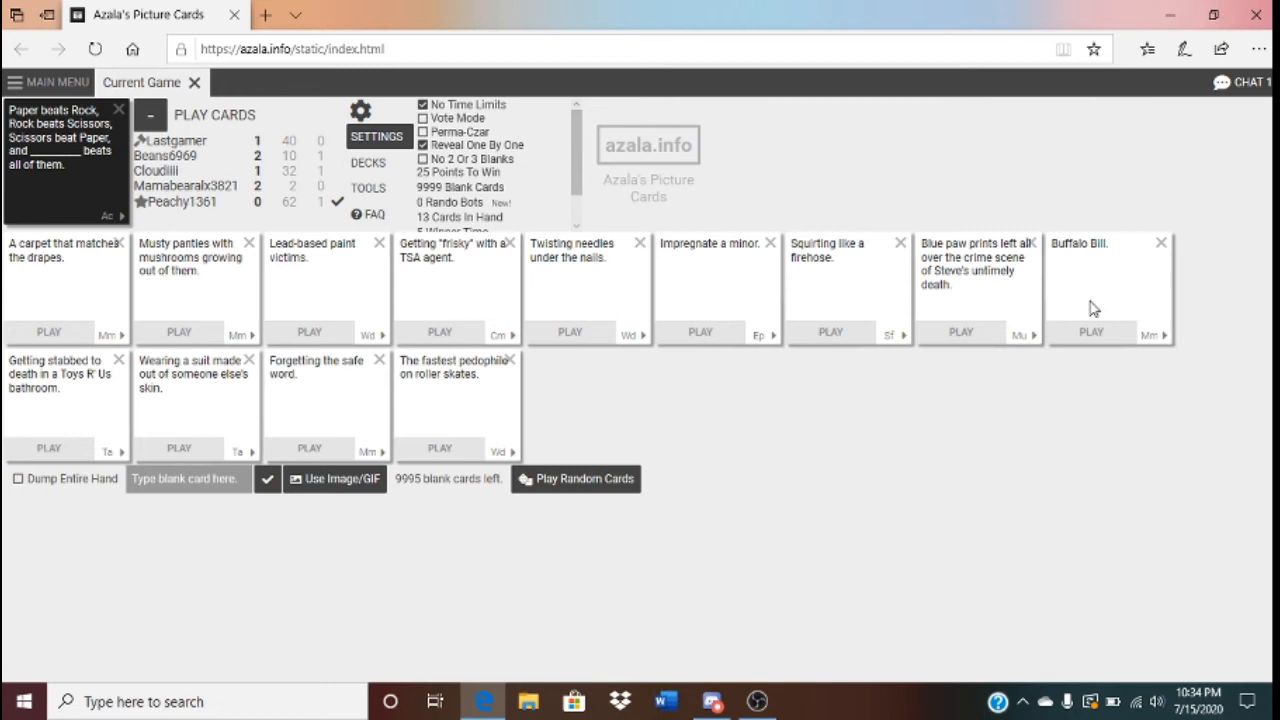
Enter 'Vi' as a custom blank-card answer for the Paper beats Rock prompt
click(1092, 332)
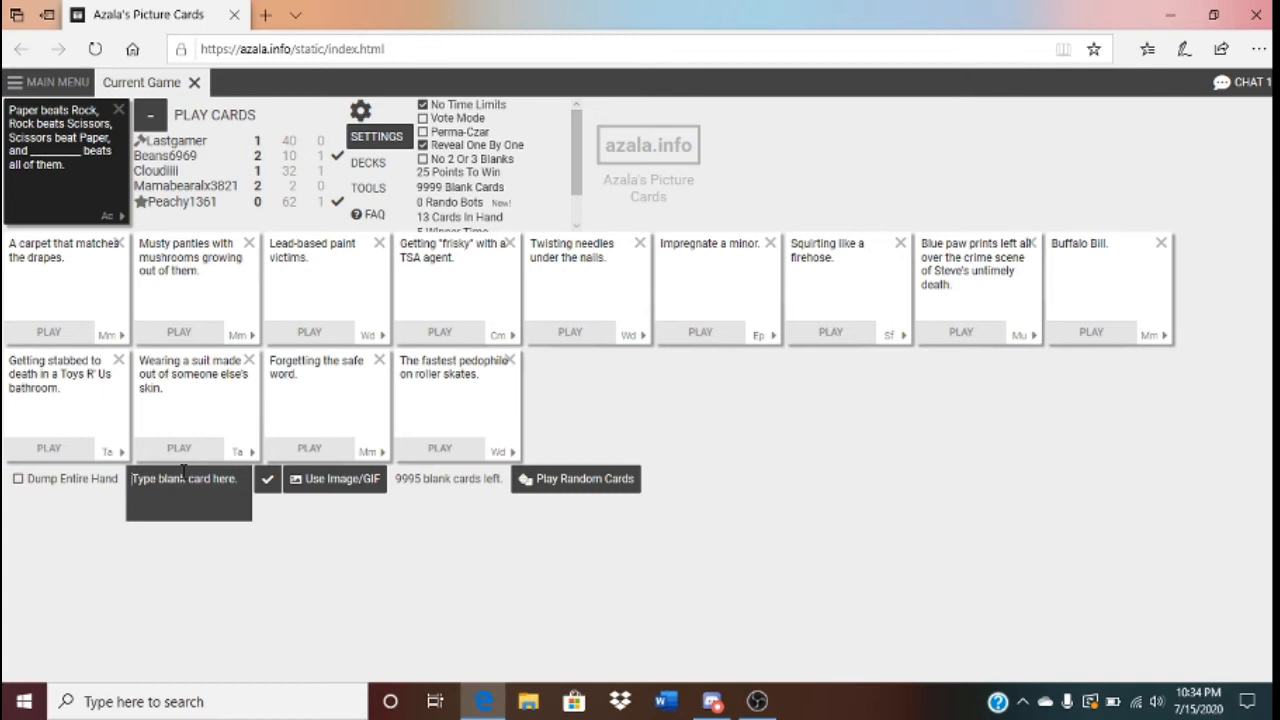
text(Vi)
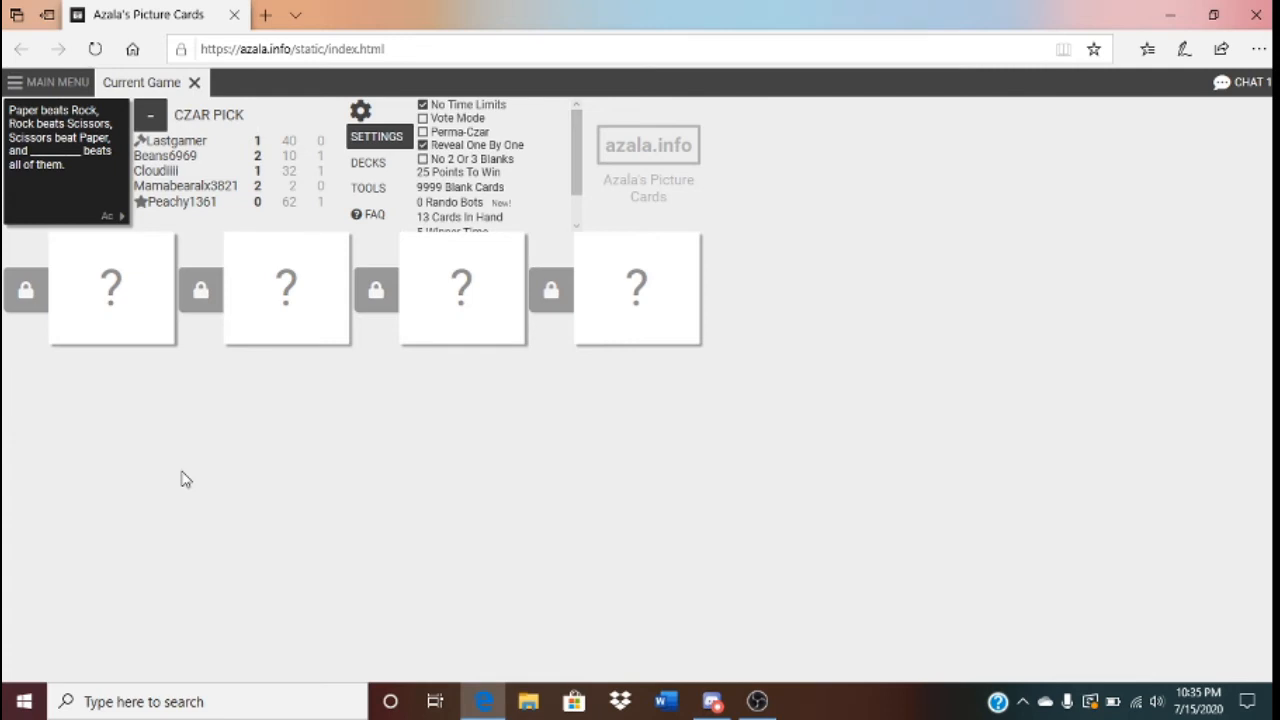
Reveal the answers, show the second card's picture, and pick that picture card as winner
click(112, 288)
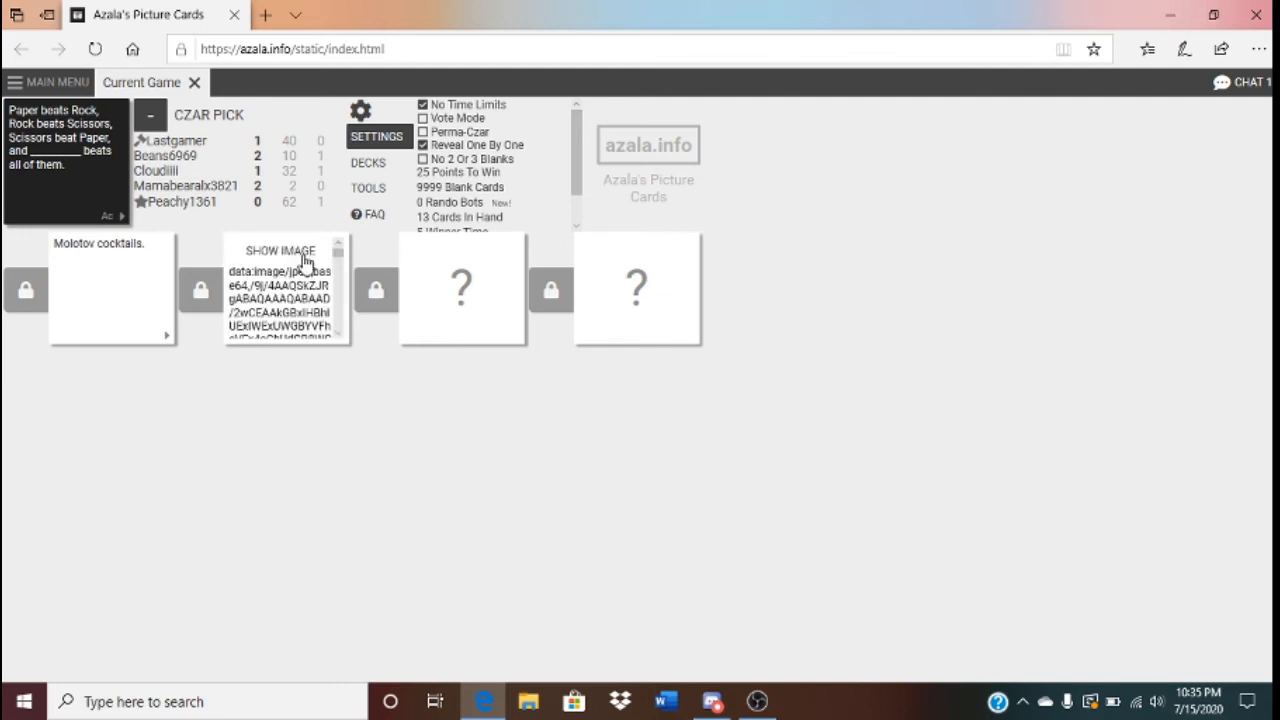
click(280, 252)
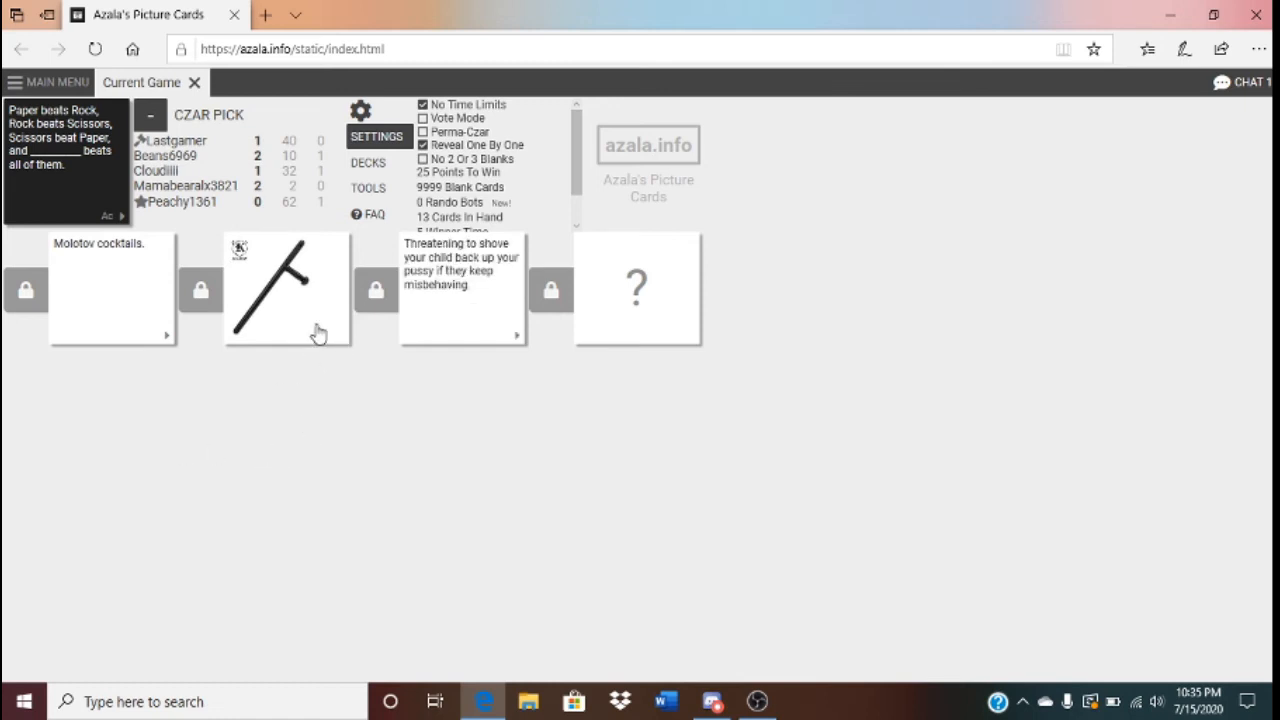
mouse_move(388, 448)
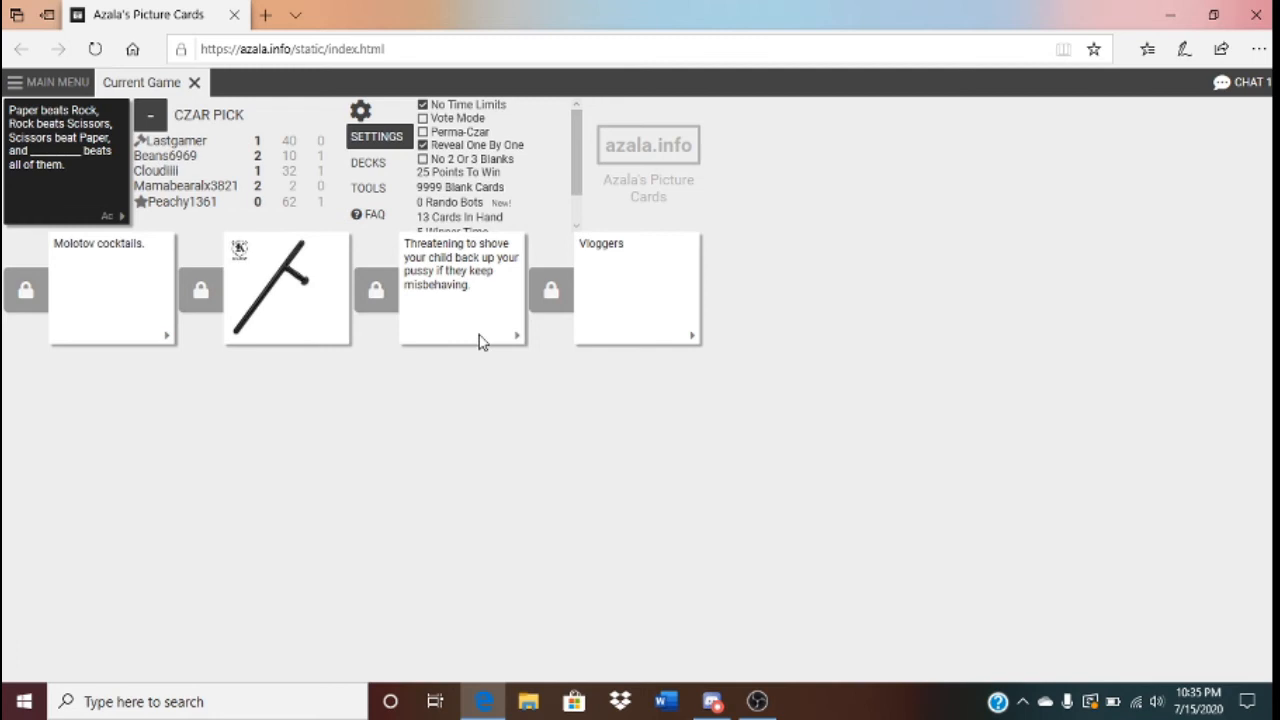
mouse_move(324, 330)
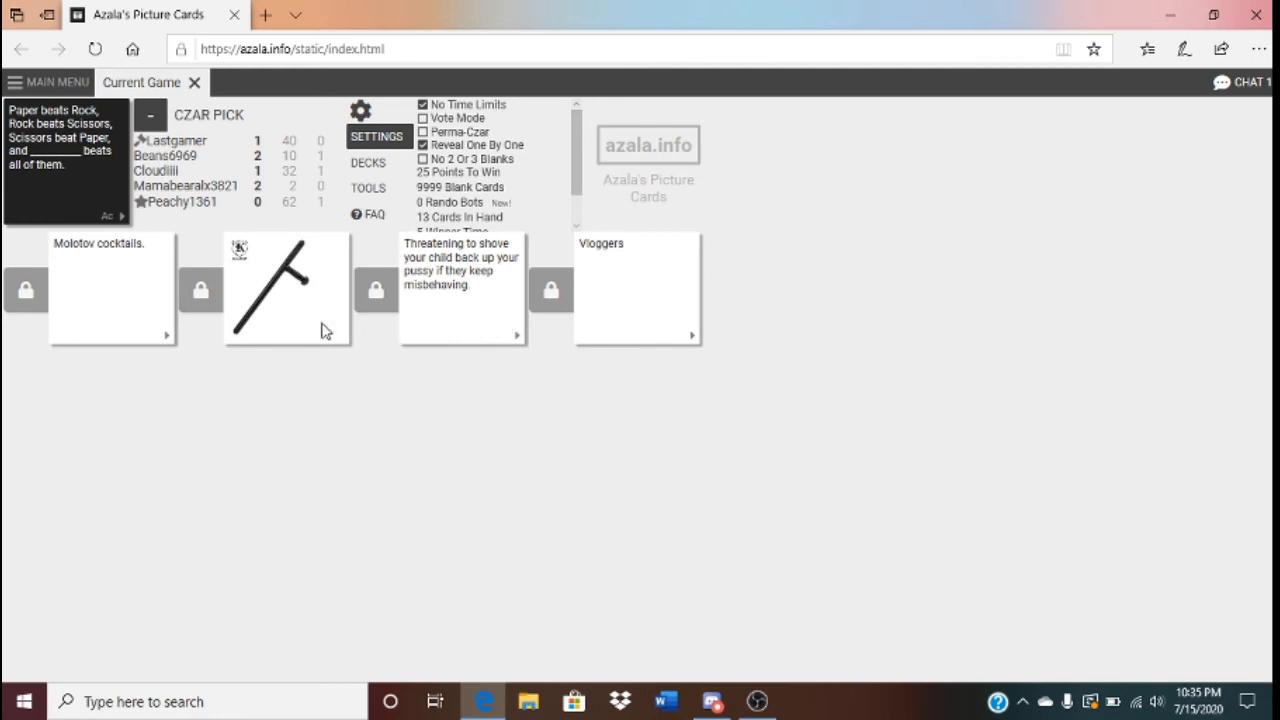
mouse_move(274, 340)
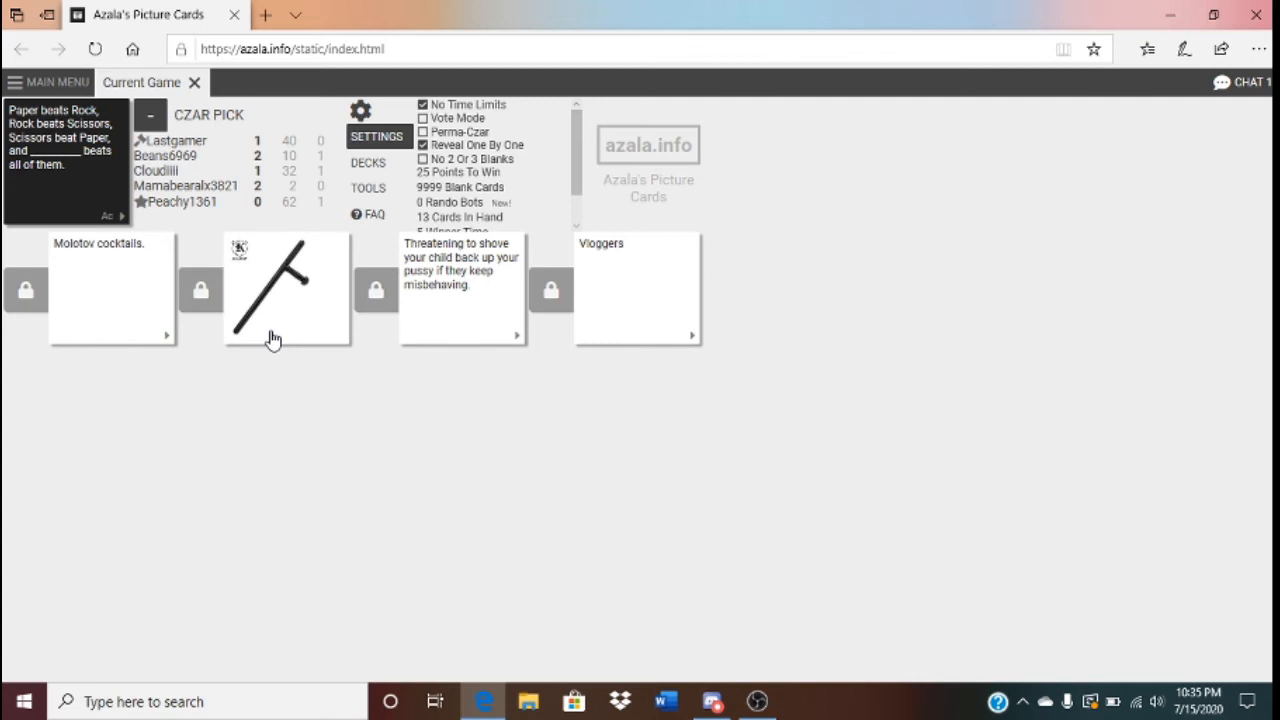
click(284, 290)
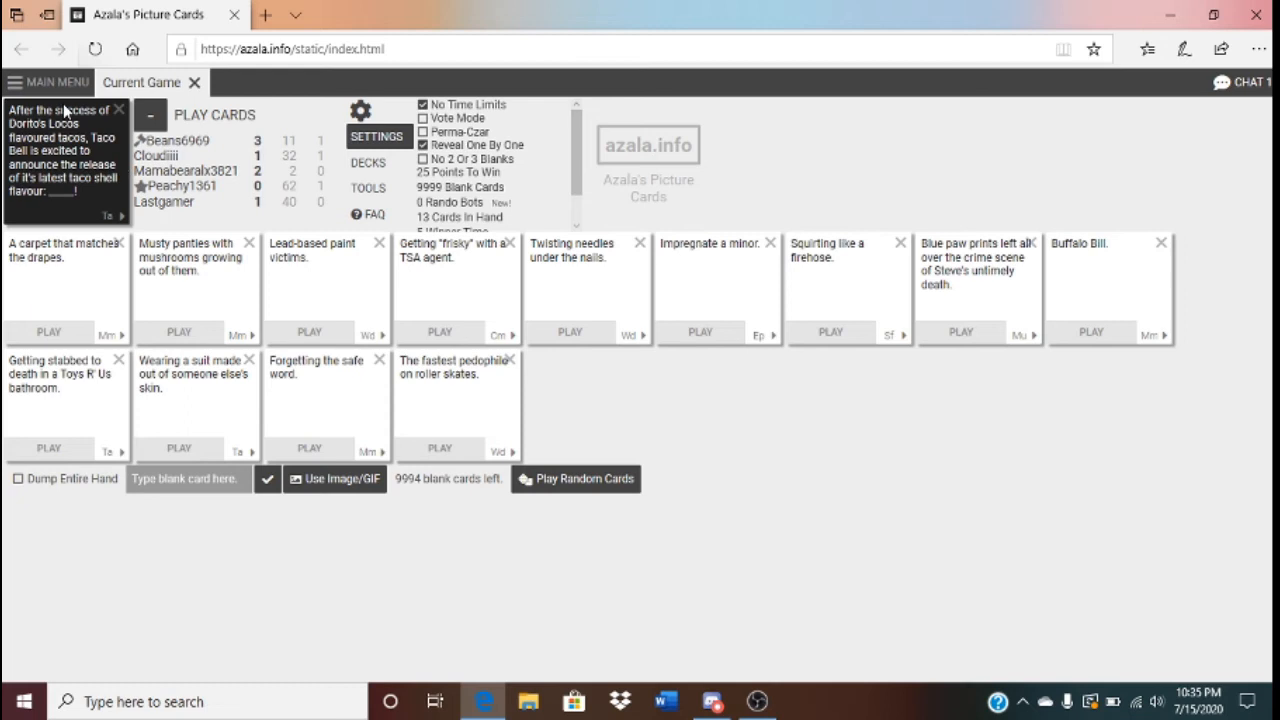
mouse_move(92, 162)
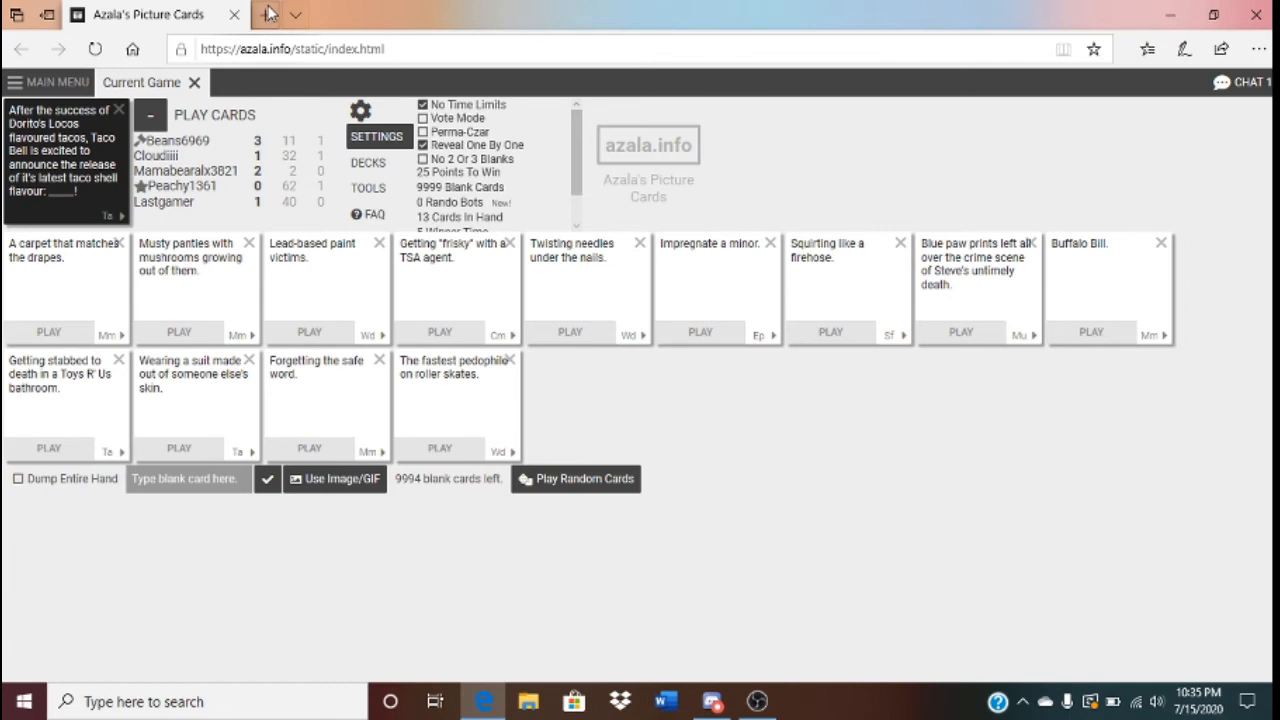
mouse_move(312, 190)
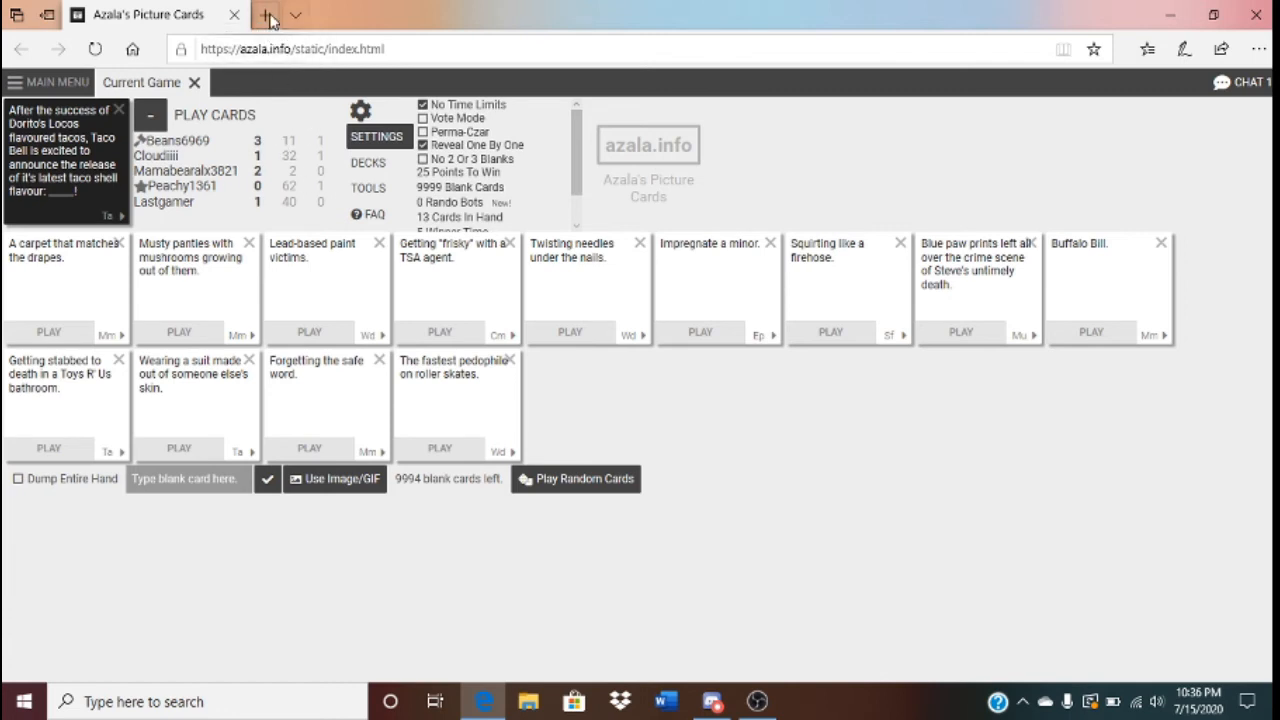
Play a chihuahua image link as the answer to the Doritos Locos taco prompt
click(334, 478)
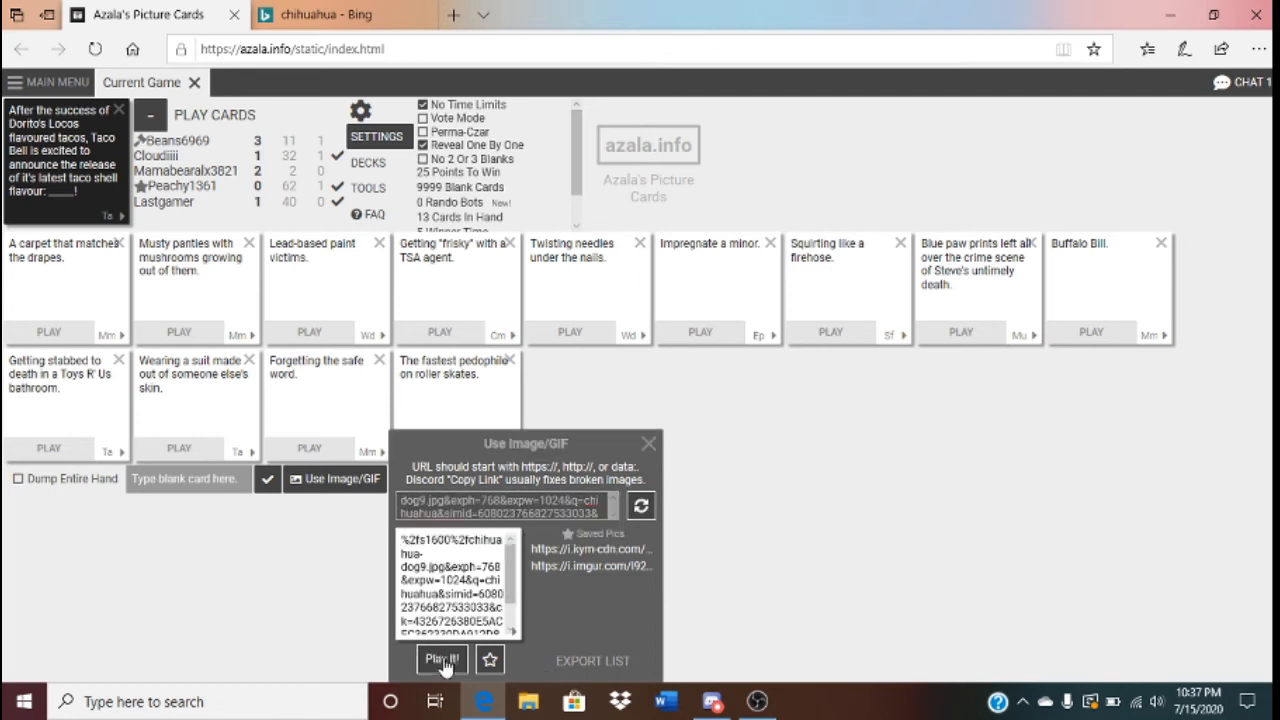
click(440, 660)
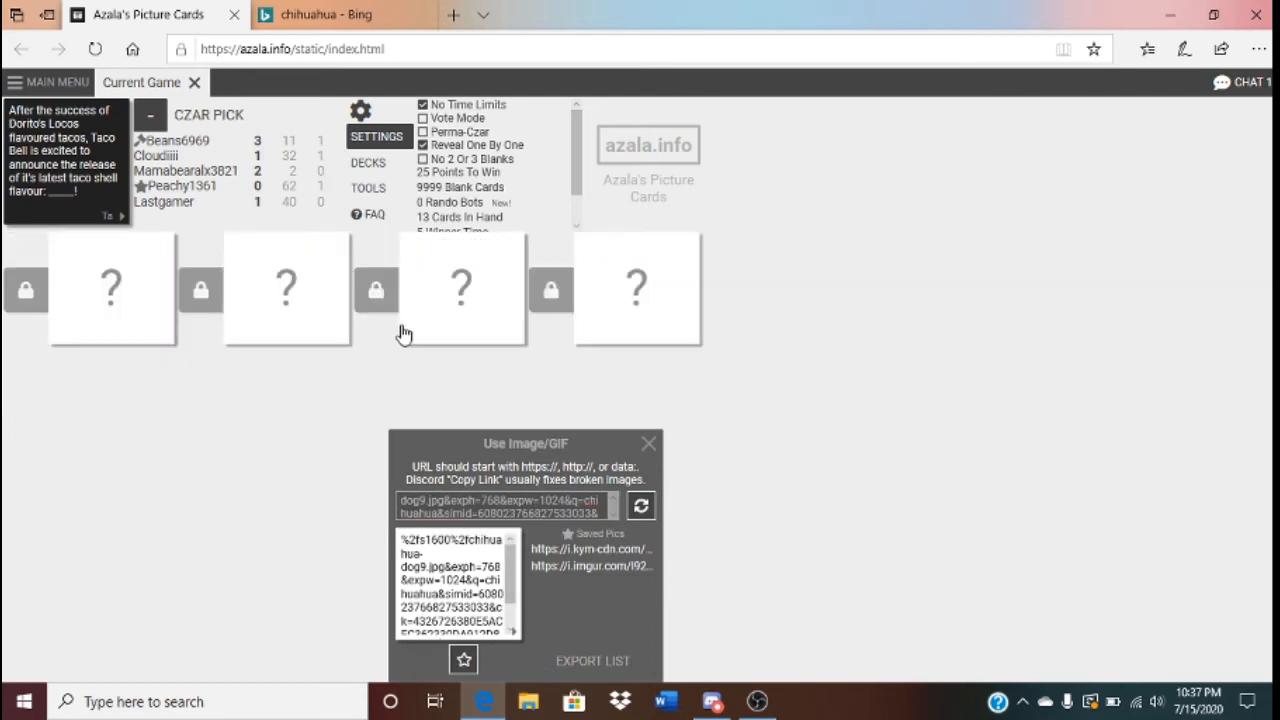
click(648, 444)
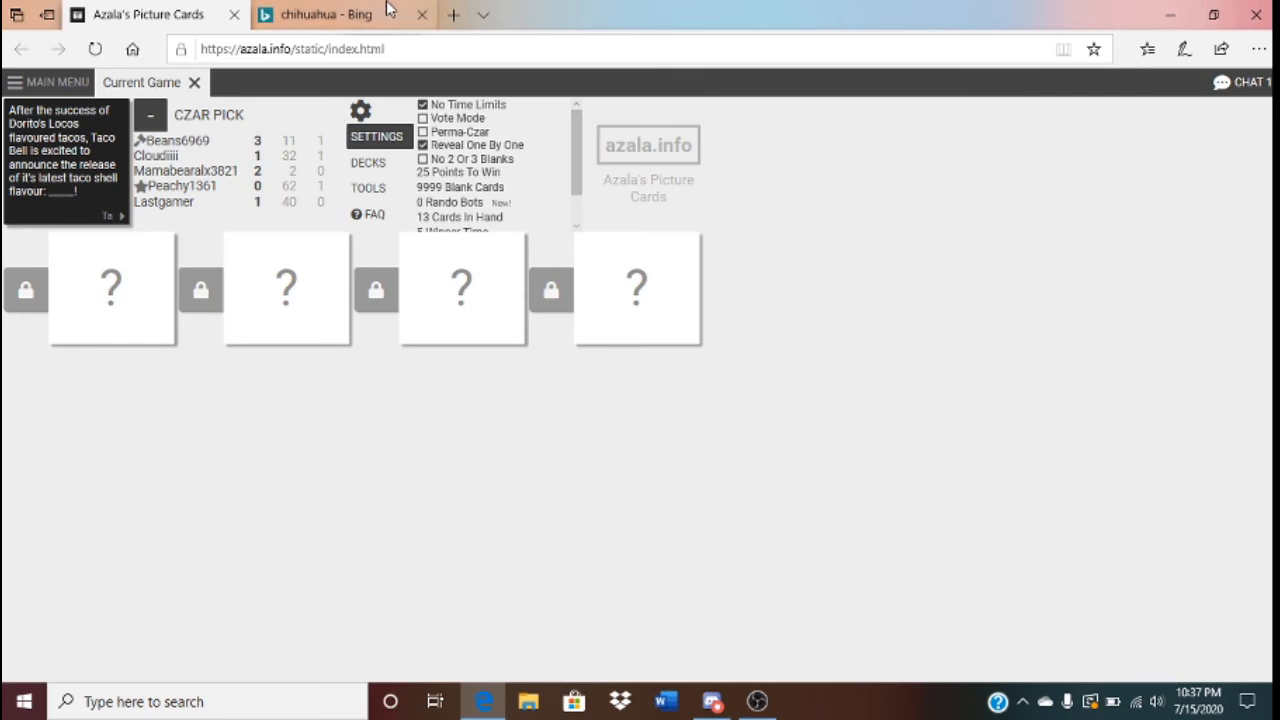
Reveal the second and third submitted answers to the taco-flavour prompt
click(420, 14)
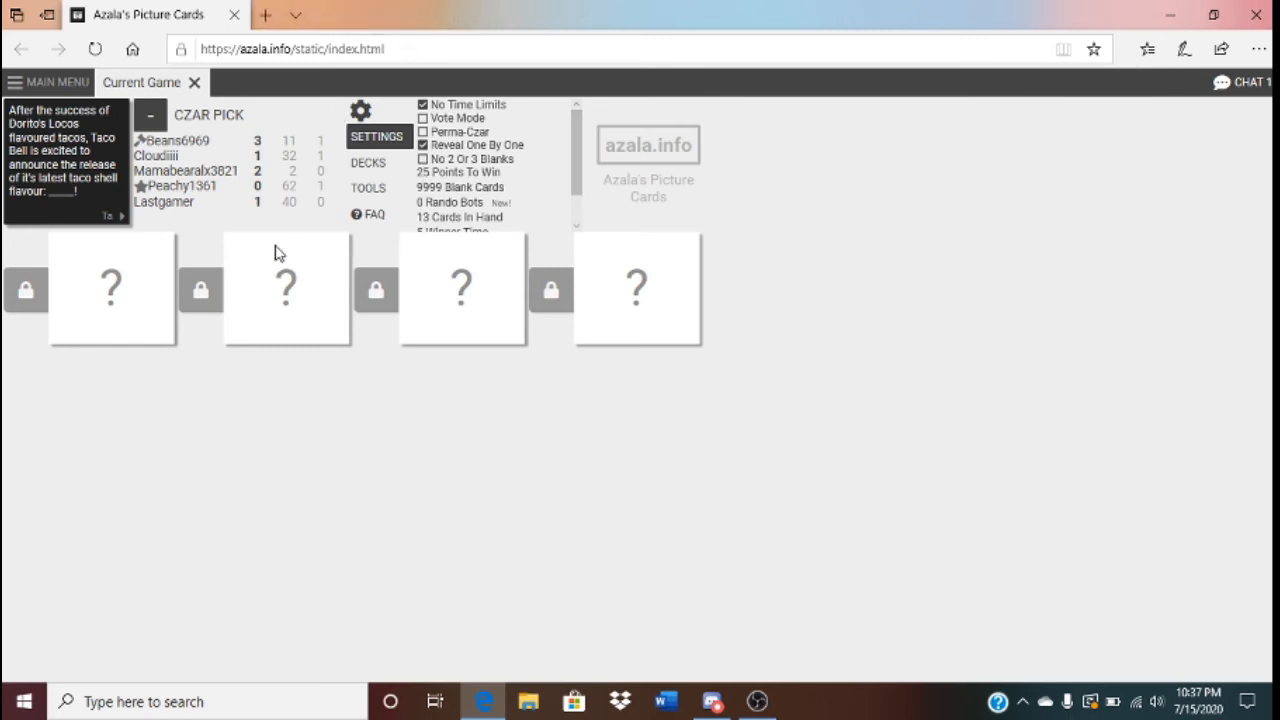
mouse_move(208, 204)
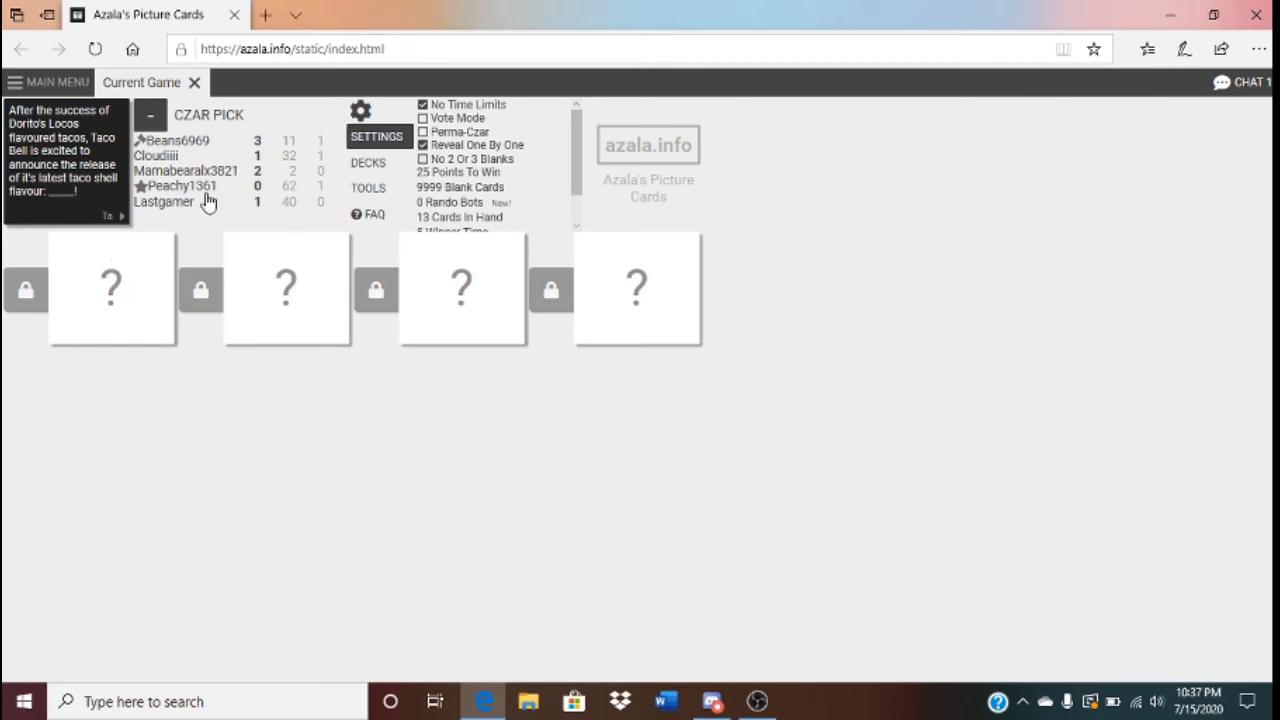
mouse_move(238, 192)
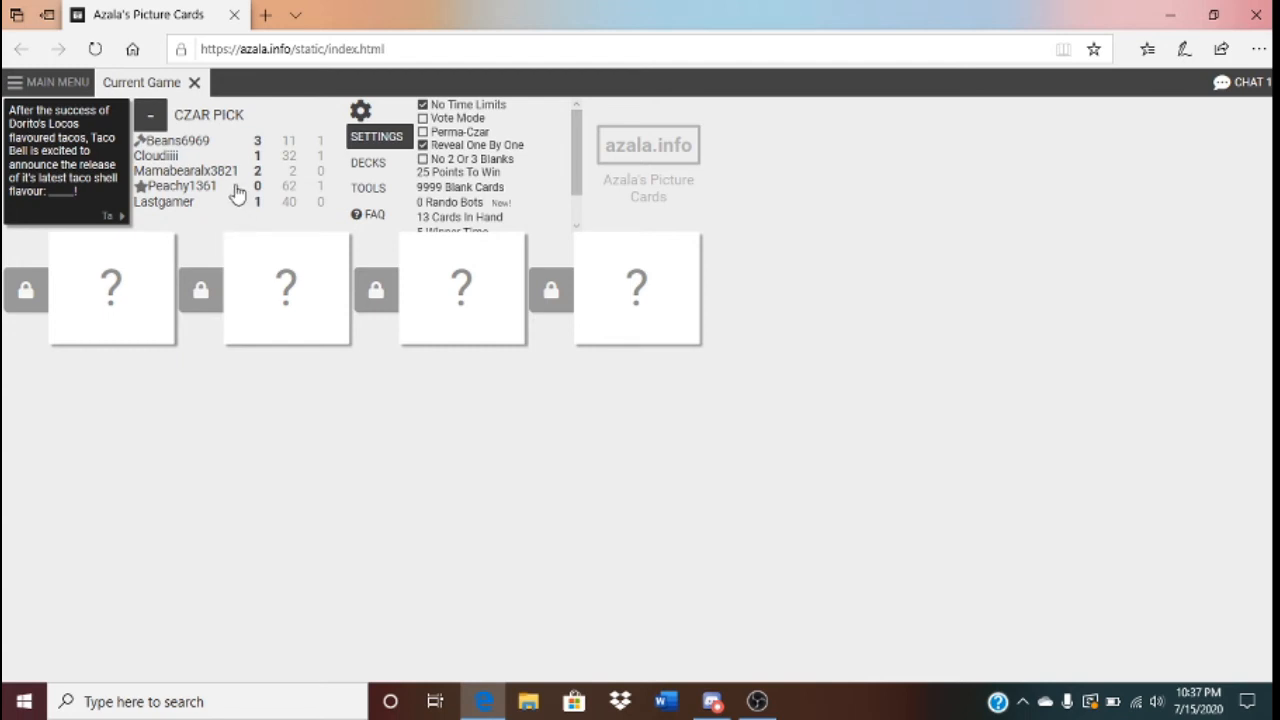
mouse_move(376, 396)
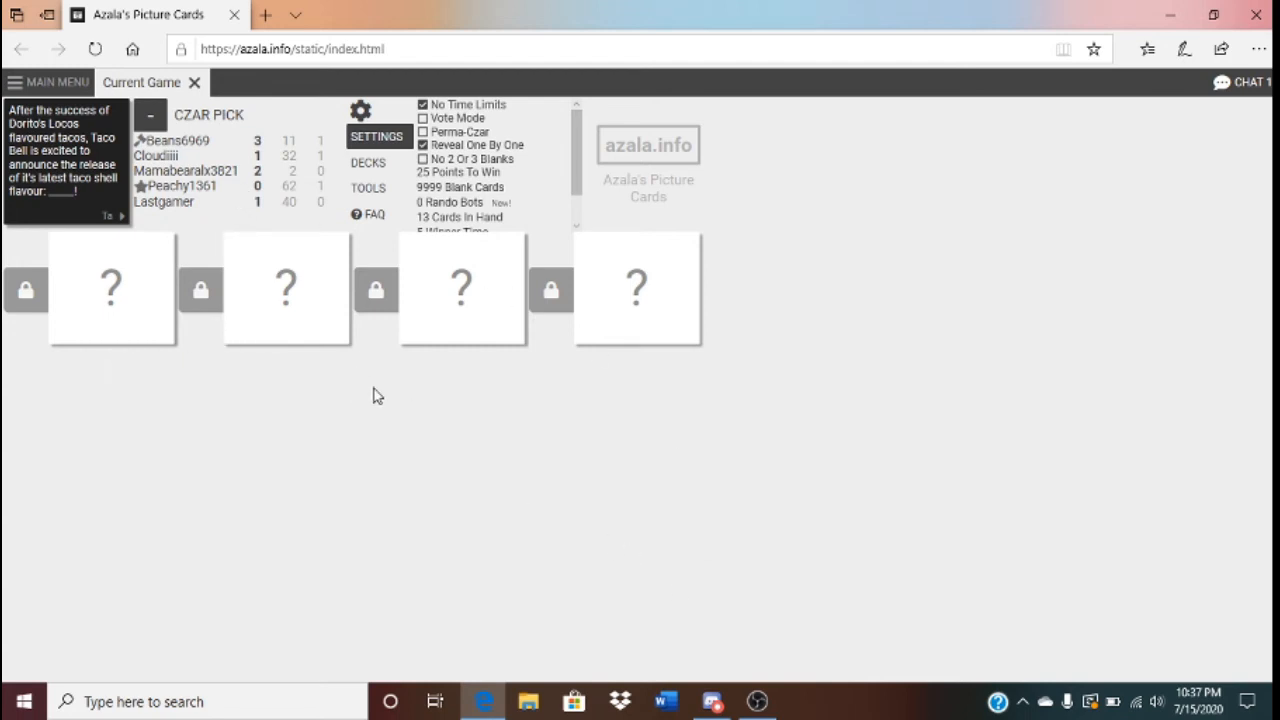
mouse_move(388, 312)
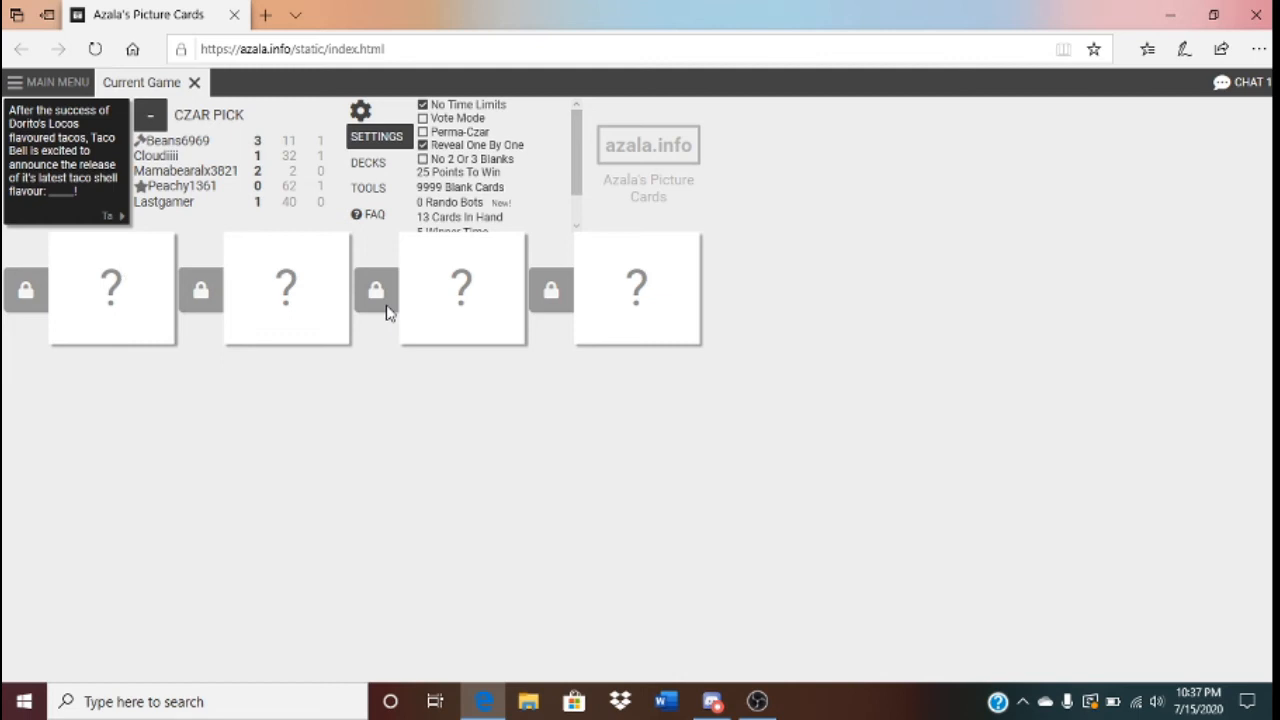
mouse_move(362, 336)
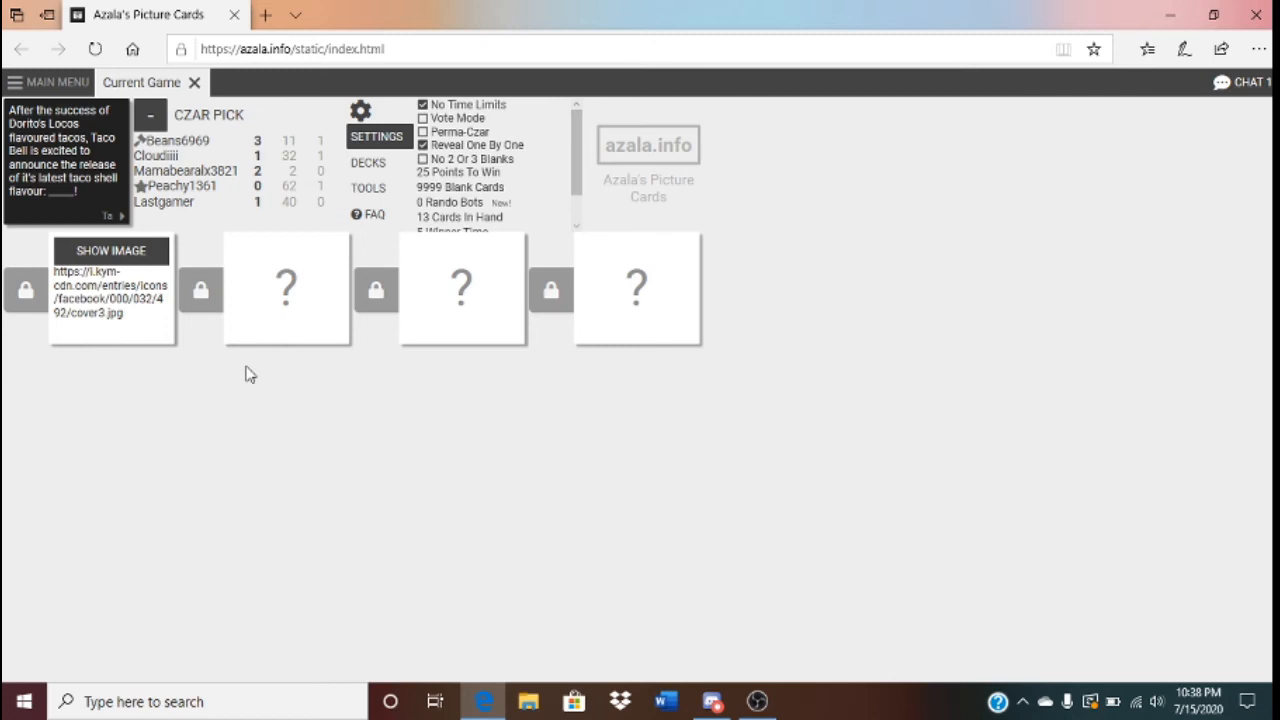
mouse_move(296, 328)
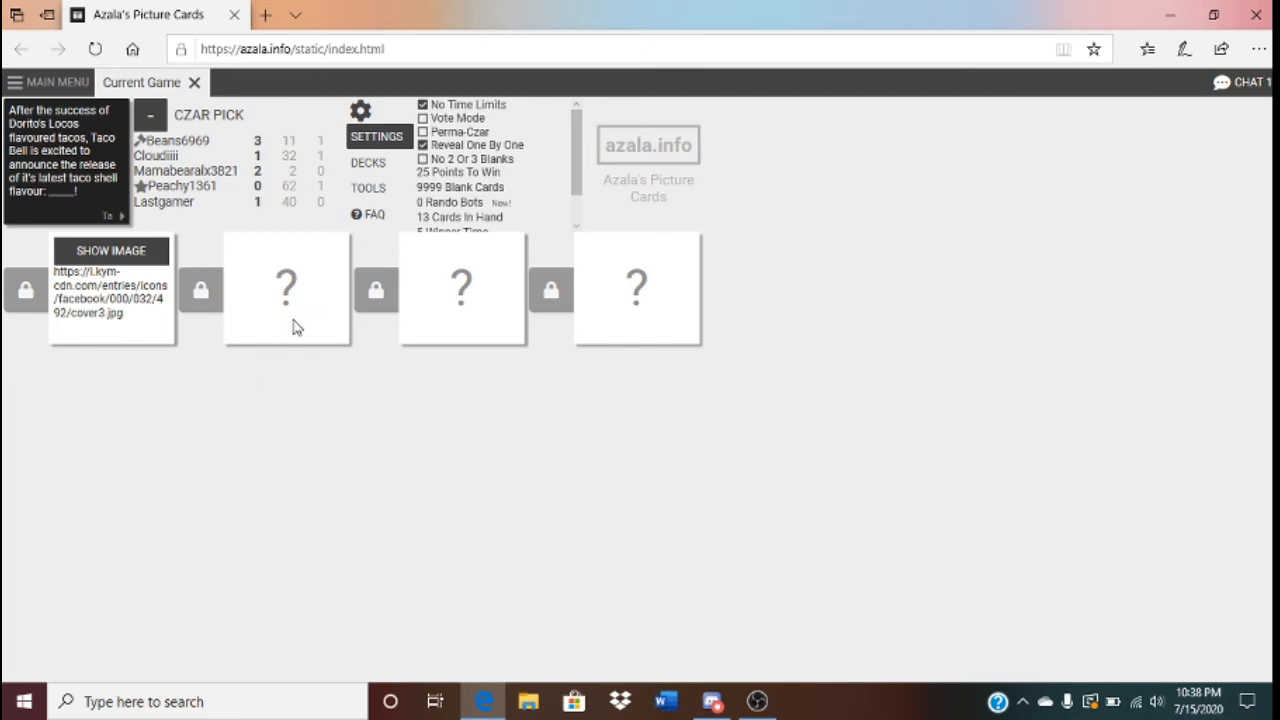
click(288, 288)
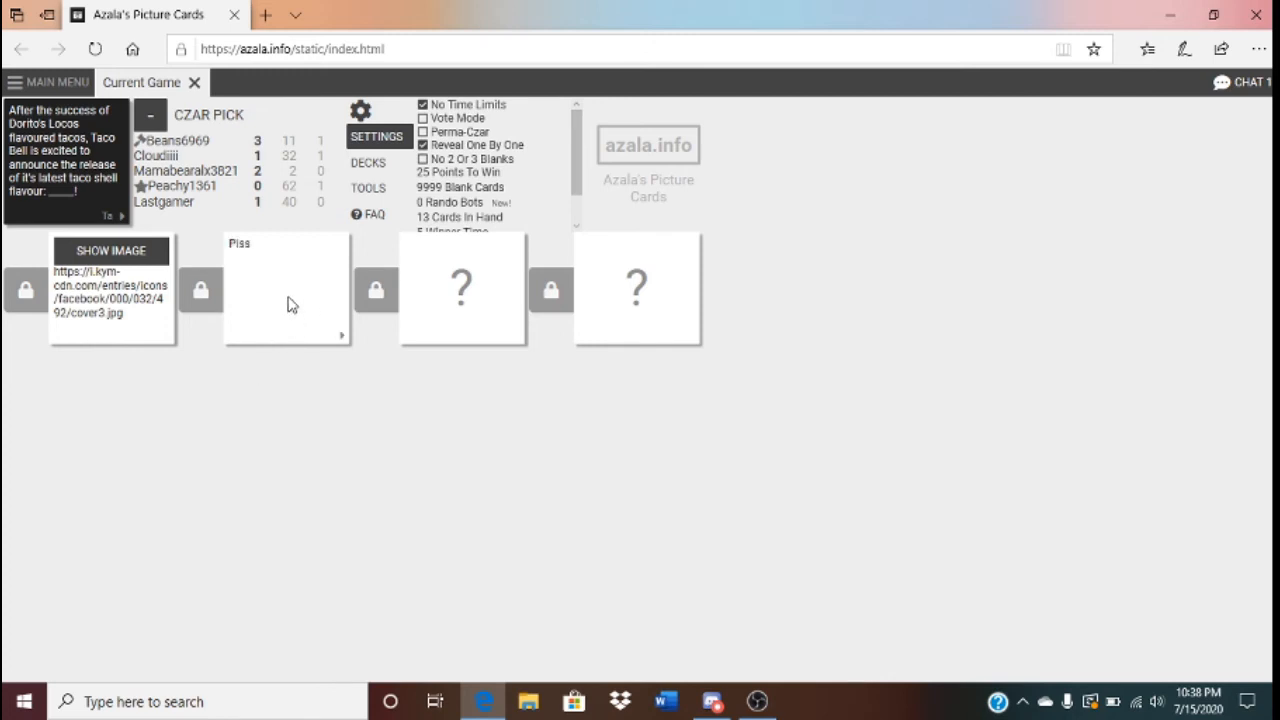
mouse_move(152, 276)
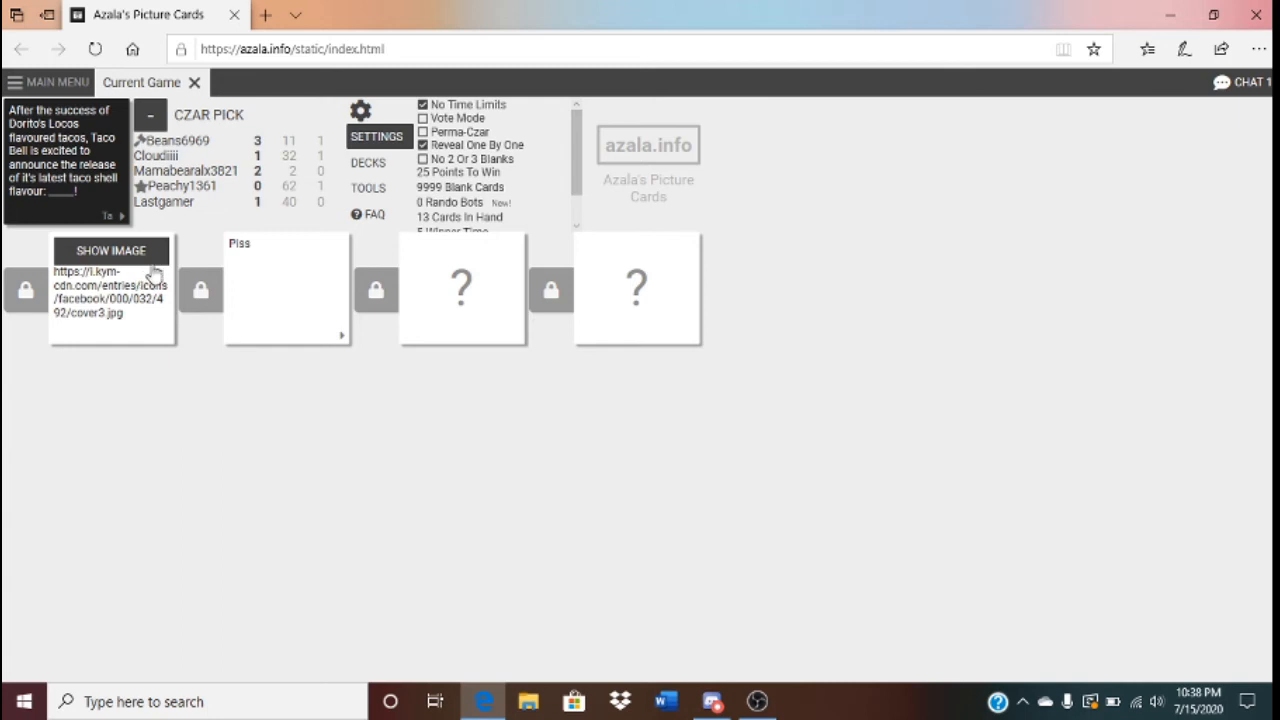
mouse_move(142, 258)
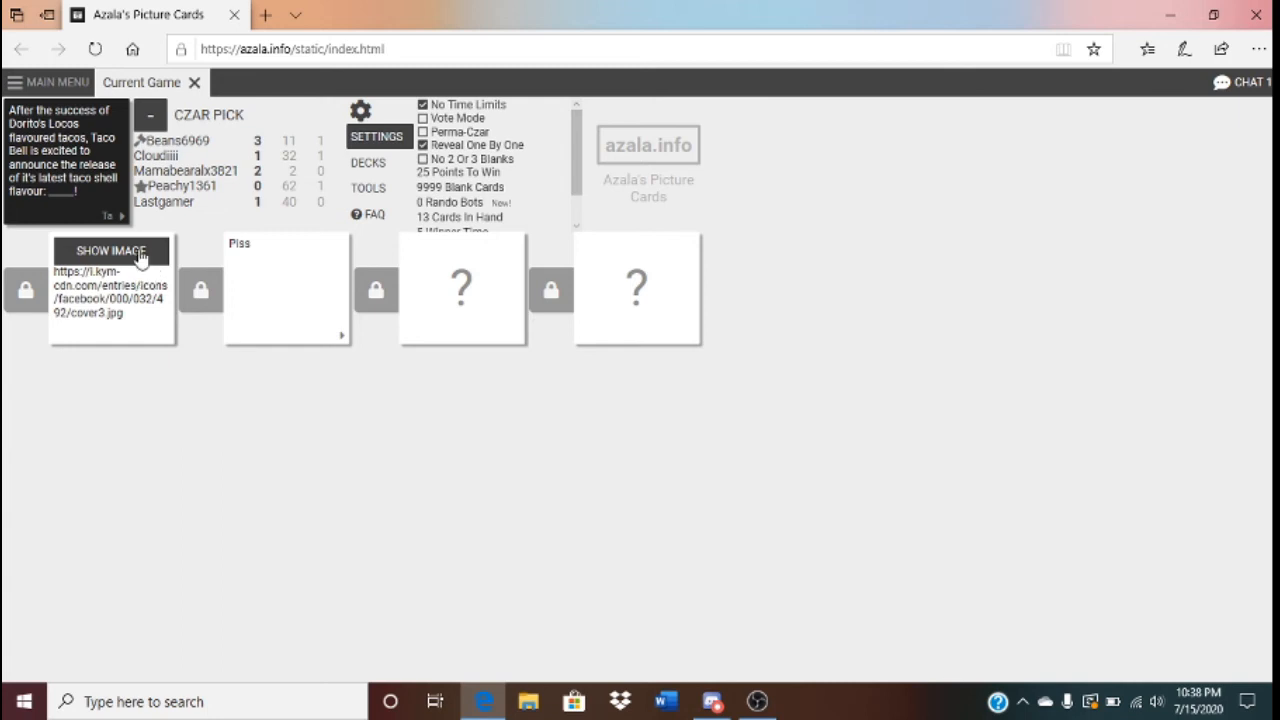
click(460, 288)
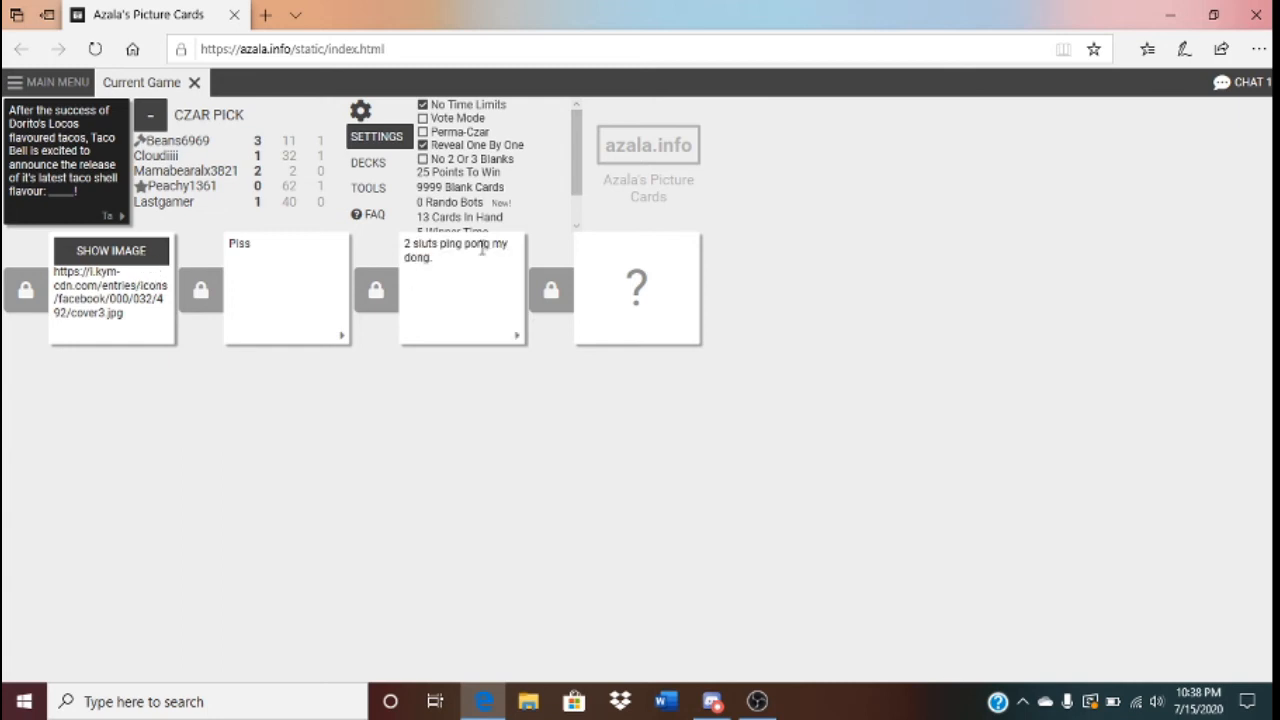
mouse_move(426, 410)
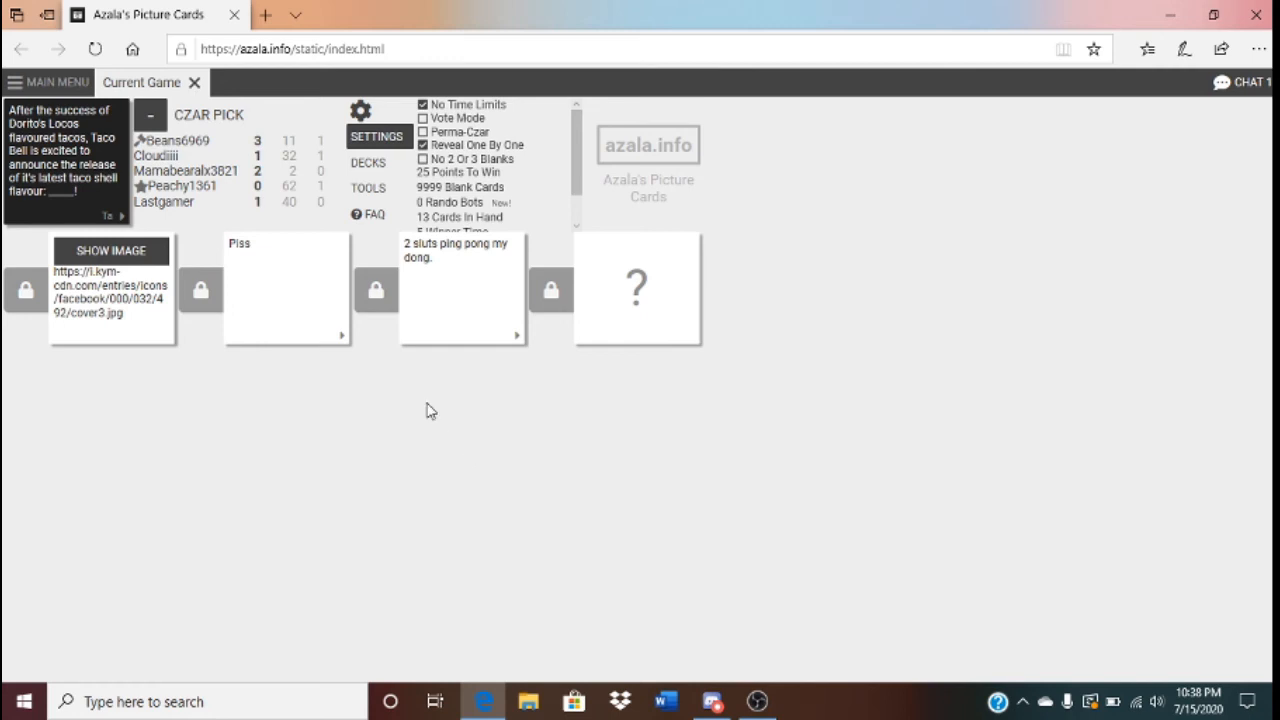
mouse_move(510, 318)
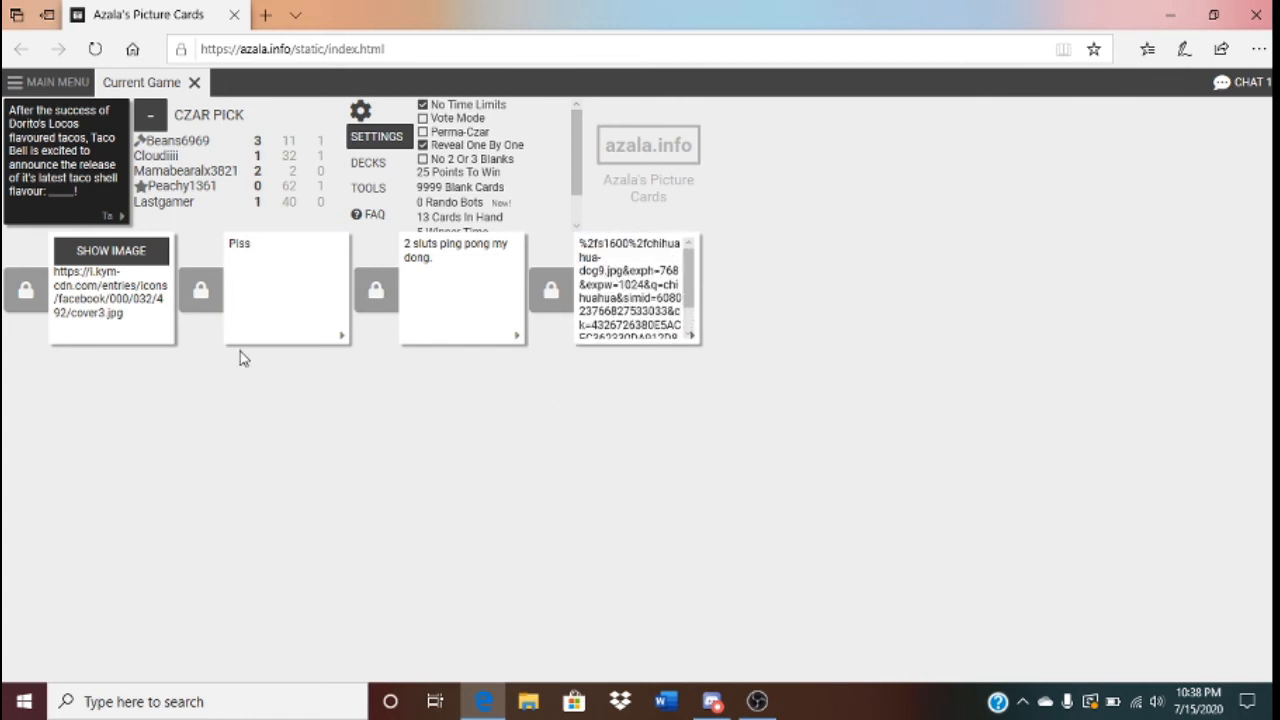
mouse_move(330, 262)
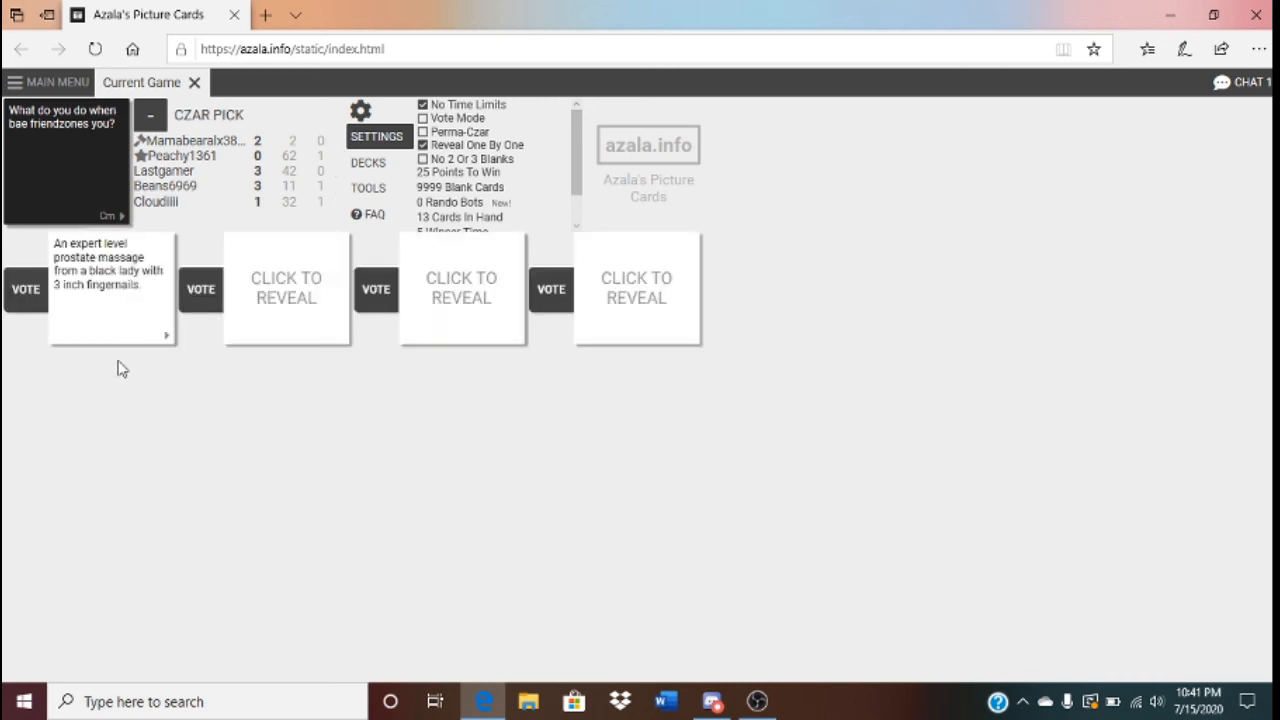
mouse_move(134, 332)
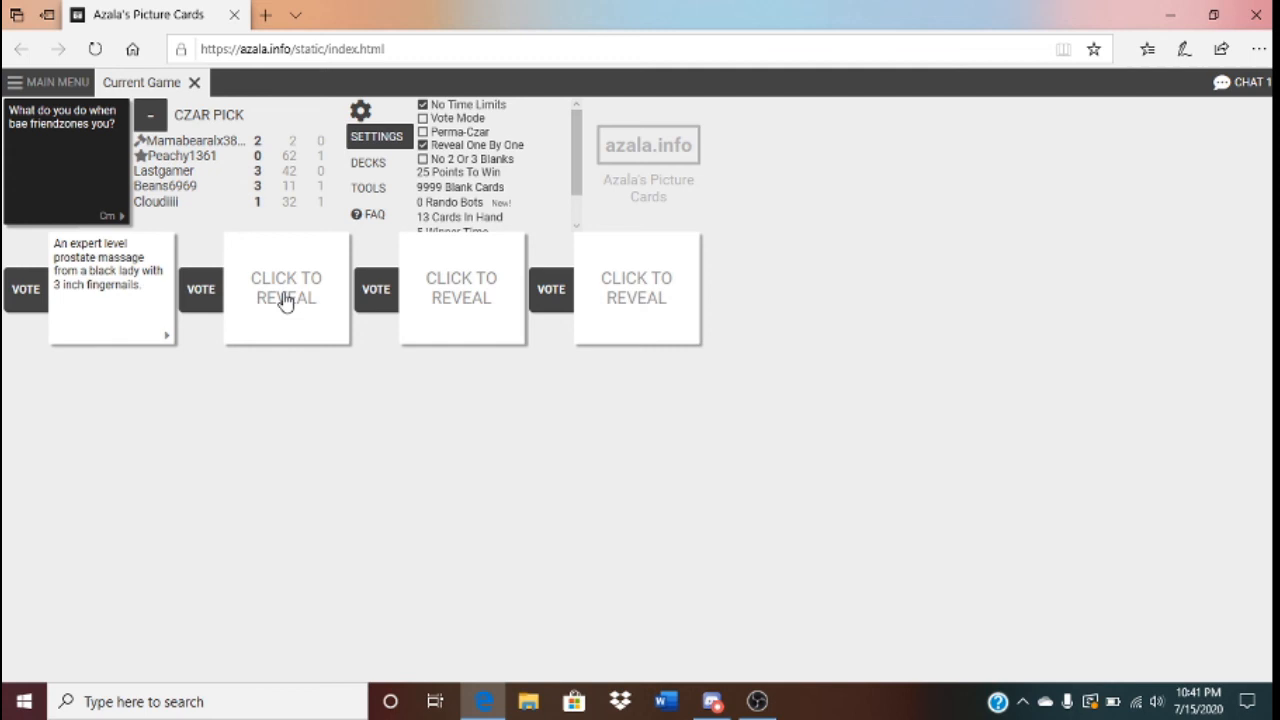
Reveal the remaining three friendzone answers and vote for a winner to end the round
click(286, 288)
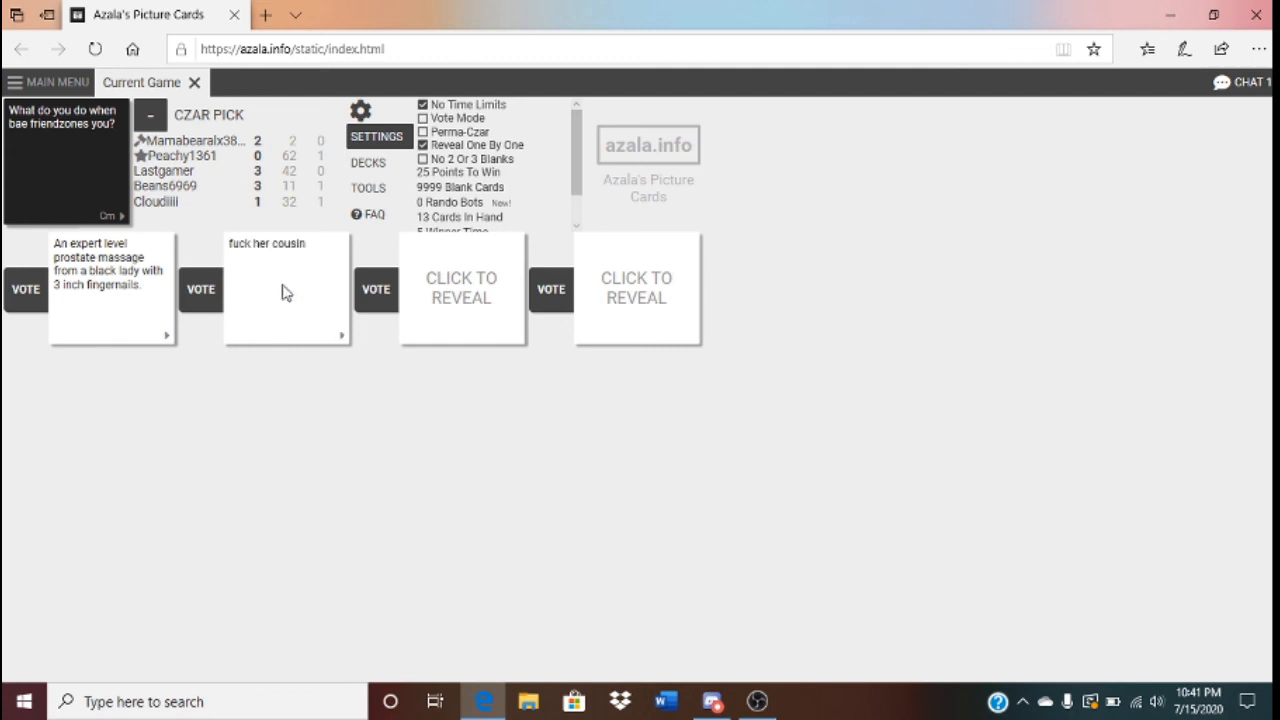
mouse_move(412, 270)
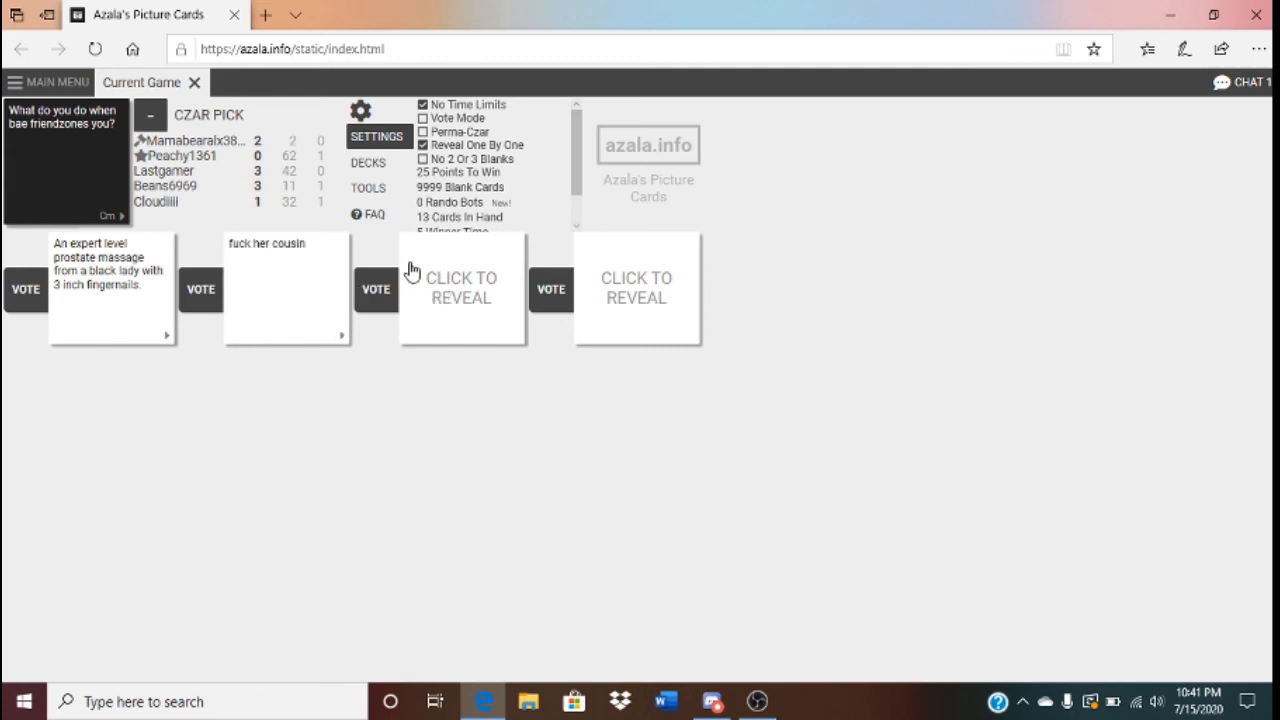
mouse_move(430, 318)
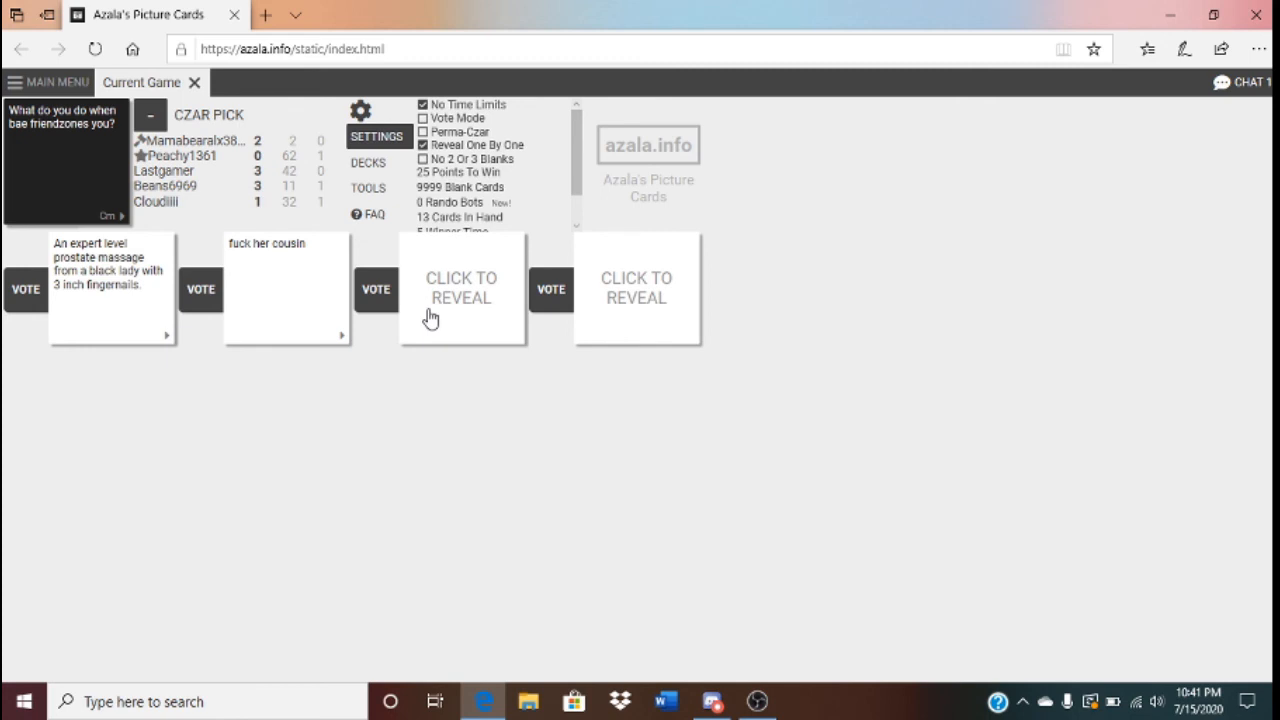
click(460, 288)
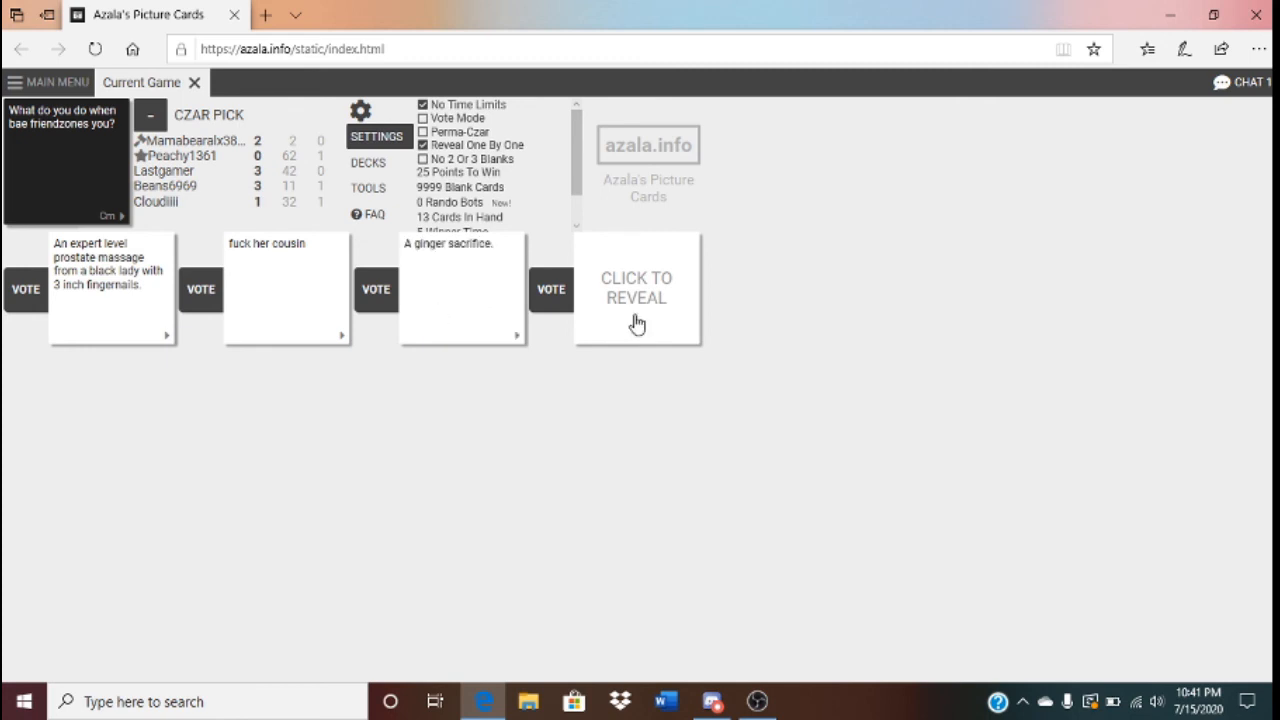
click(636, 288)
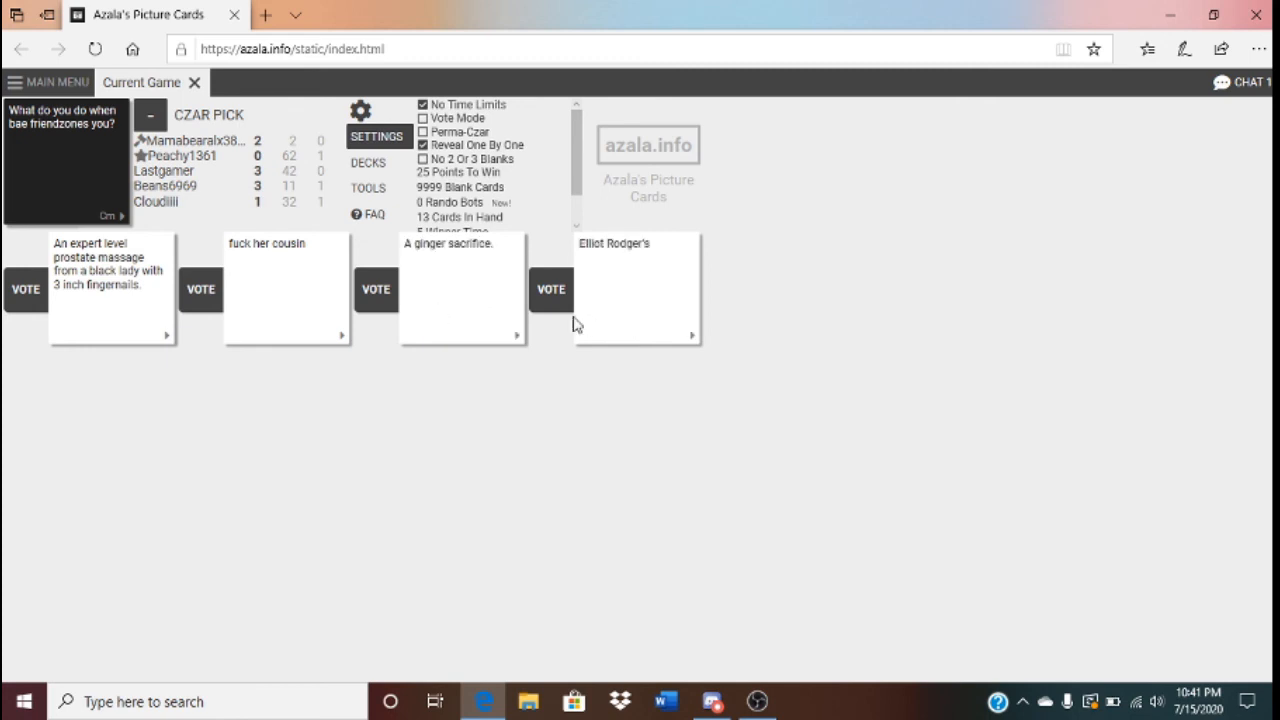
click(200, 288)
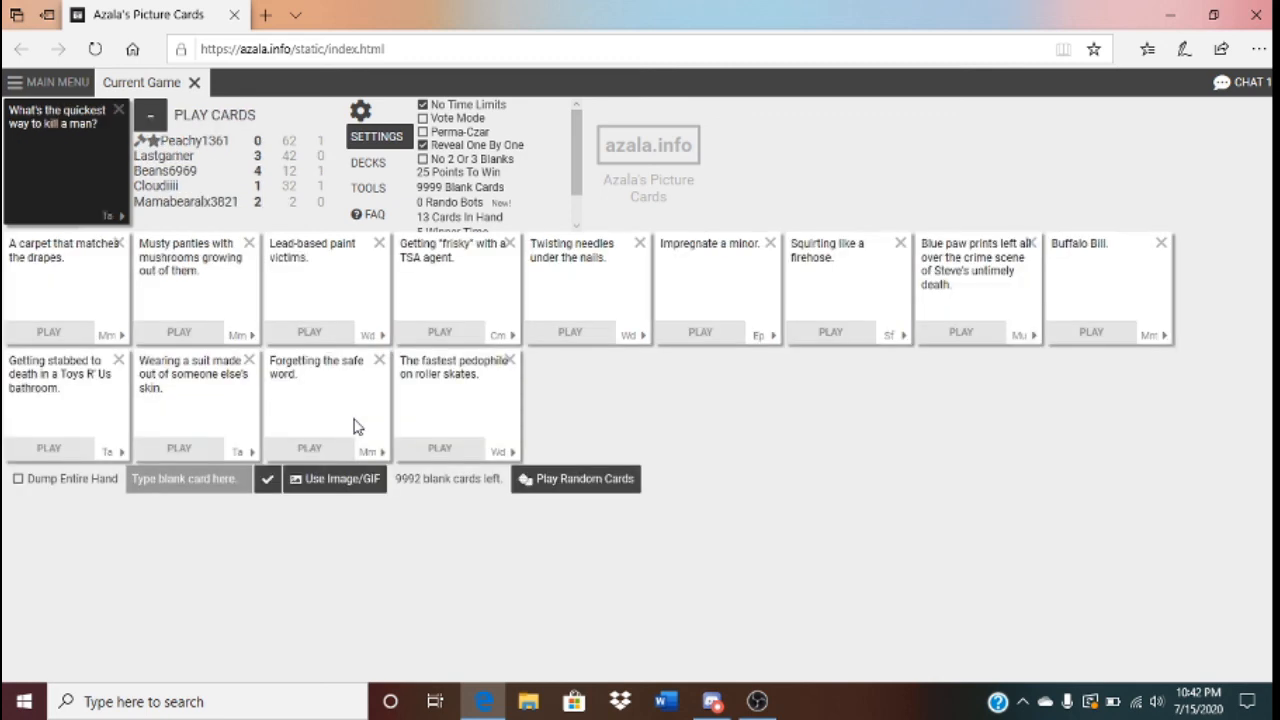
mouse_move(228, 348)
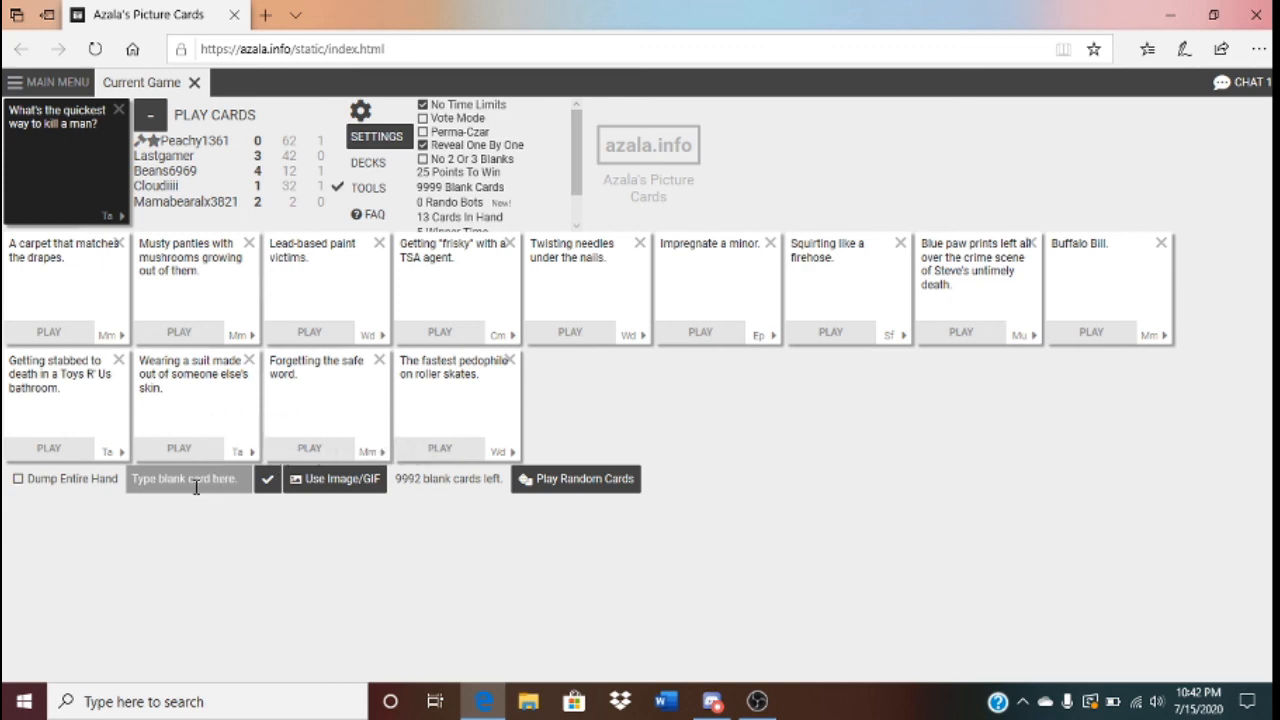
Write a custom blank card starting with 'S' for the kill-a-man prompt
click(188, 478)
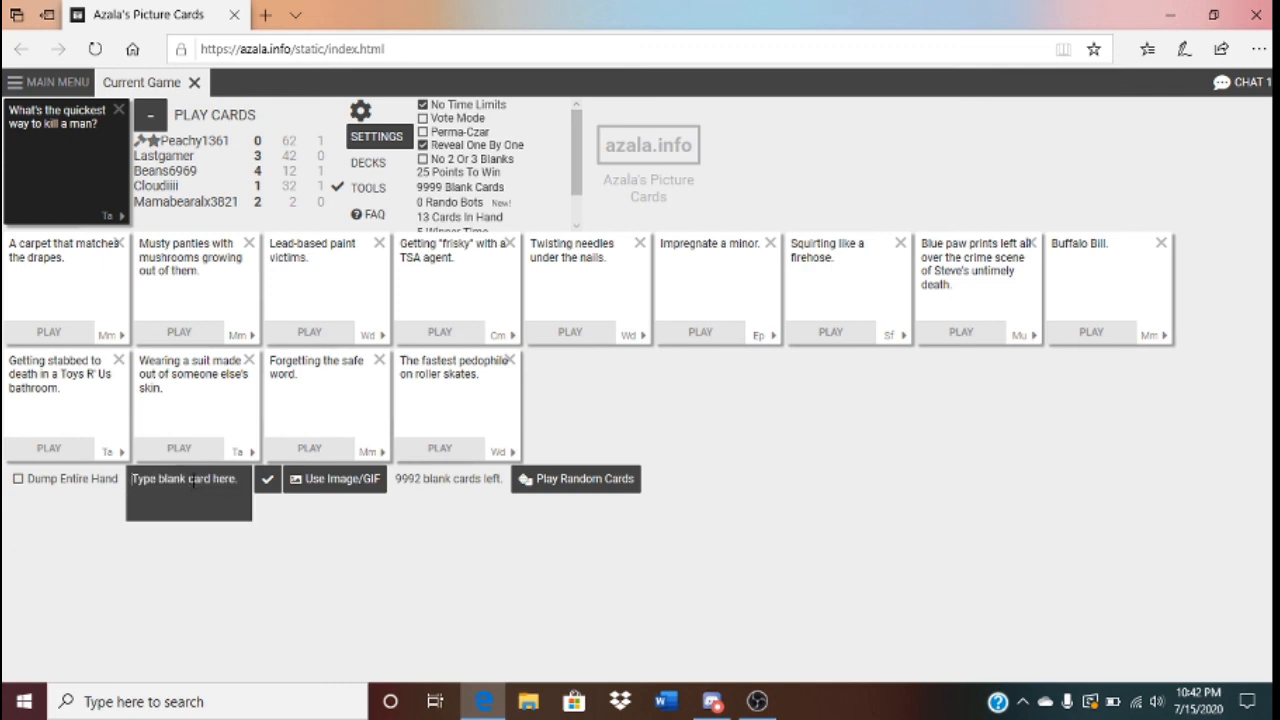
text(S)
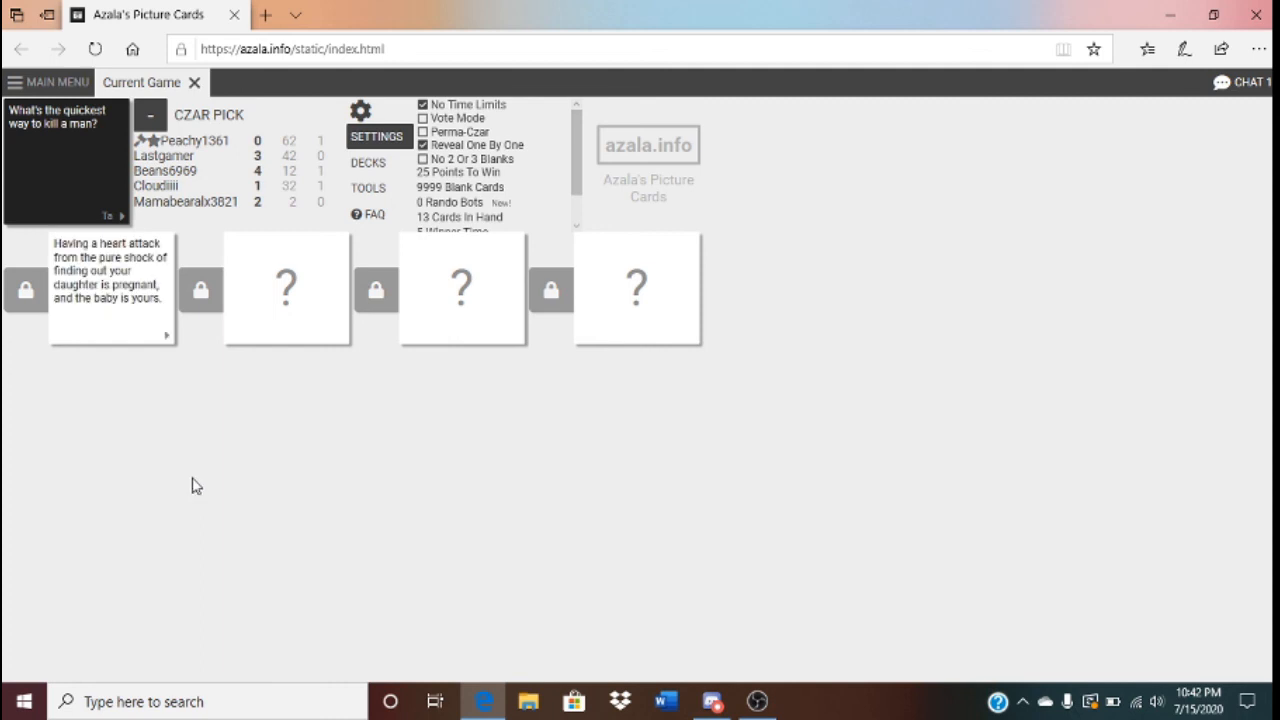
mouse_move(220, 504)
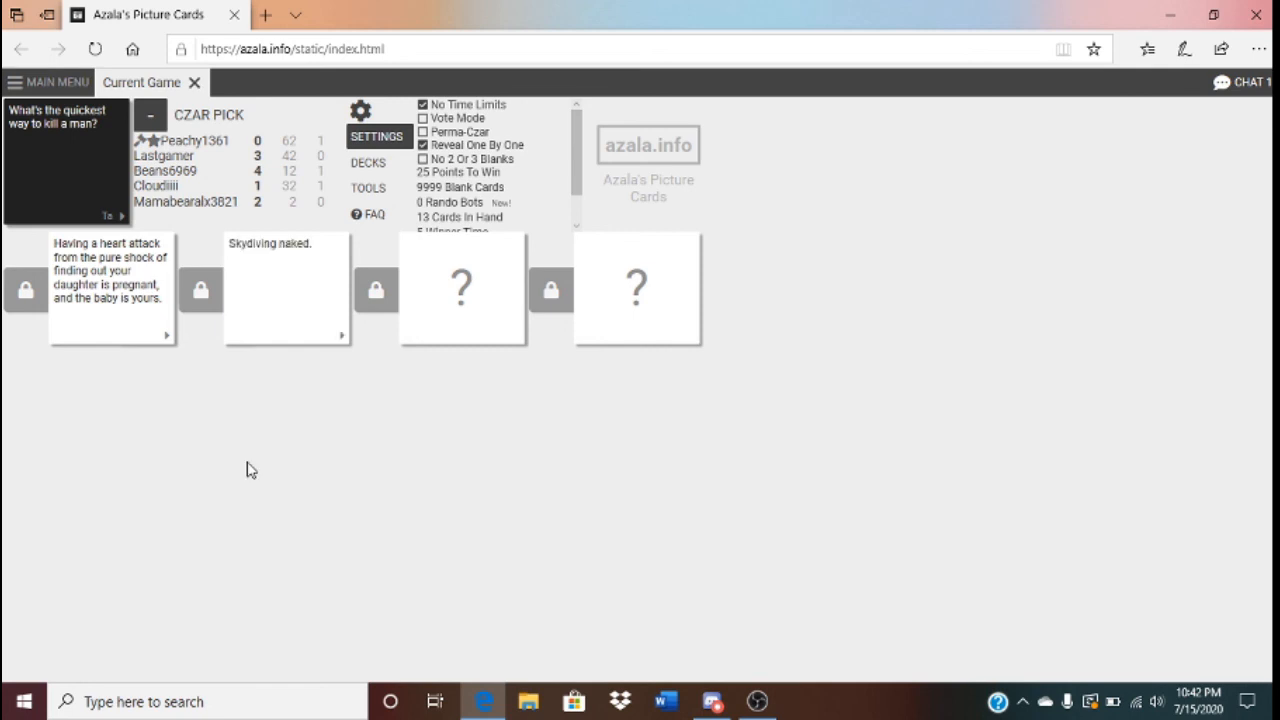
Reveal the third kill-a-man answer as the round wraps up into the Gary Busey prompt
click(460, 288)
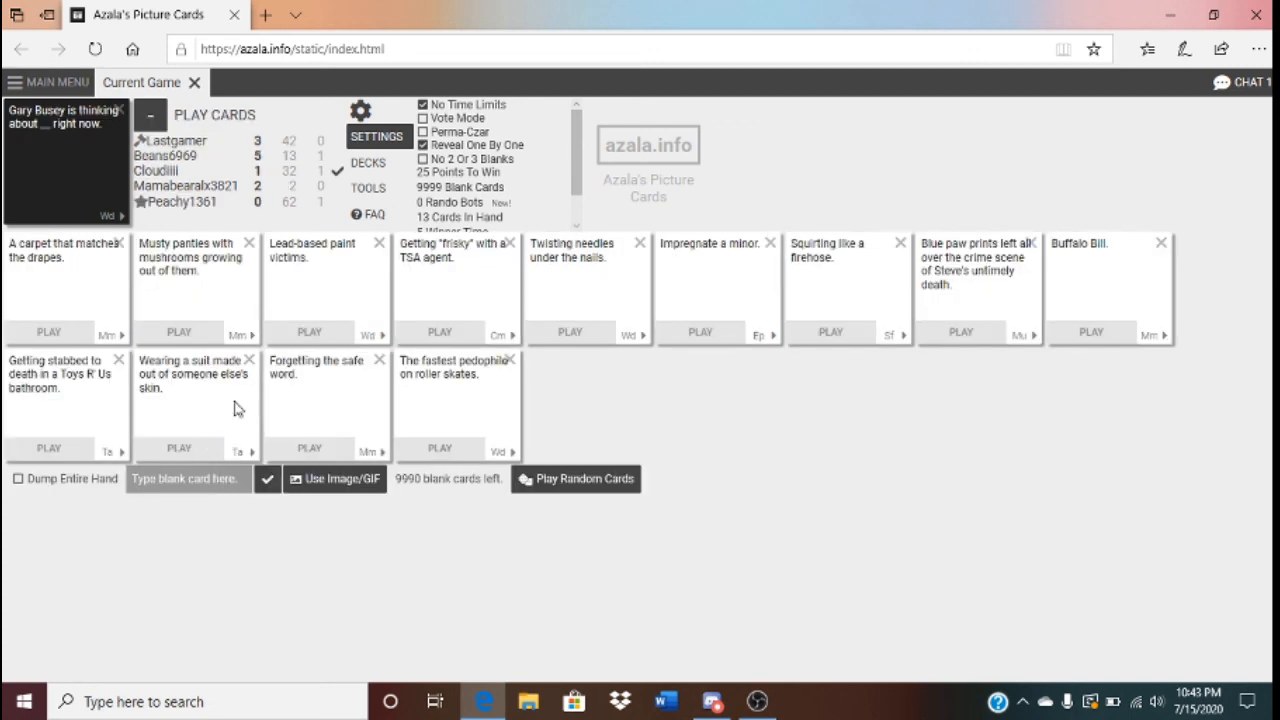
Play the roller-skates card for the Gary Busey prompt and reveal the third and fourth answers
click(440, 448)
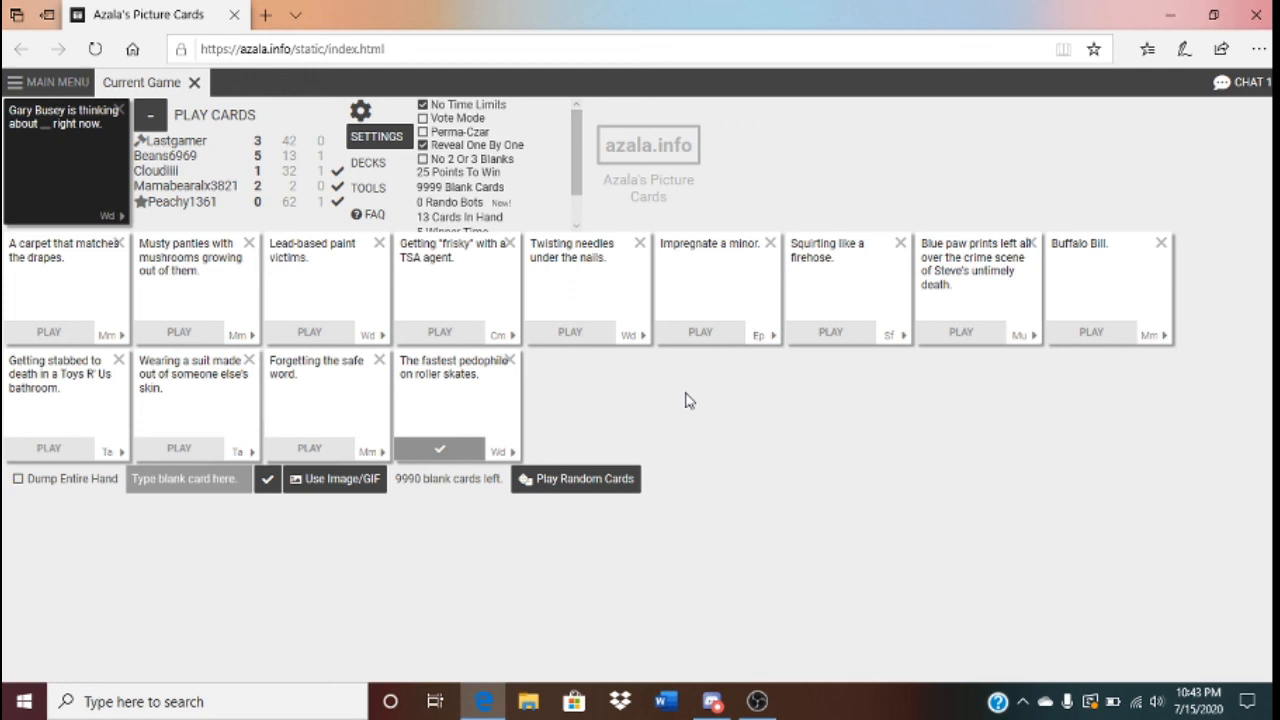
mouse_move(632, 556)
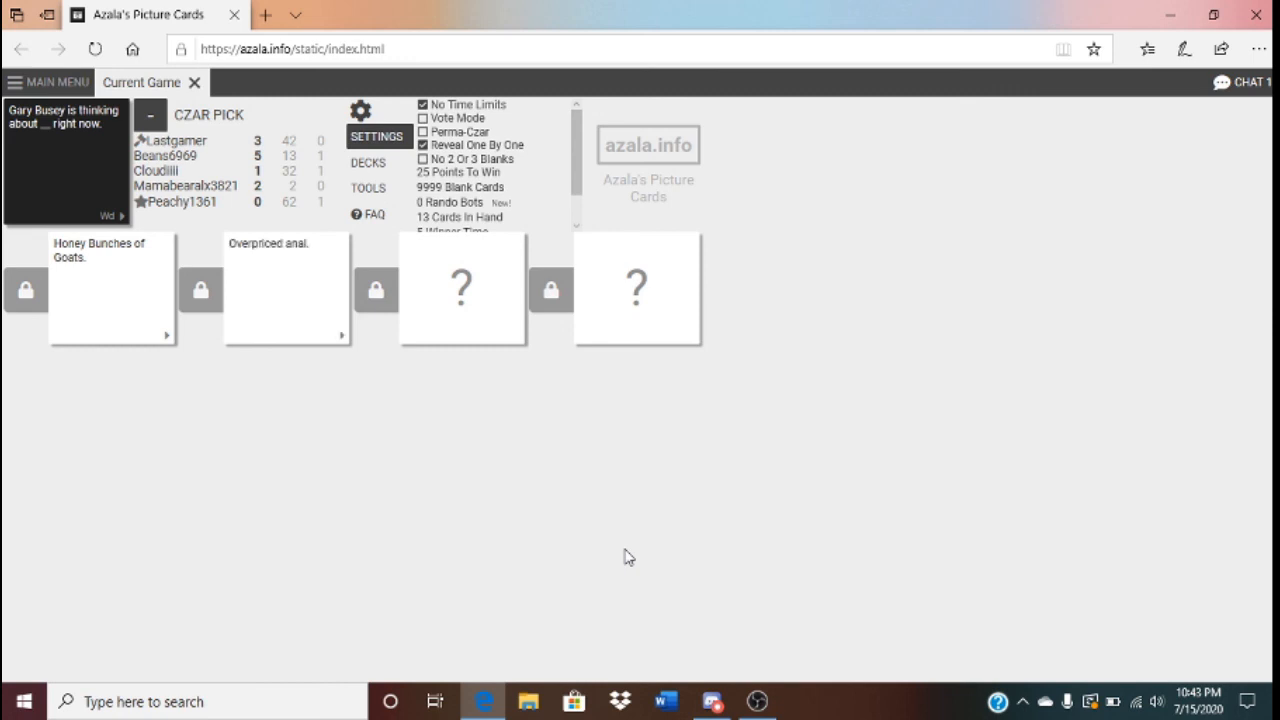
click(460, 288)
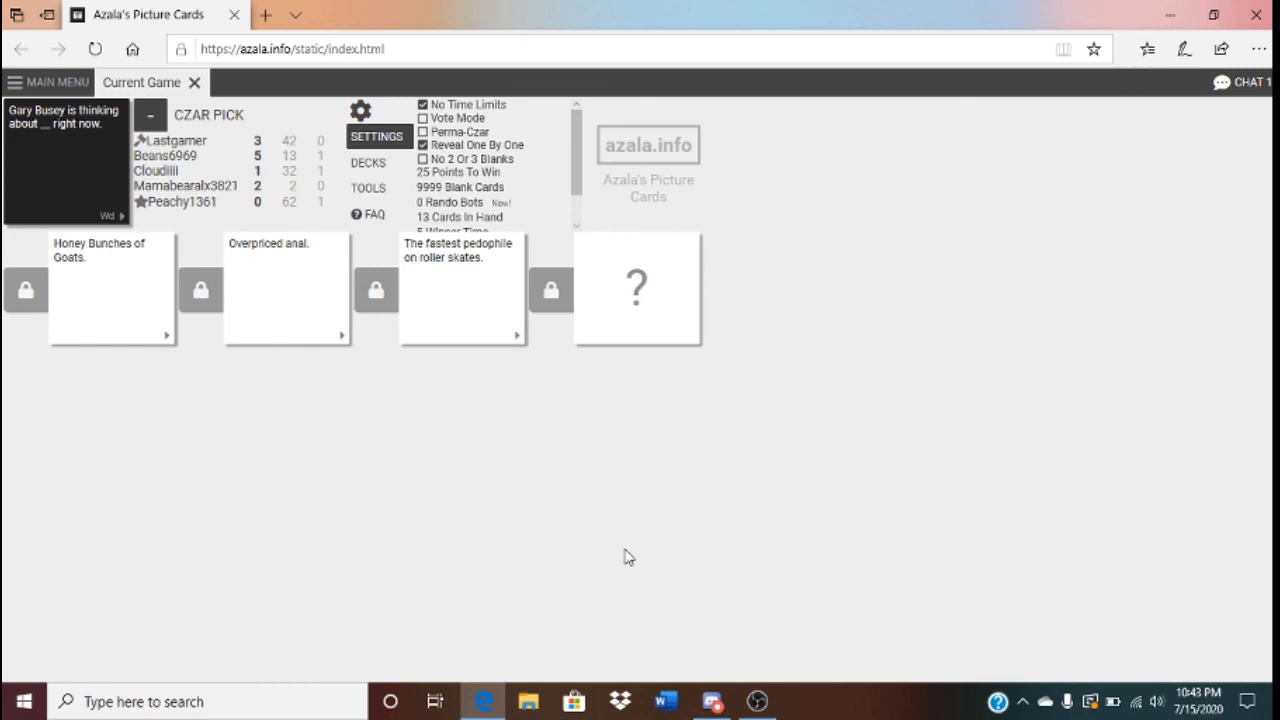
click(636, 288)
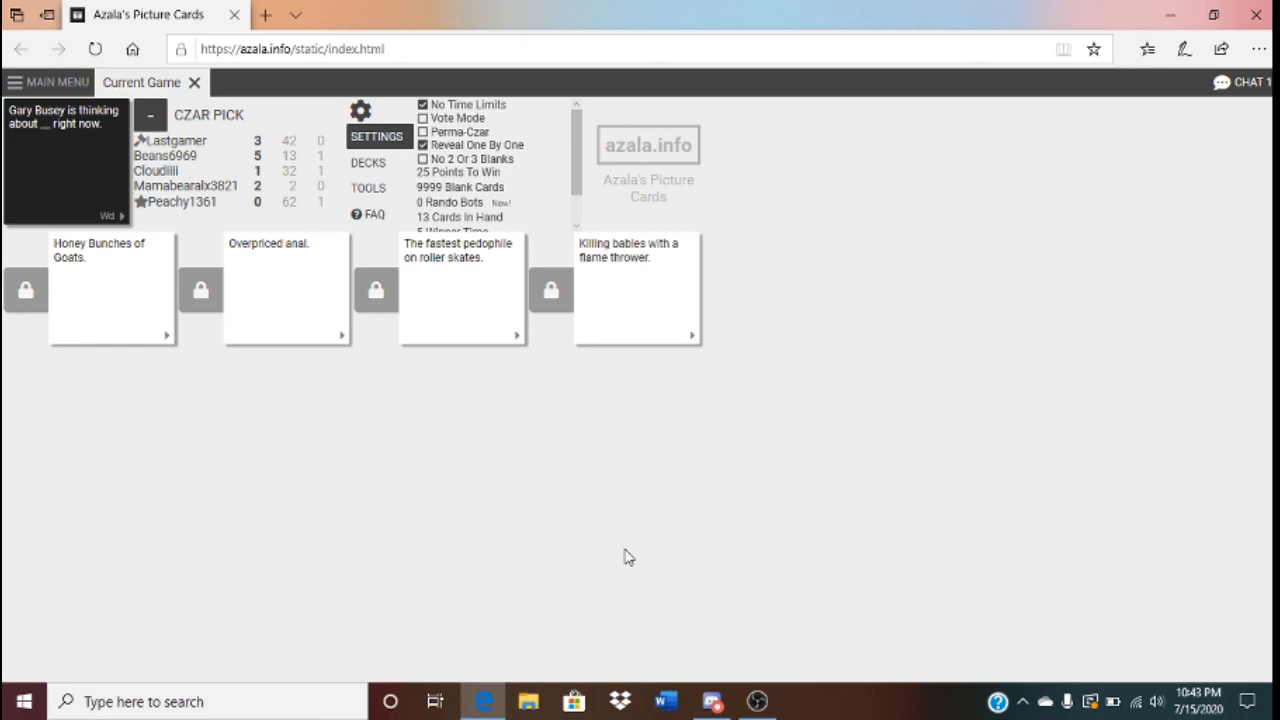